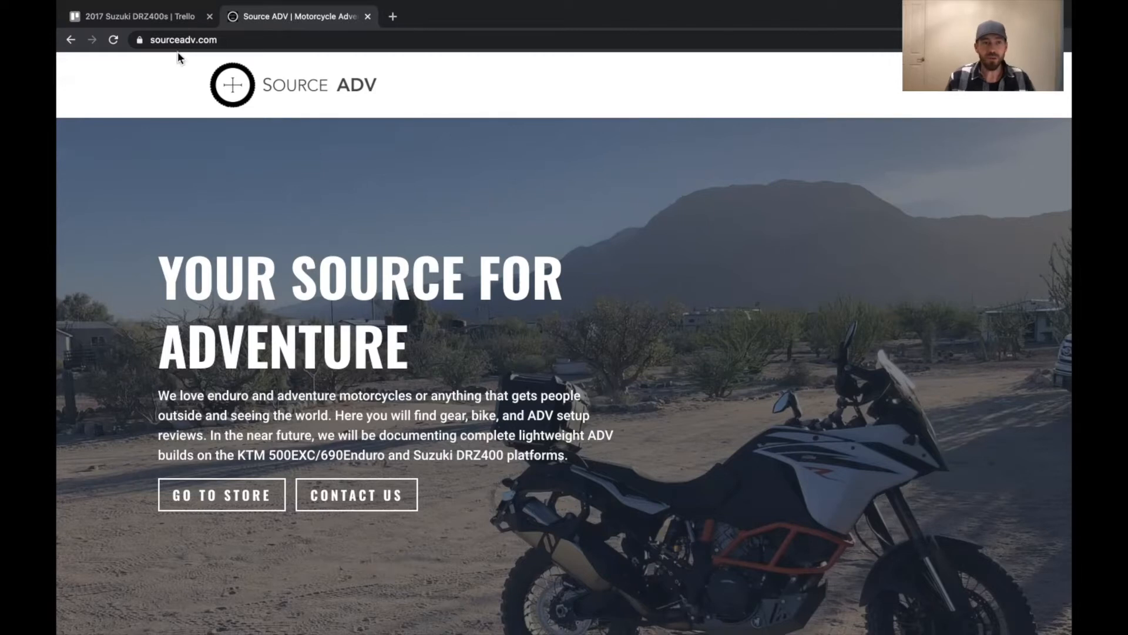
Step: Move the Ignition Relocation card into DONE** and back into In Process
click(141, 16)
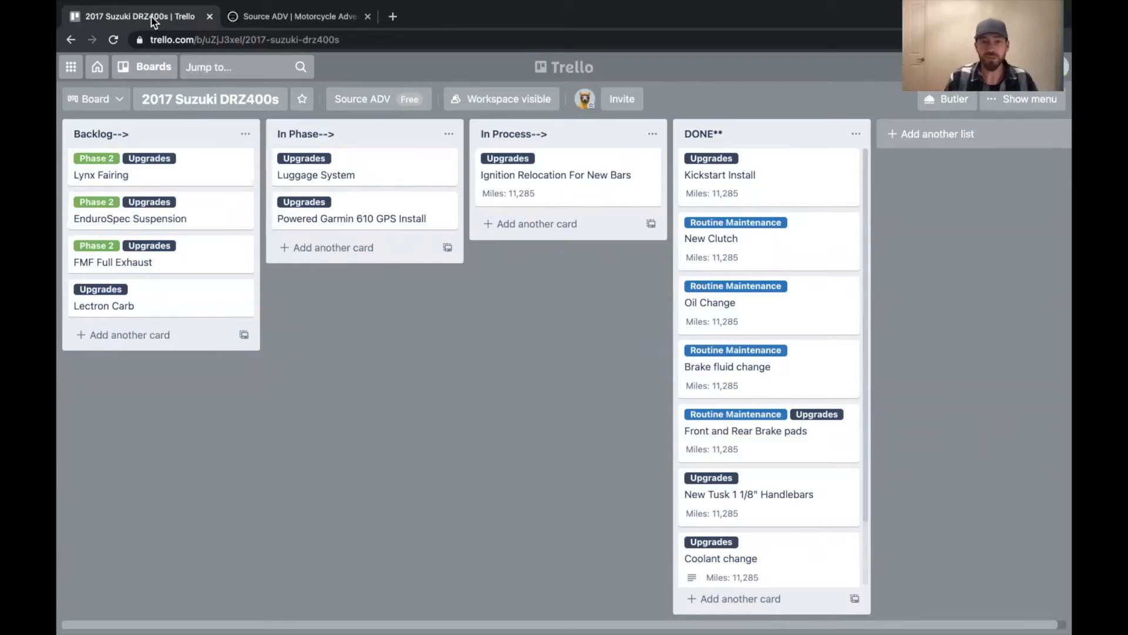
mouse_move(178, 185)
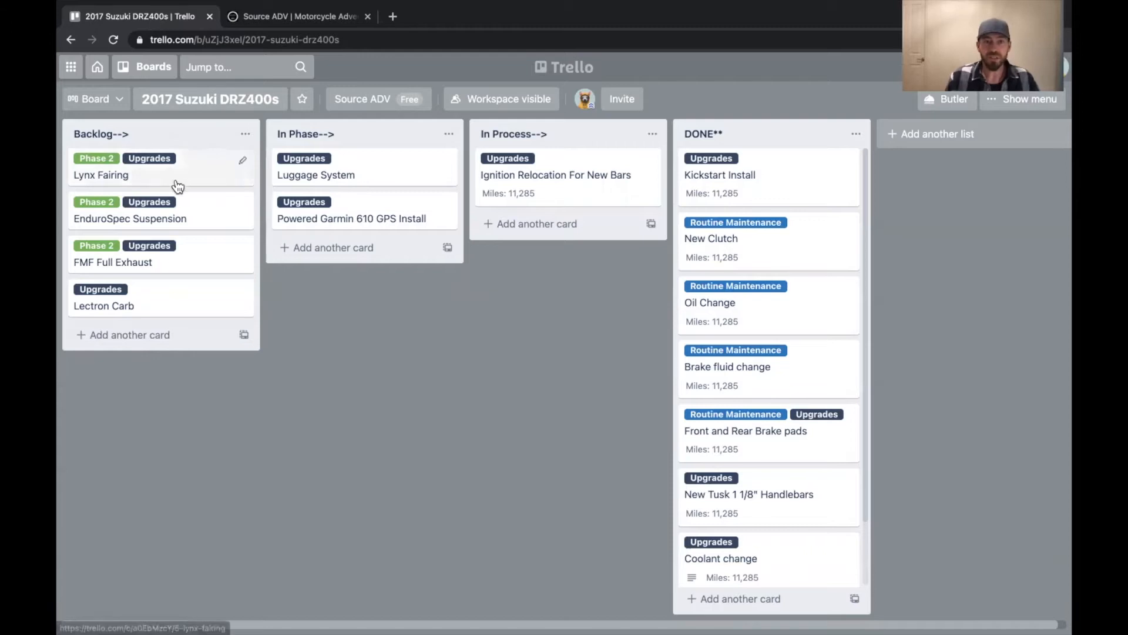
mouse_move(545, 187)
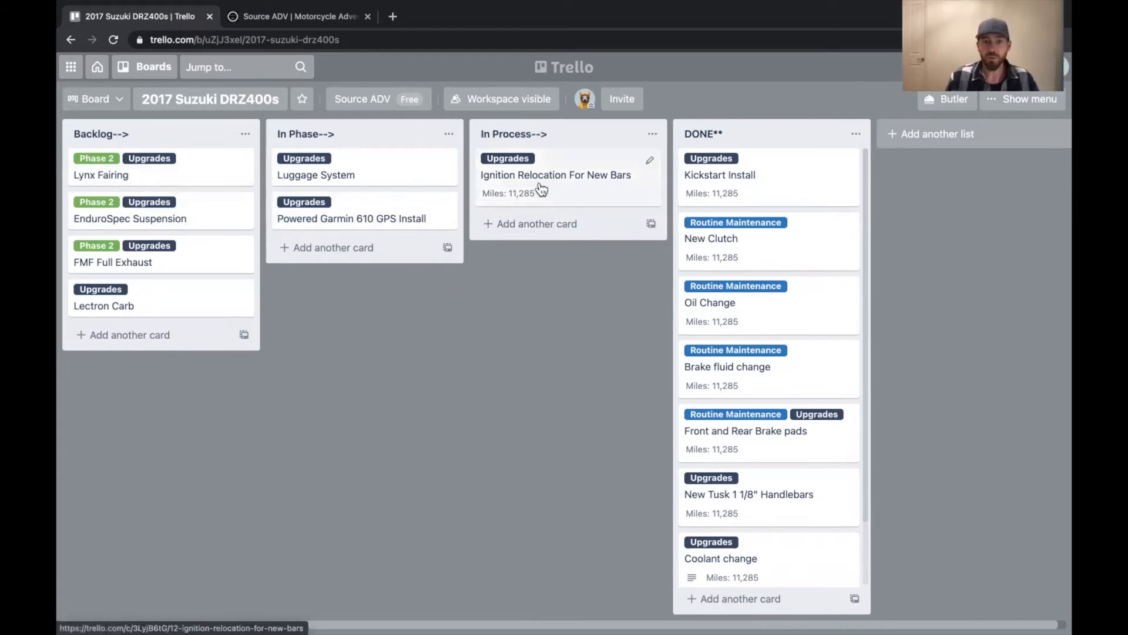
drag(555, 175, 641, 215)
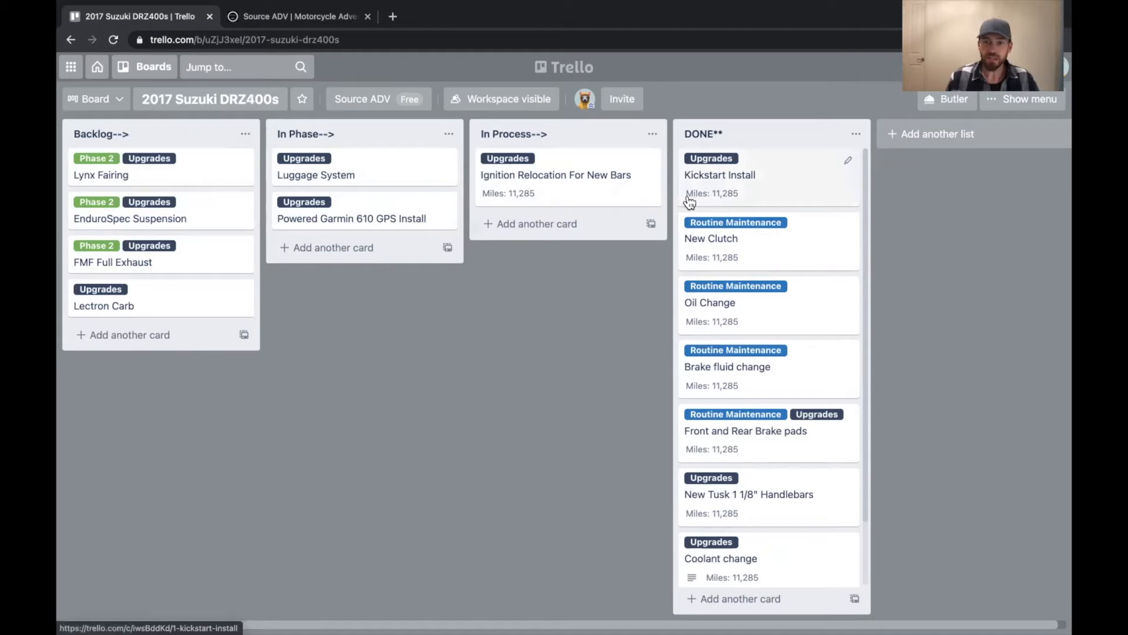
mouse_move(712, 203)
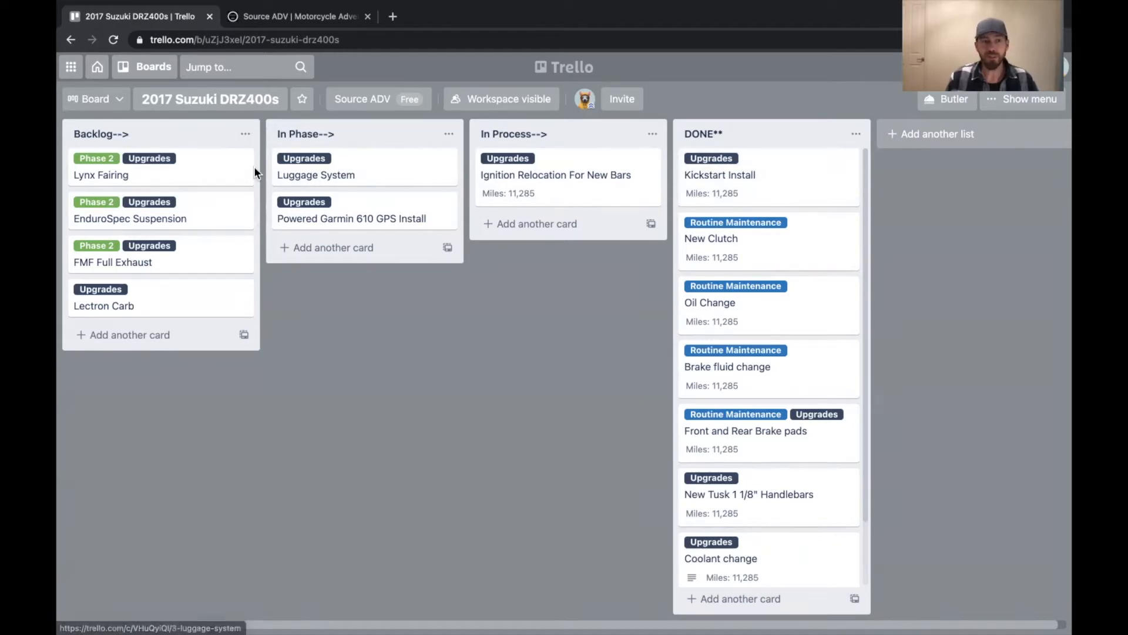
mouse_move(164, 175)
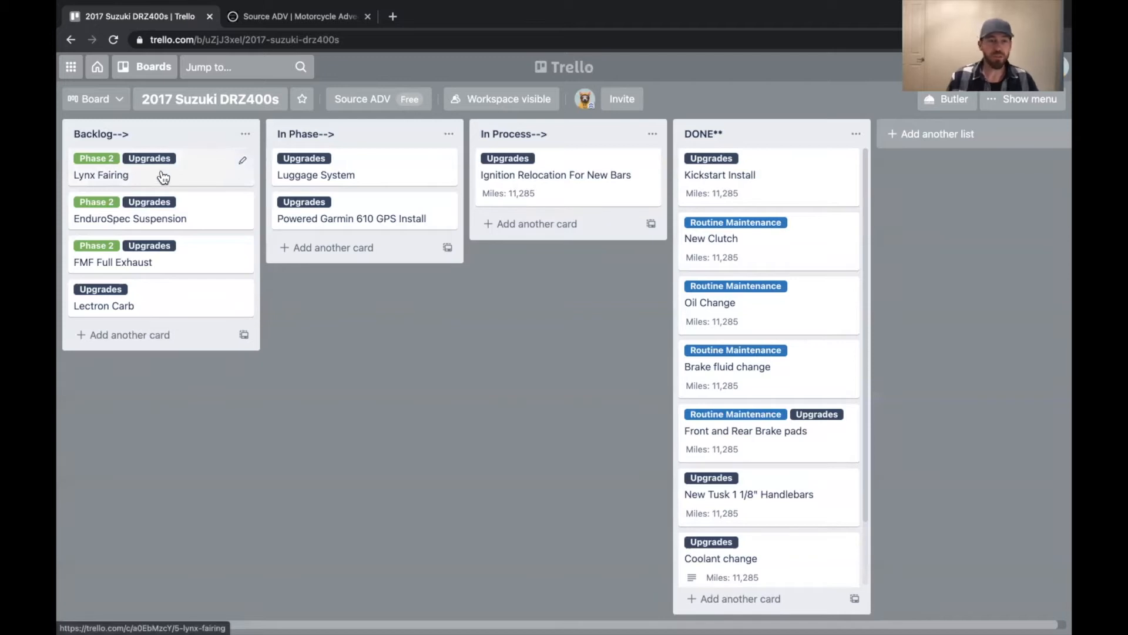
mouse_move(59, 151)
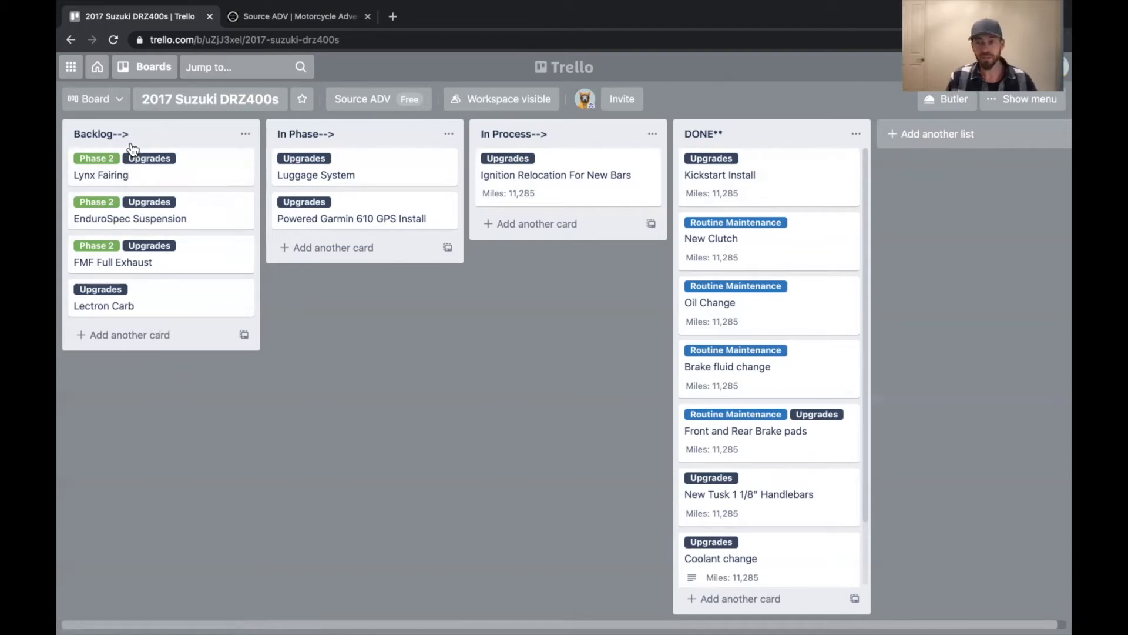
mouse_move(412, 153)
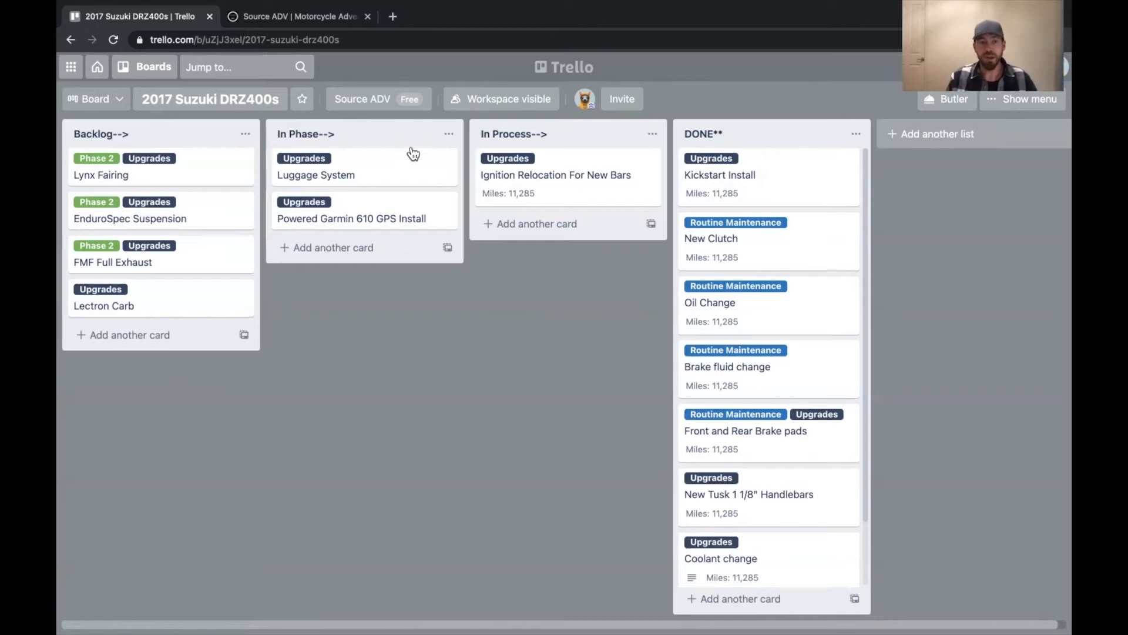
mouse_move(406, 167)
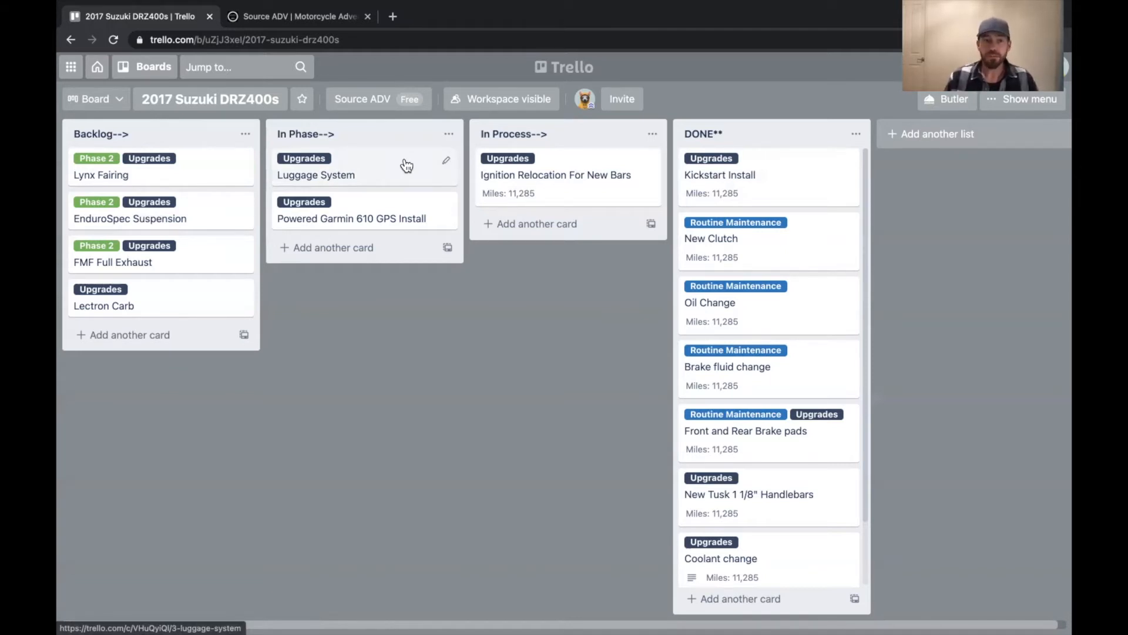
mouse_move(221, 170)
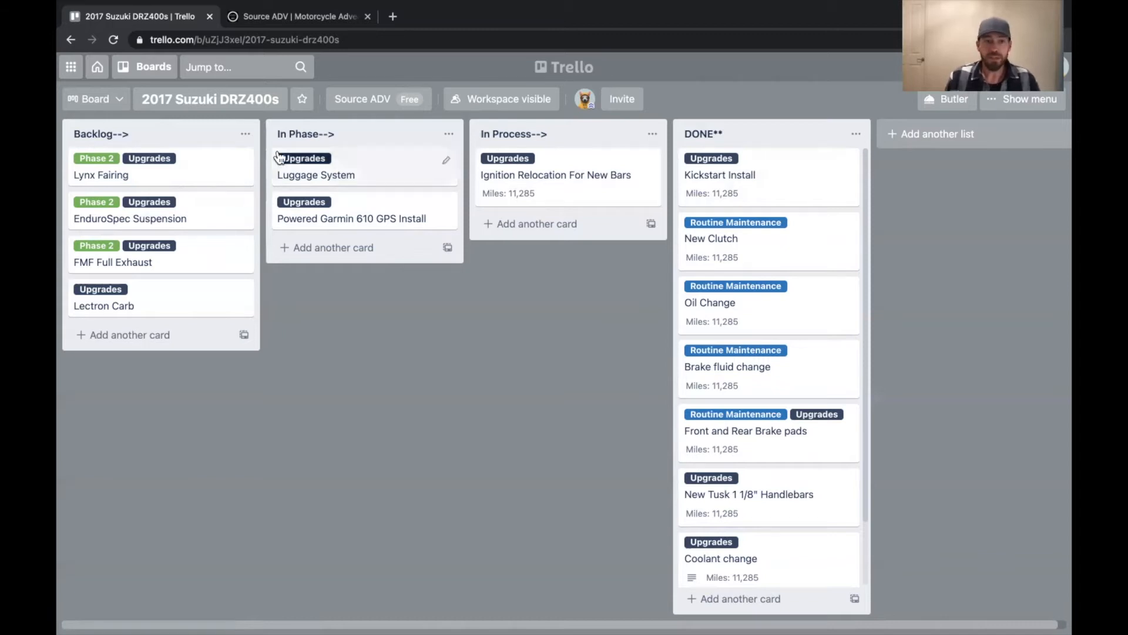
mouse_move(297, 185)
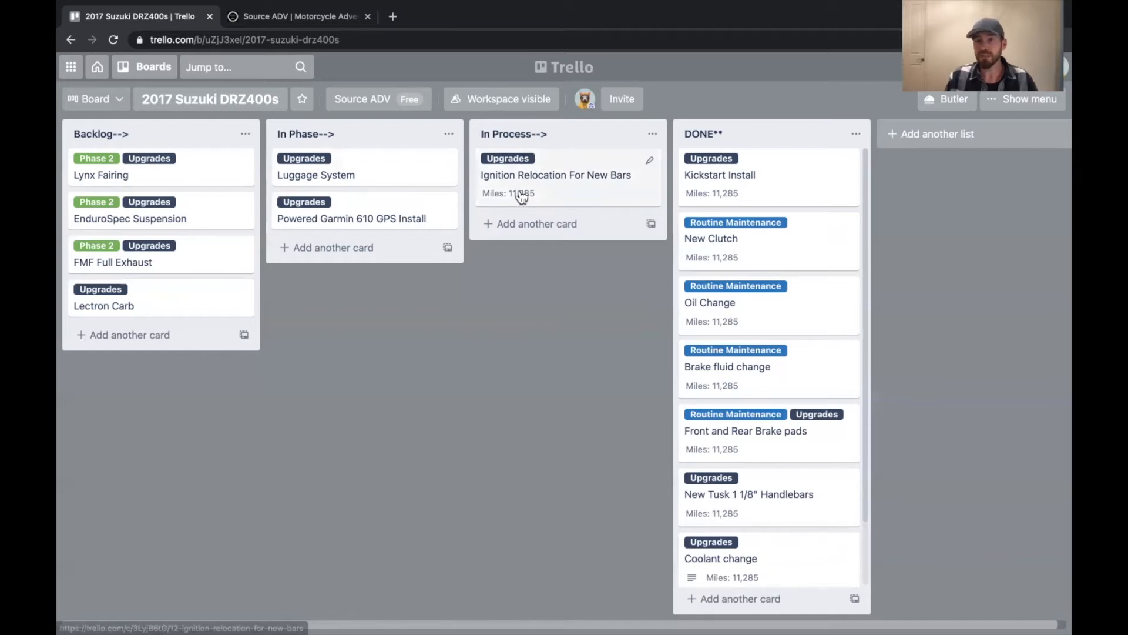
mouse_move(542, 194)
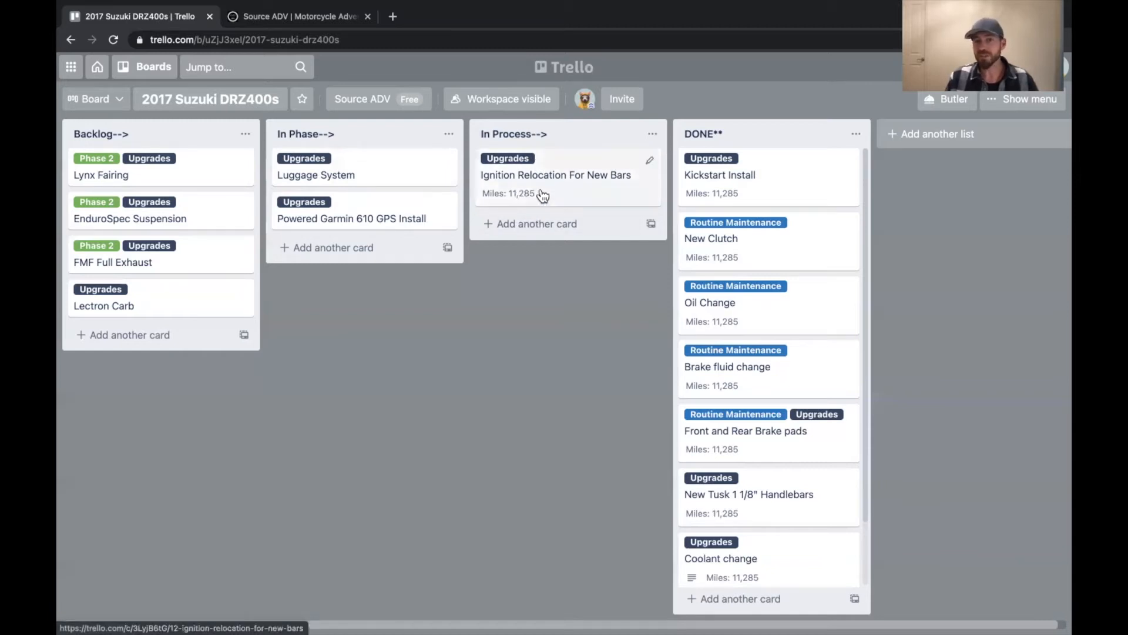
drag(555, 174, 768, 174)
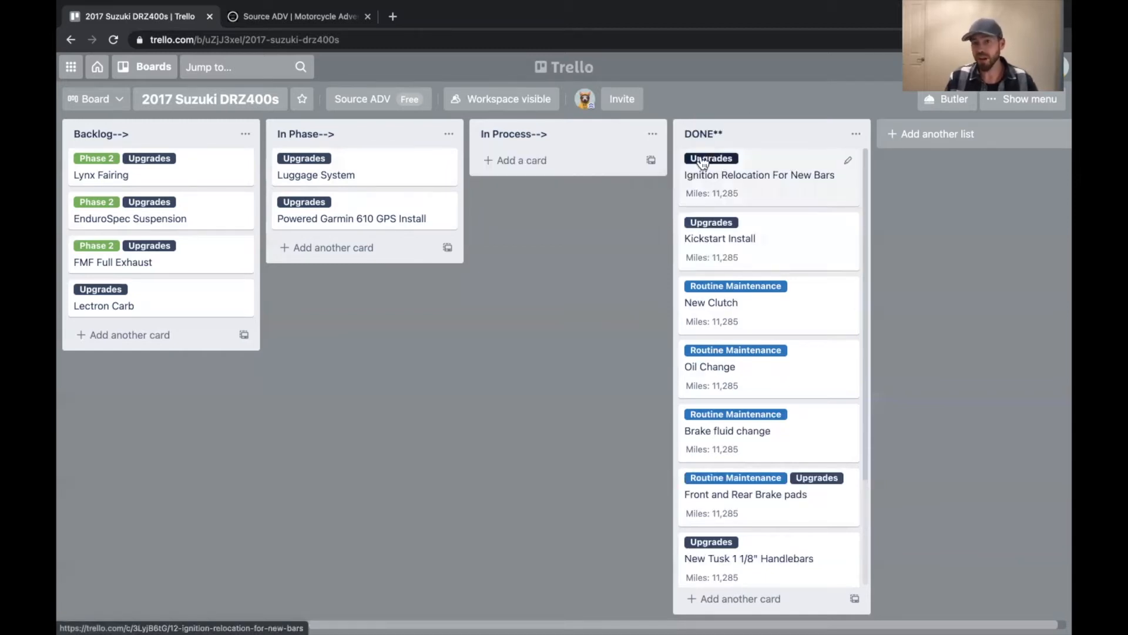
drag(759, 174, 564, 174)
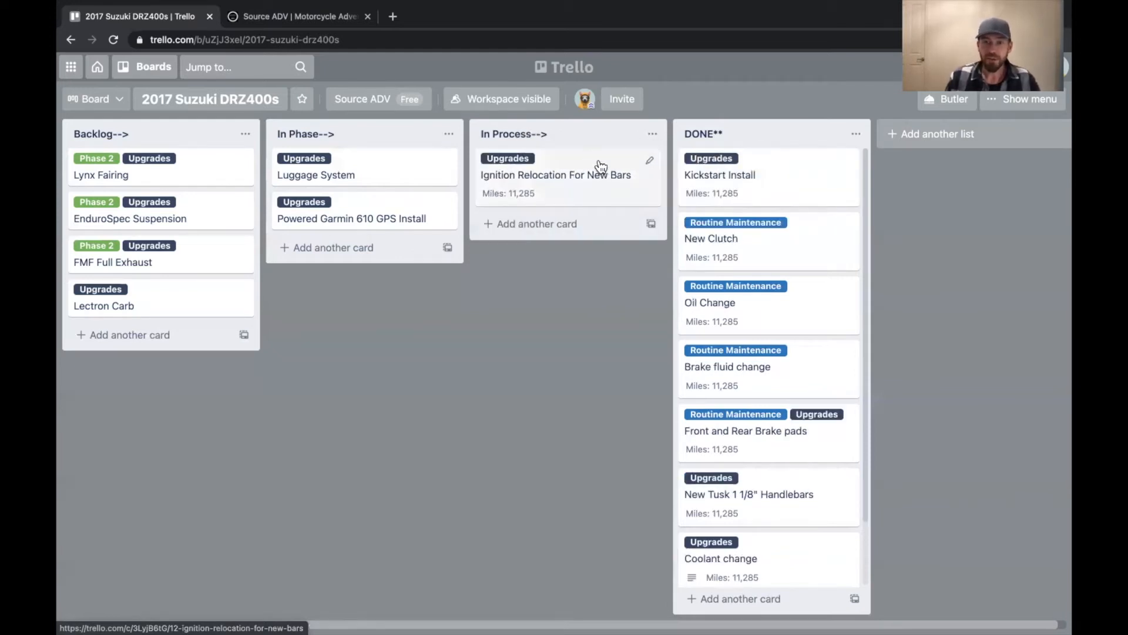
mouse_move(554, 182)
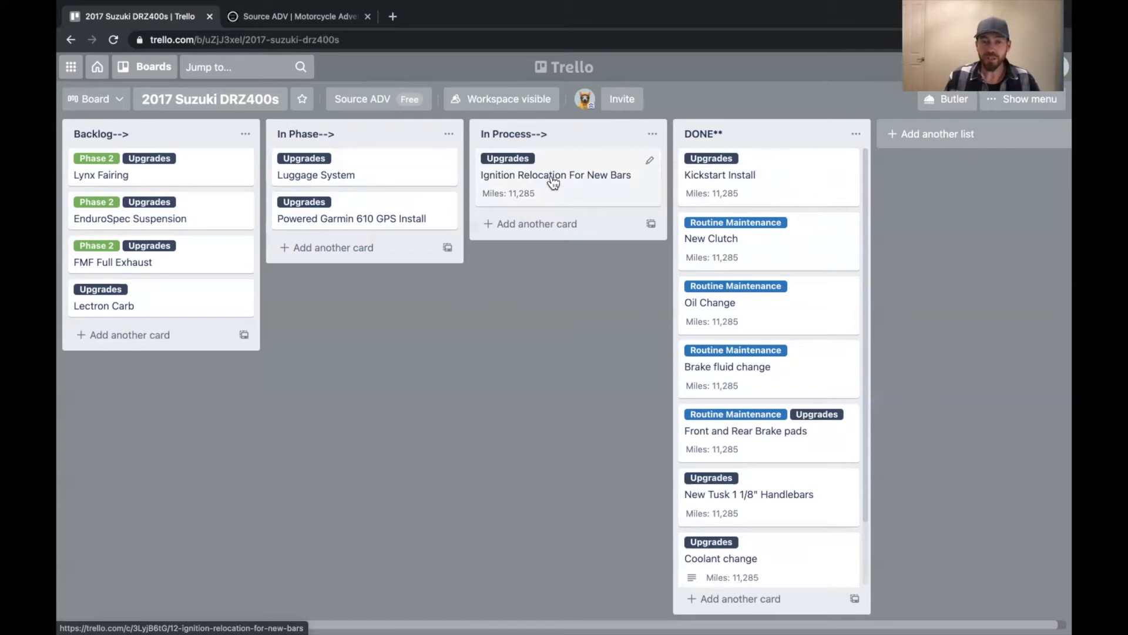
Step: View the Ignition Relocation card, then bring up the Kickstart Install card's details
click(556, 176)
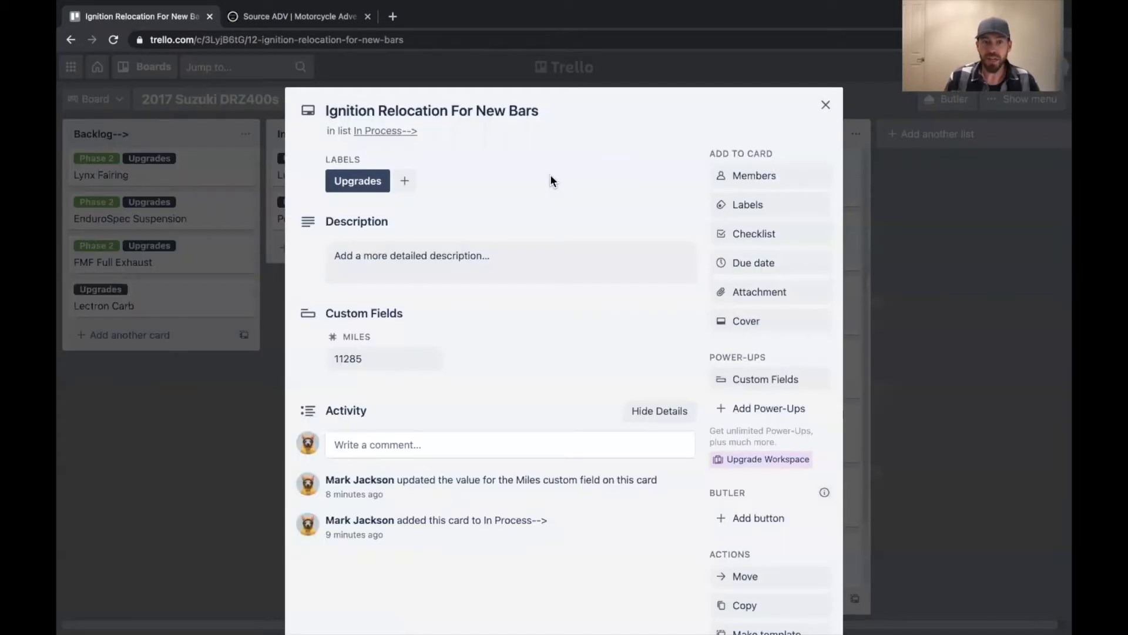
mouse_move(398, 273)
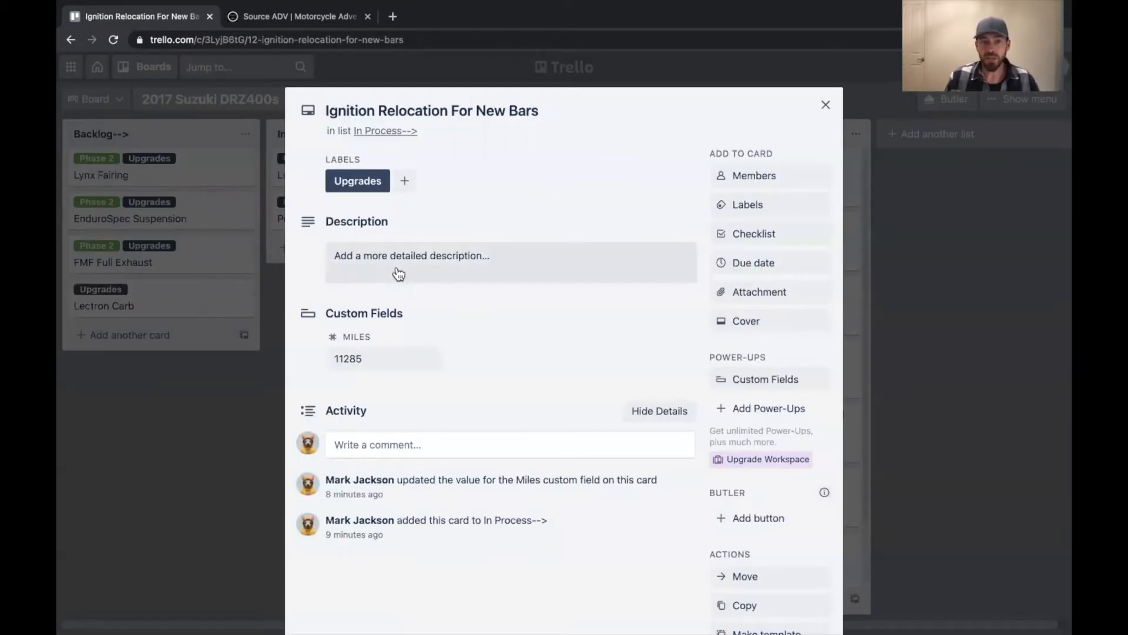
mouse_move(461, 148)
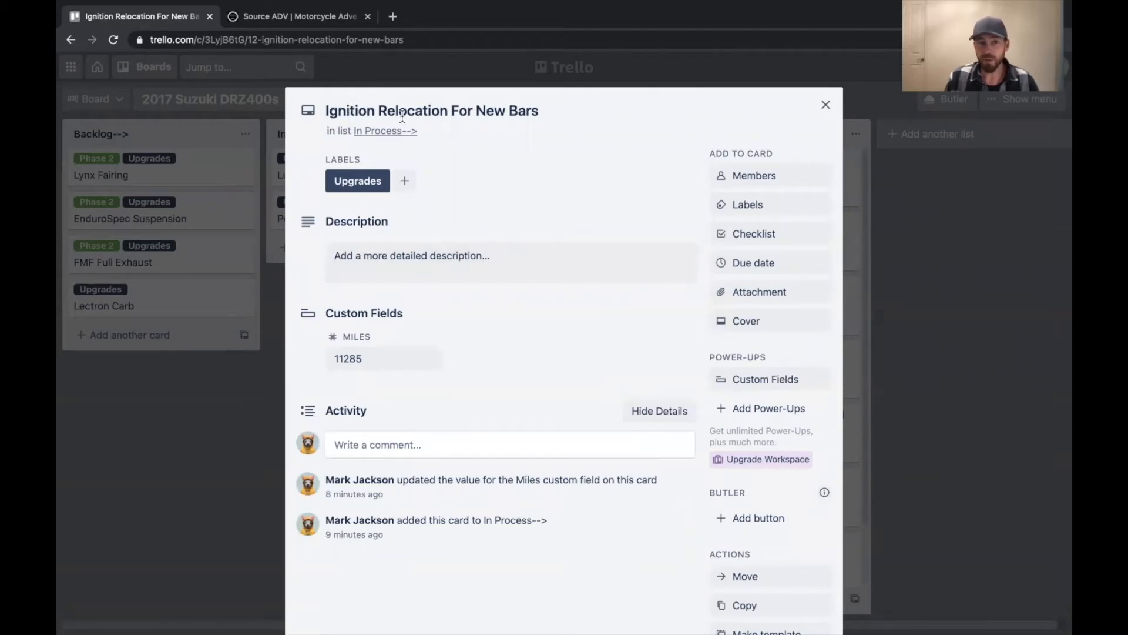
mouse_move(488, 128)
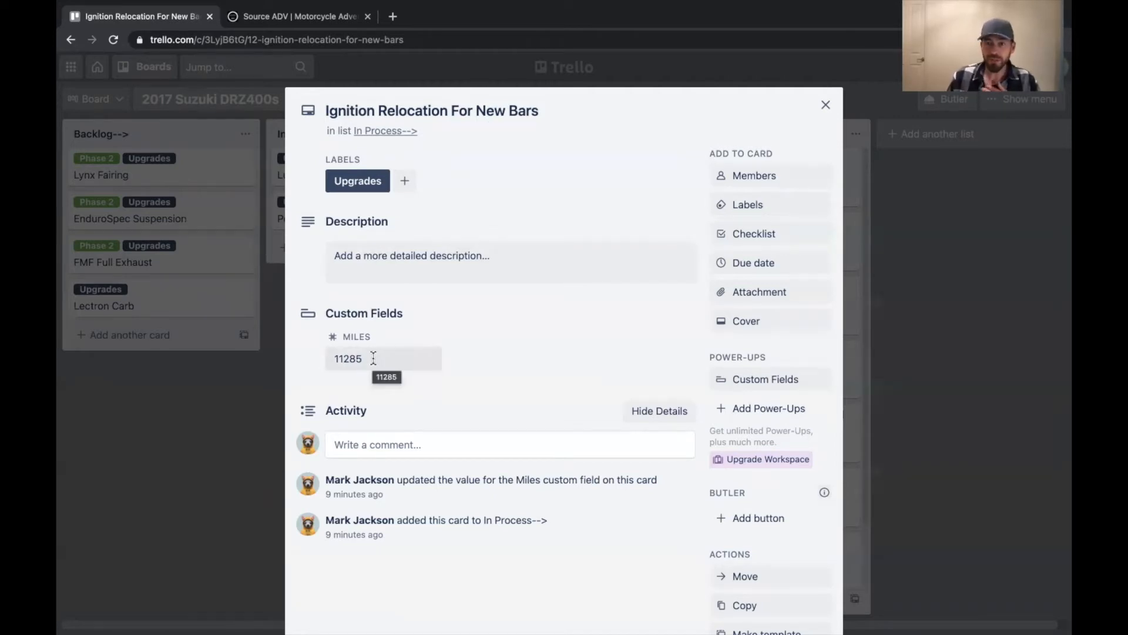
click(382, 358)
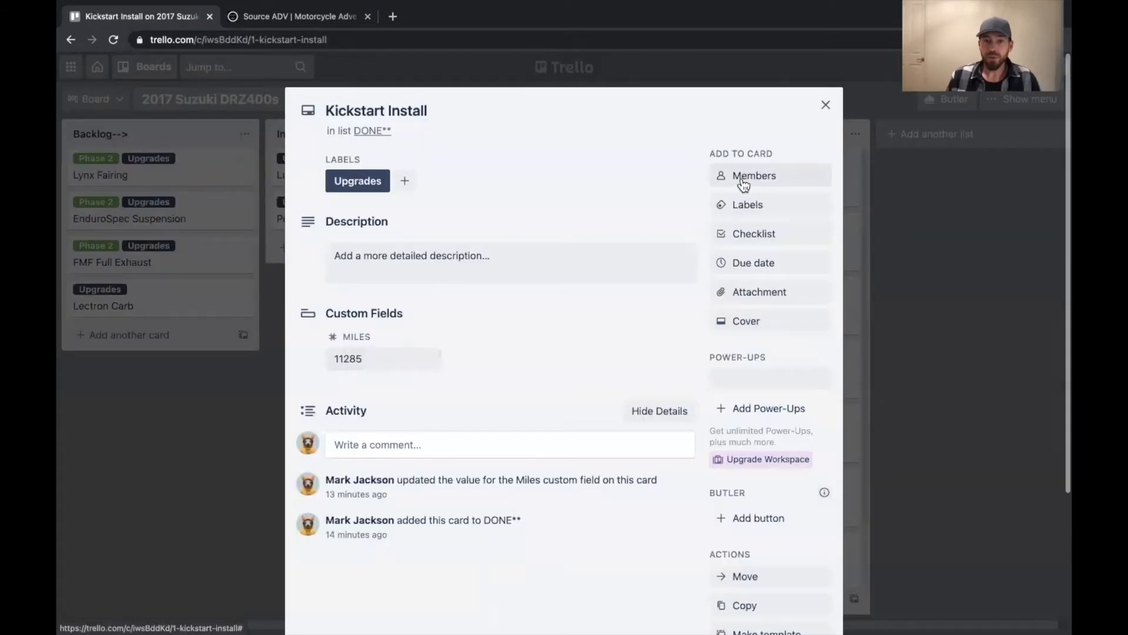
Step: Save the 'Tusk Sintered brake pads' description on the Front and Rear Brake pads card
click(826, 105)
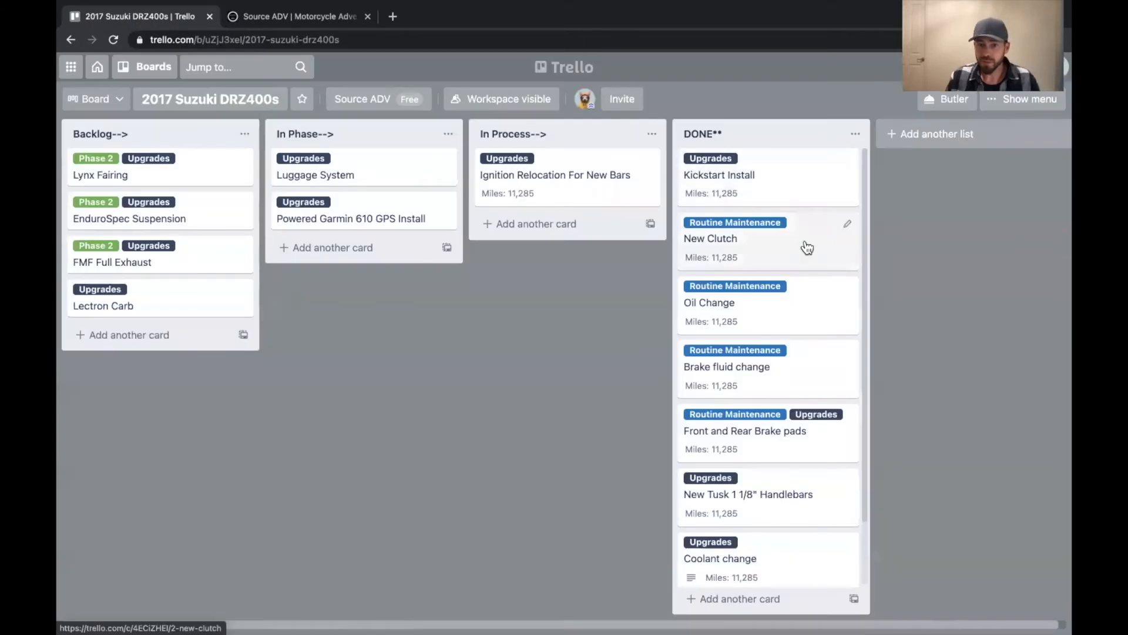
scroll(down, 3)
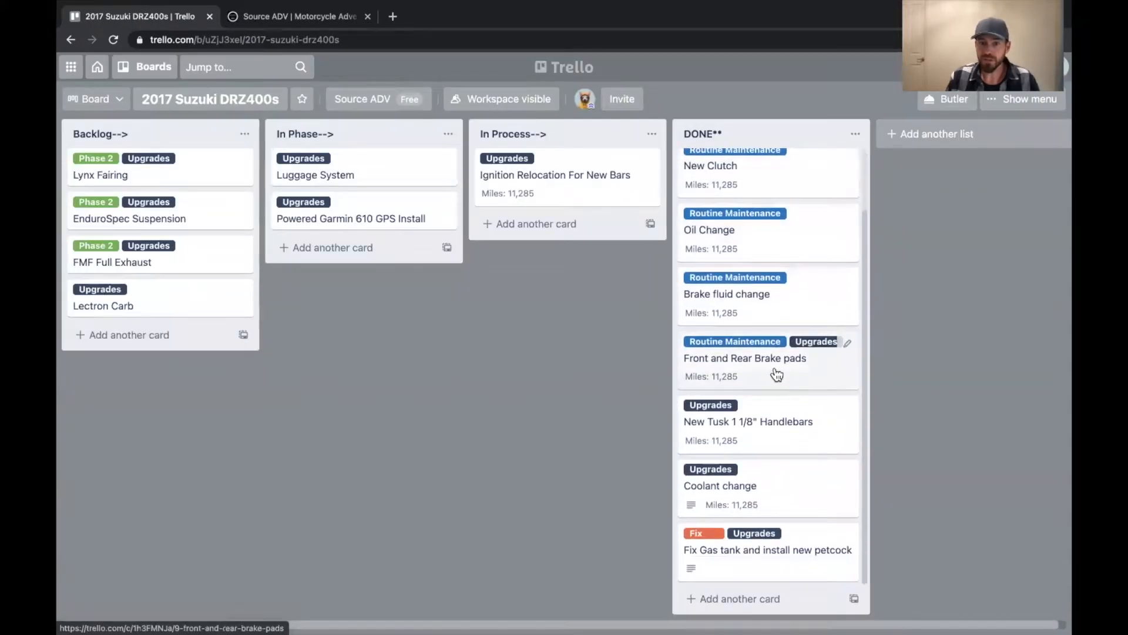
click(745, 358)
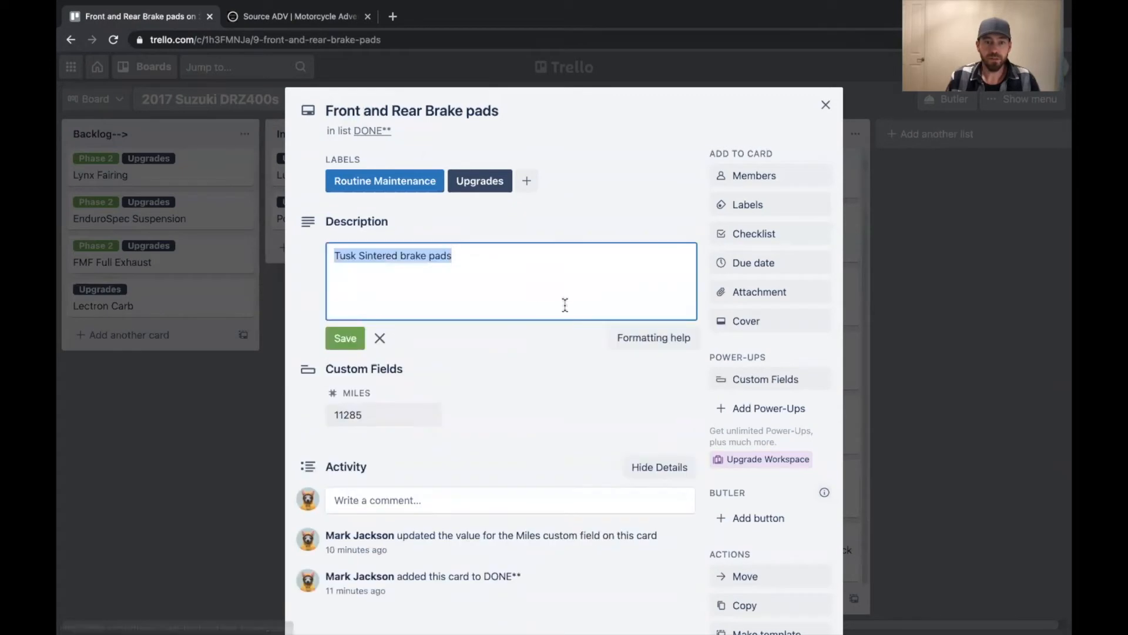
click(344, 337)
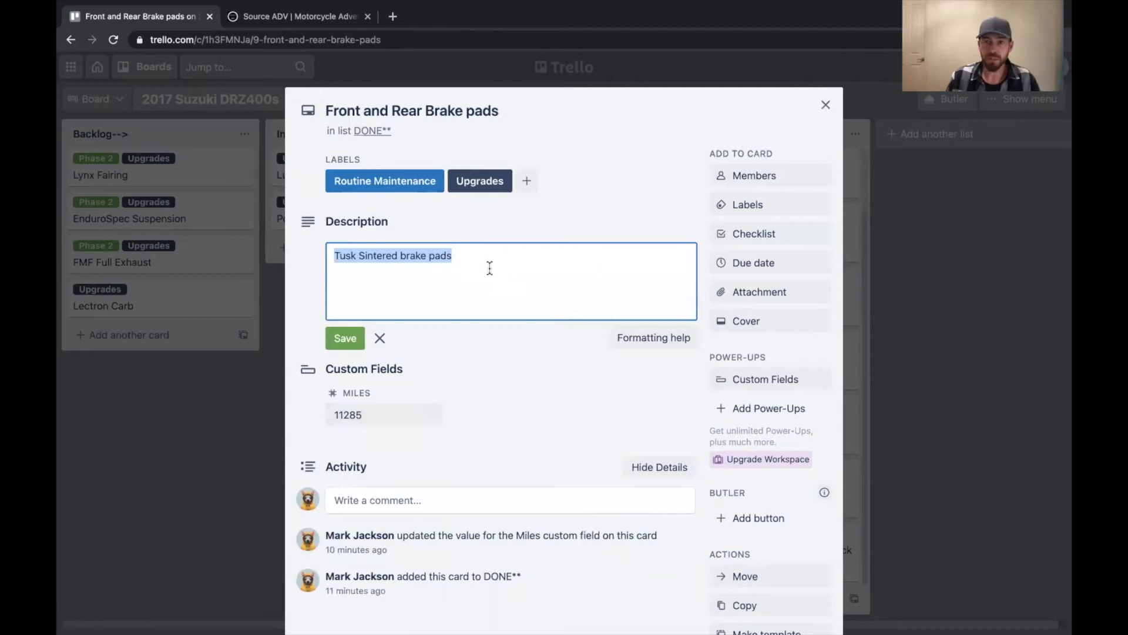
mouse_move(333, 357)
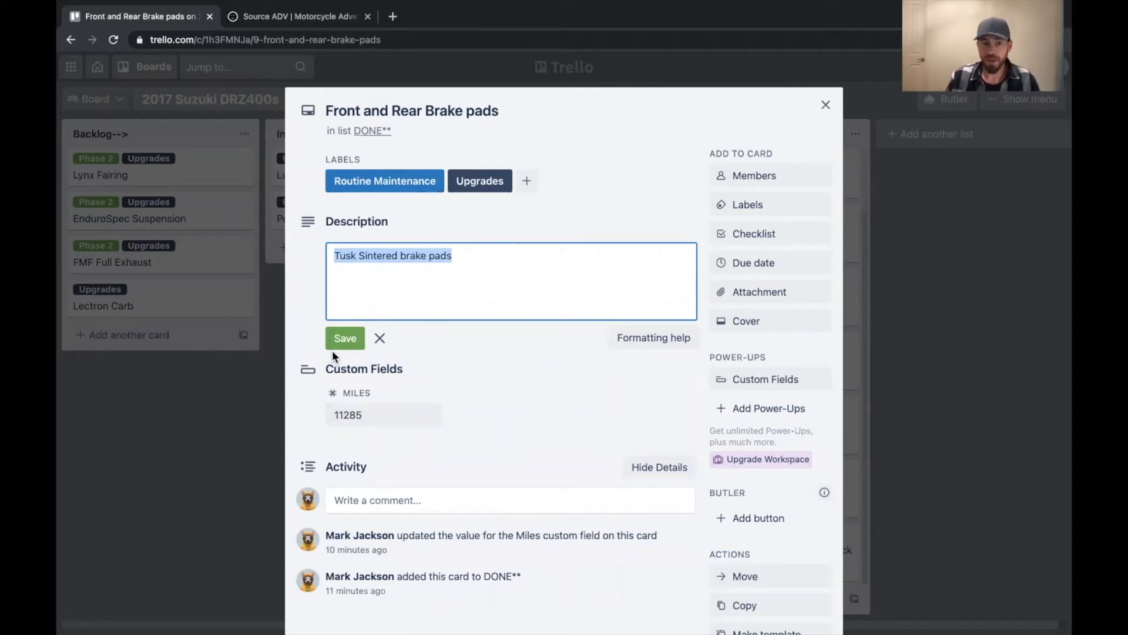
click(345, 338)
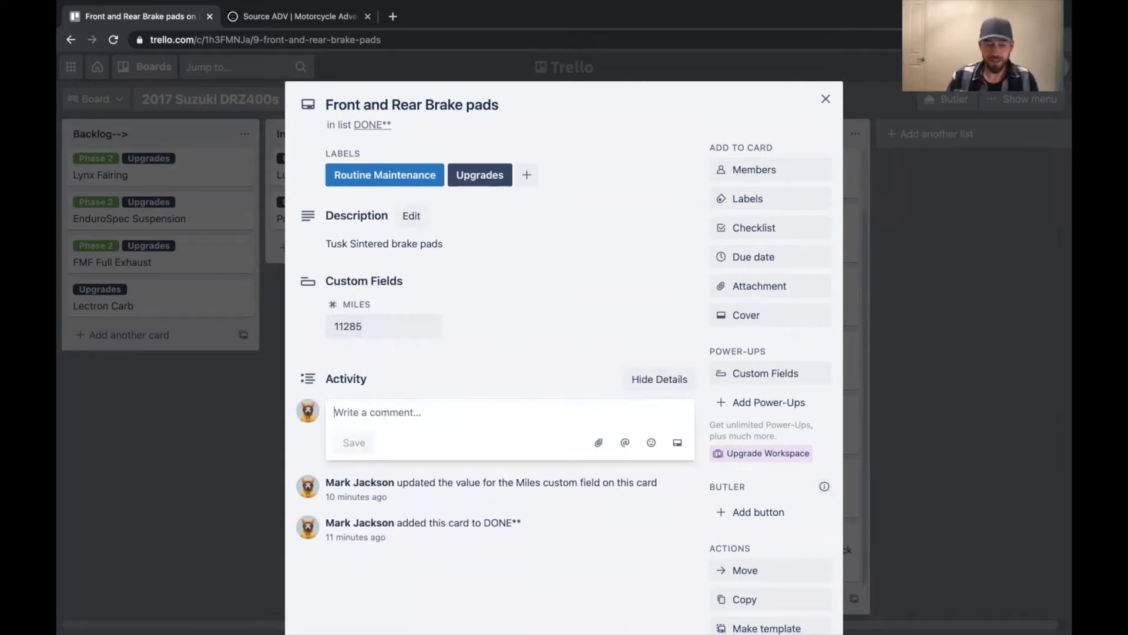
Step: Post the comment 'Hey these brake pads stink... find another brand' on the card
text(Hey these b)
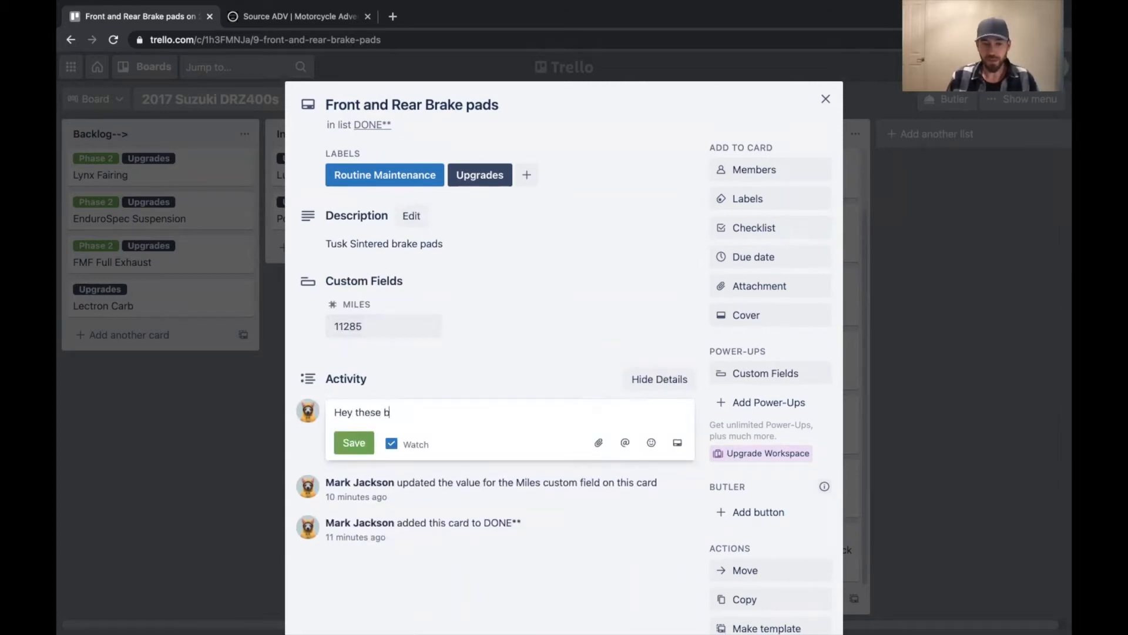
text(rake pads stink... find another brand)
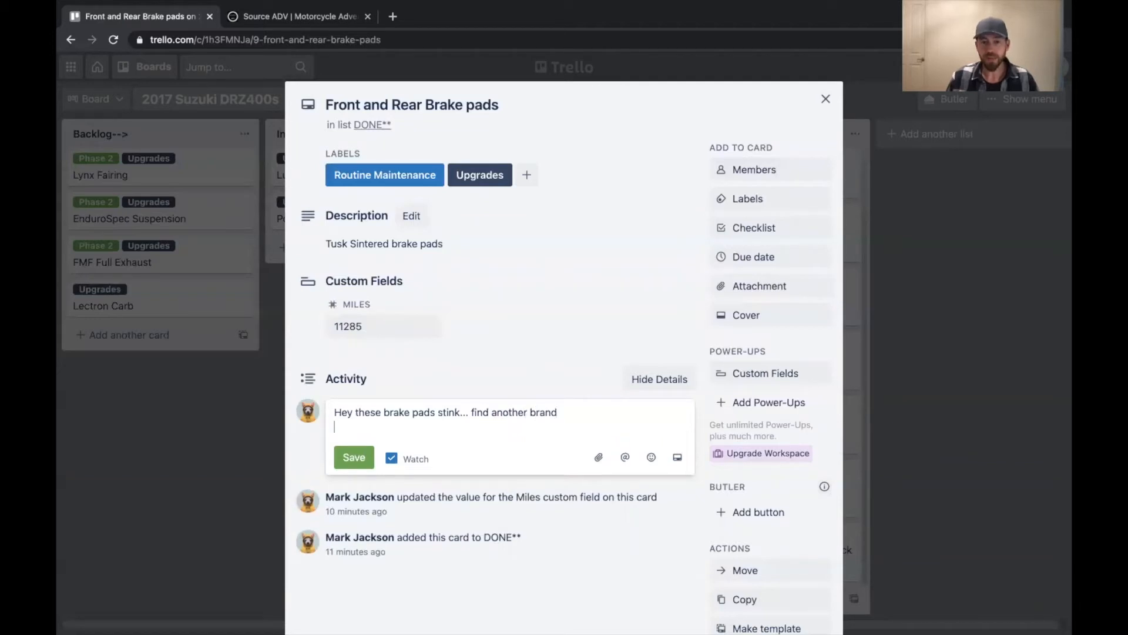
click(354, 443)
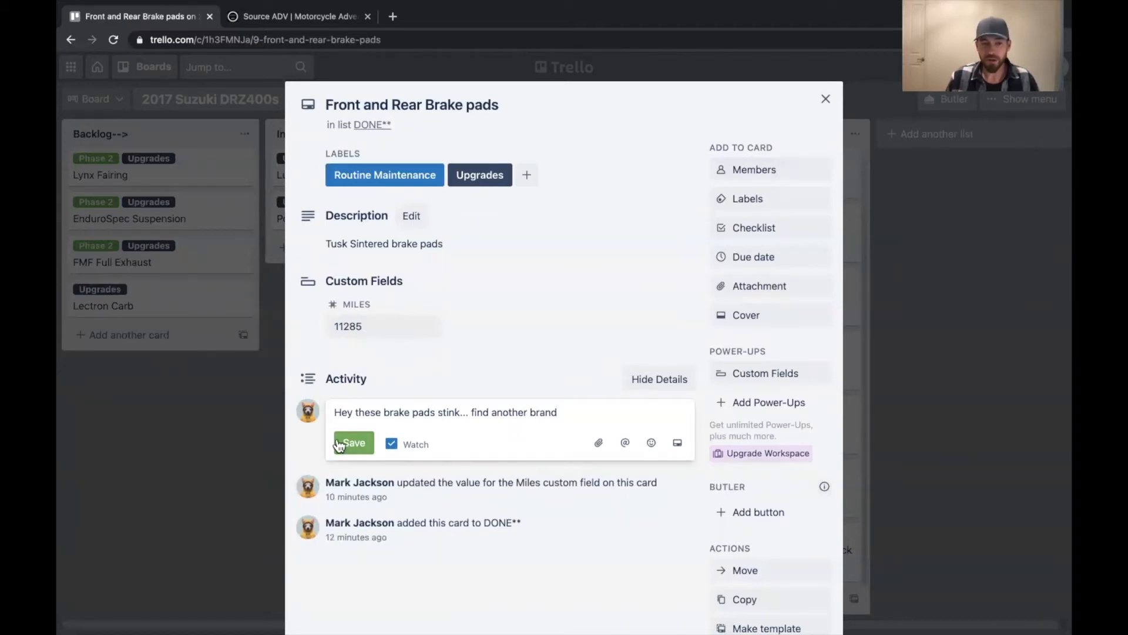
click(354, 442)
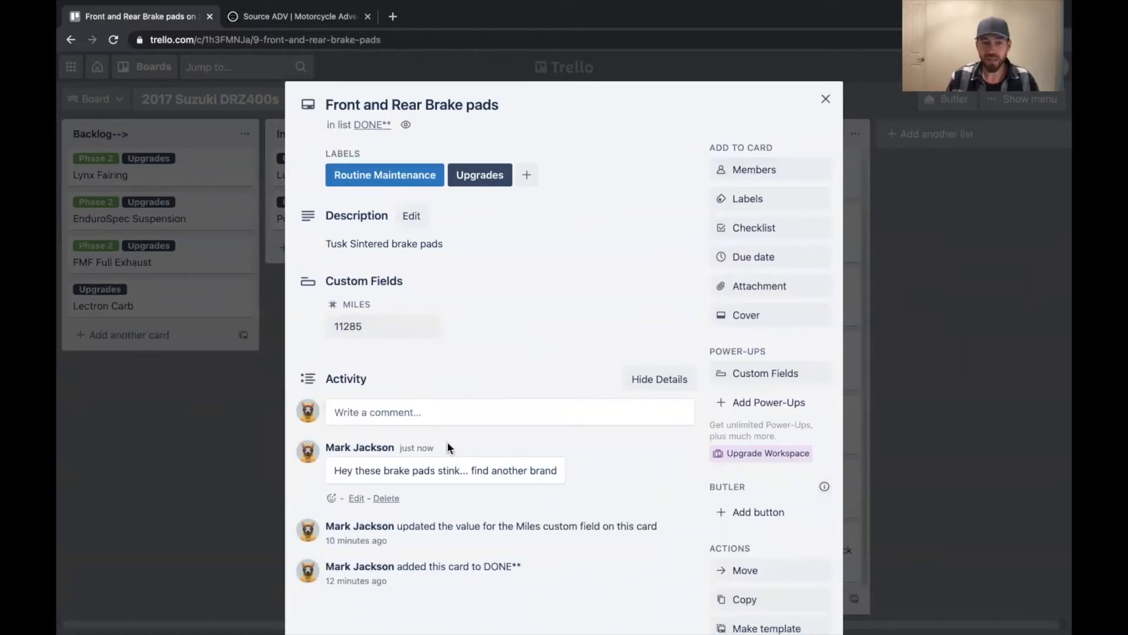
mouse_move(420, 448)
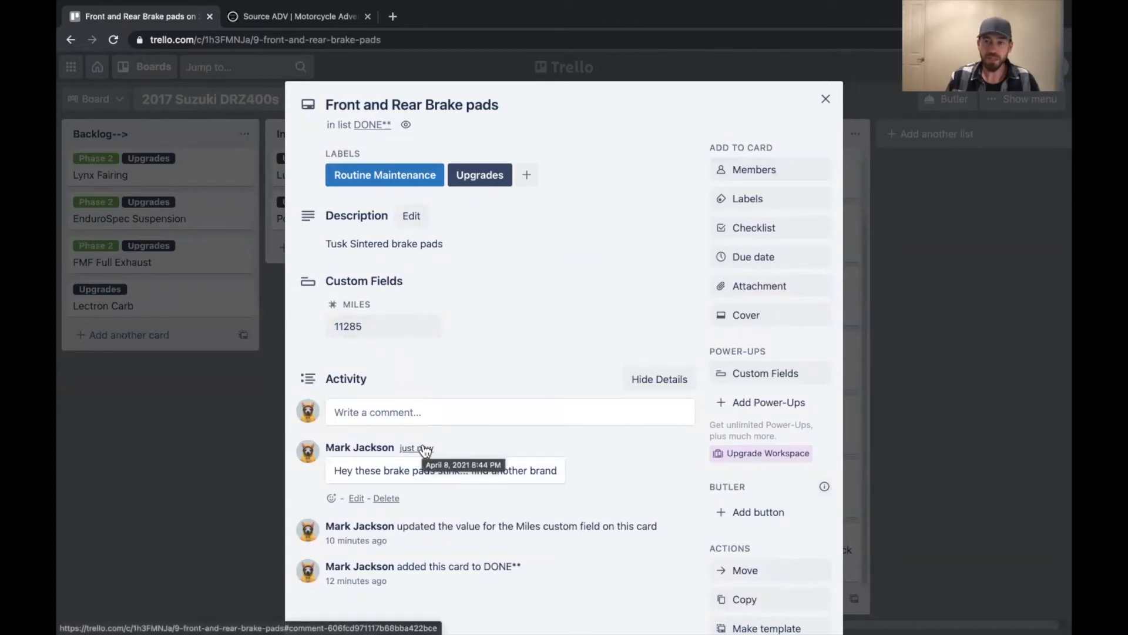
mouse_move(883, 146)
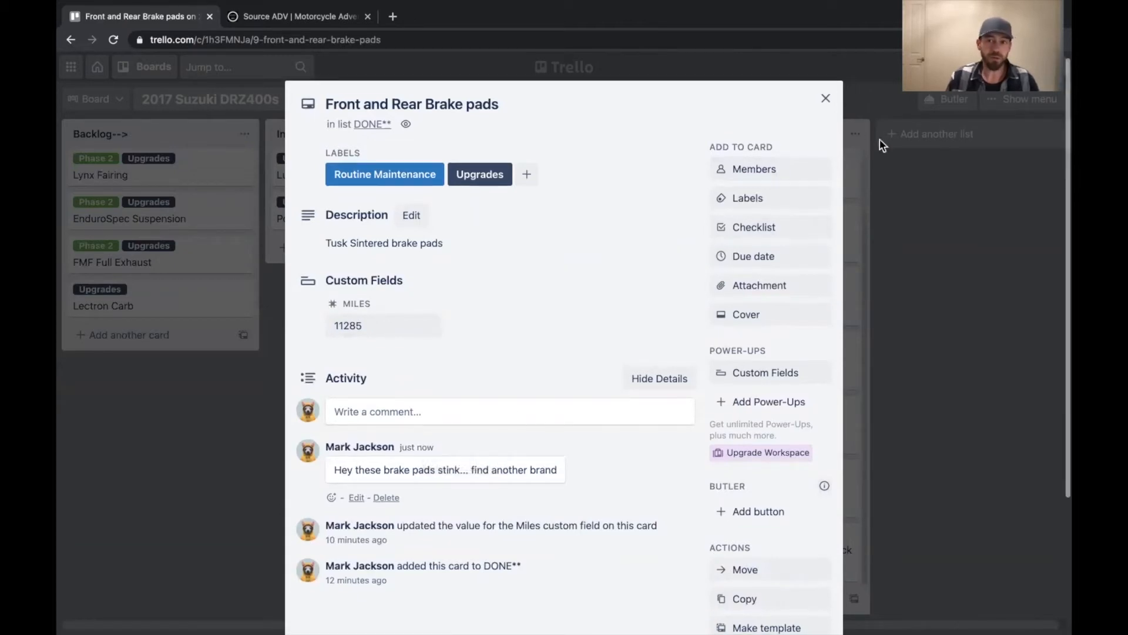
Step: Return to the board and start a new 'Air Filter' card in the In Process list
click(826, 98)
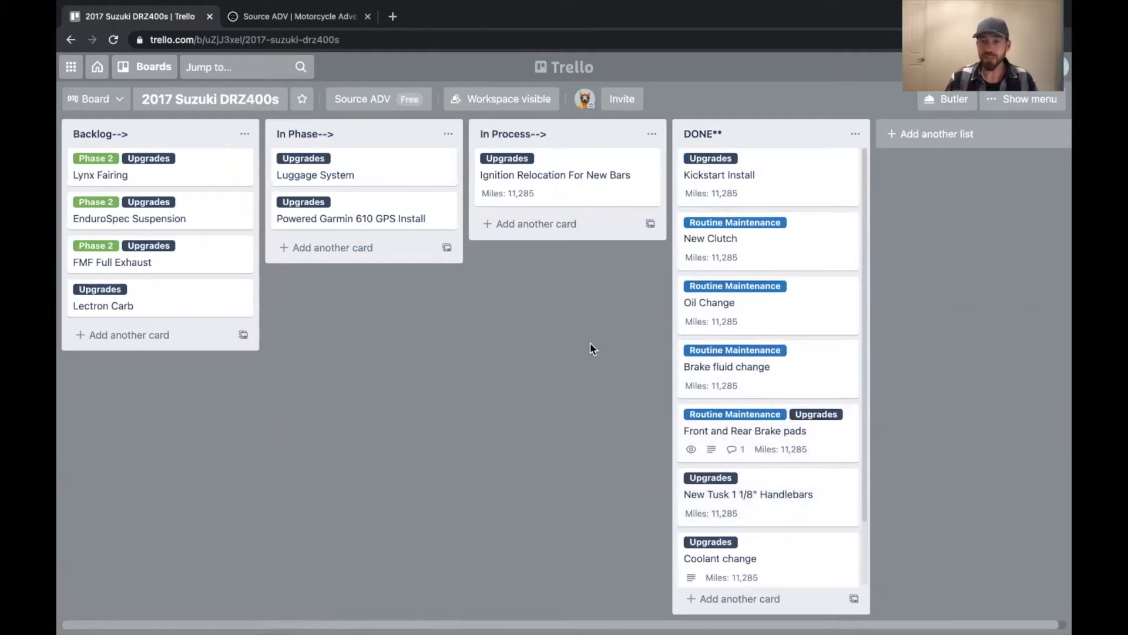
click(745, 431)
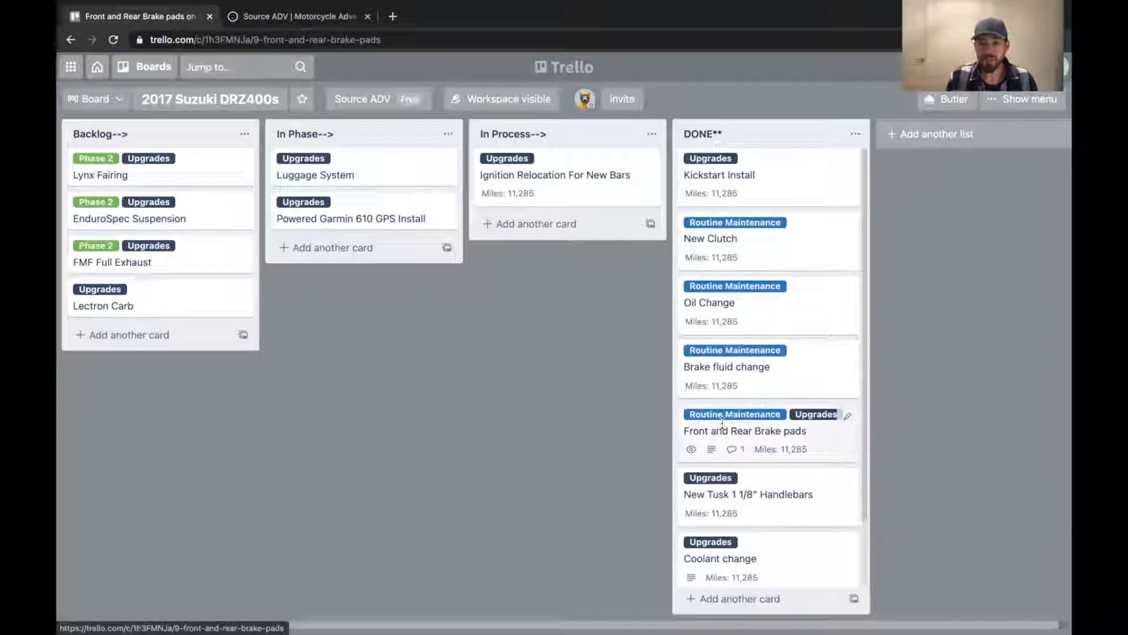
click(745, 430)
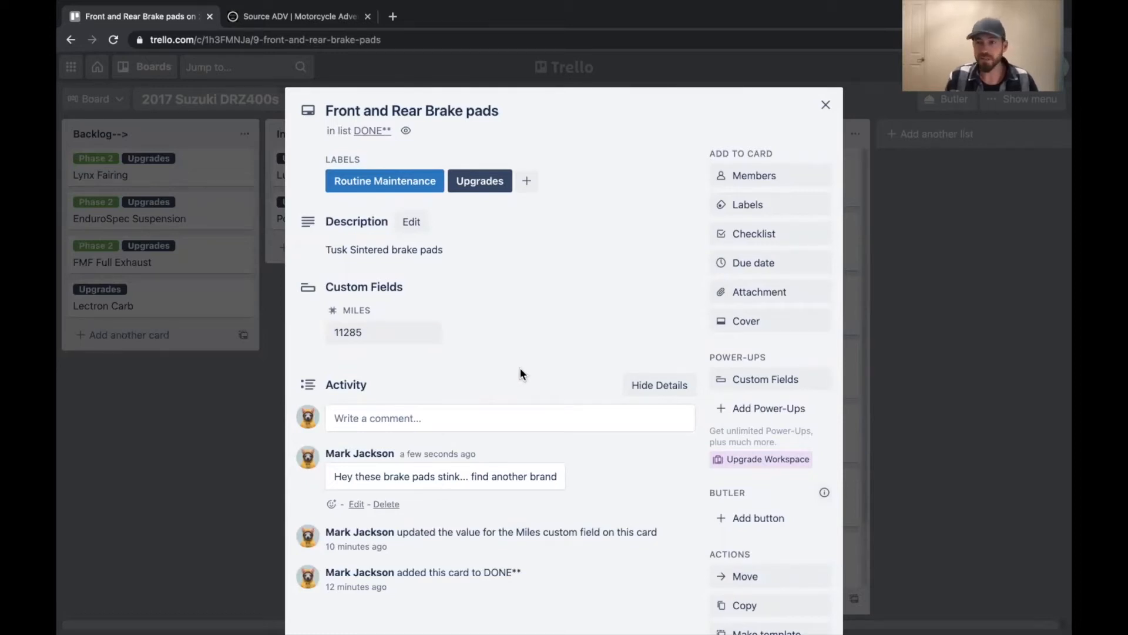
mouse_move(526, 377)
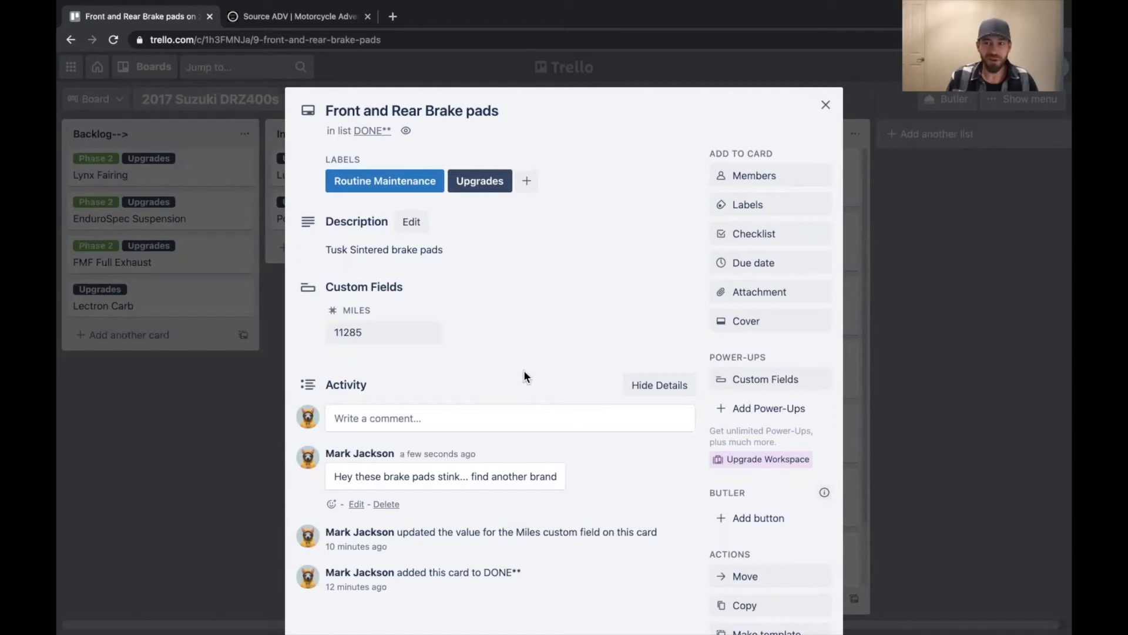
mouse_move(524, 382)
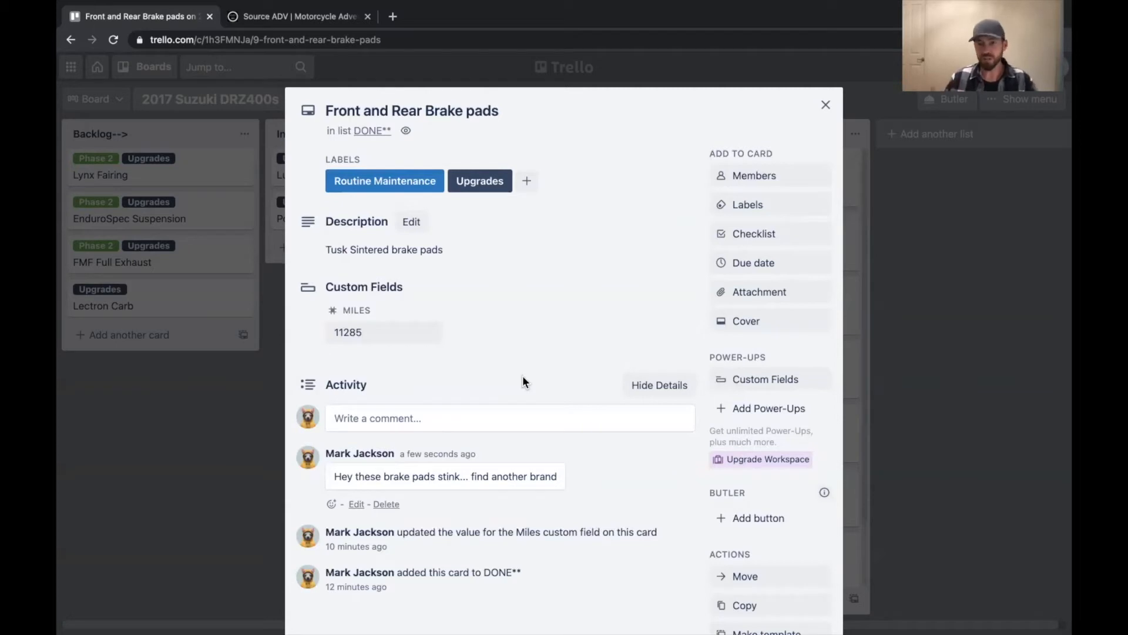
click(826, 104)
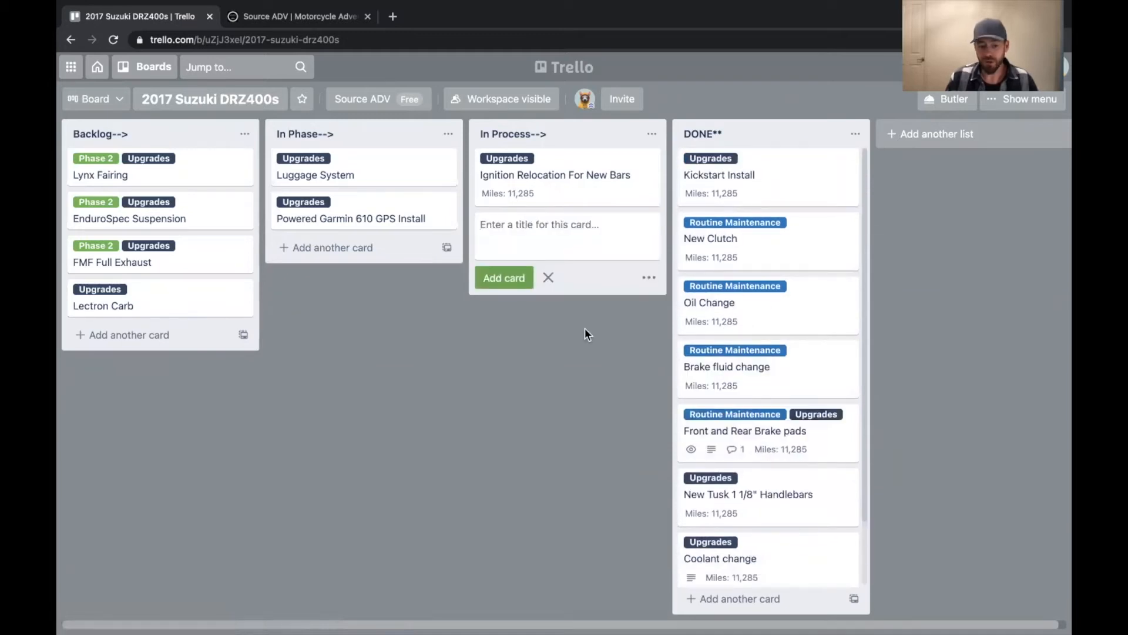
text(Air Filter)
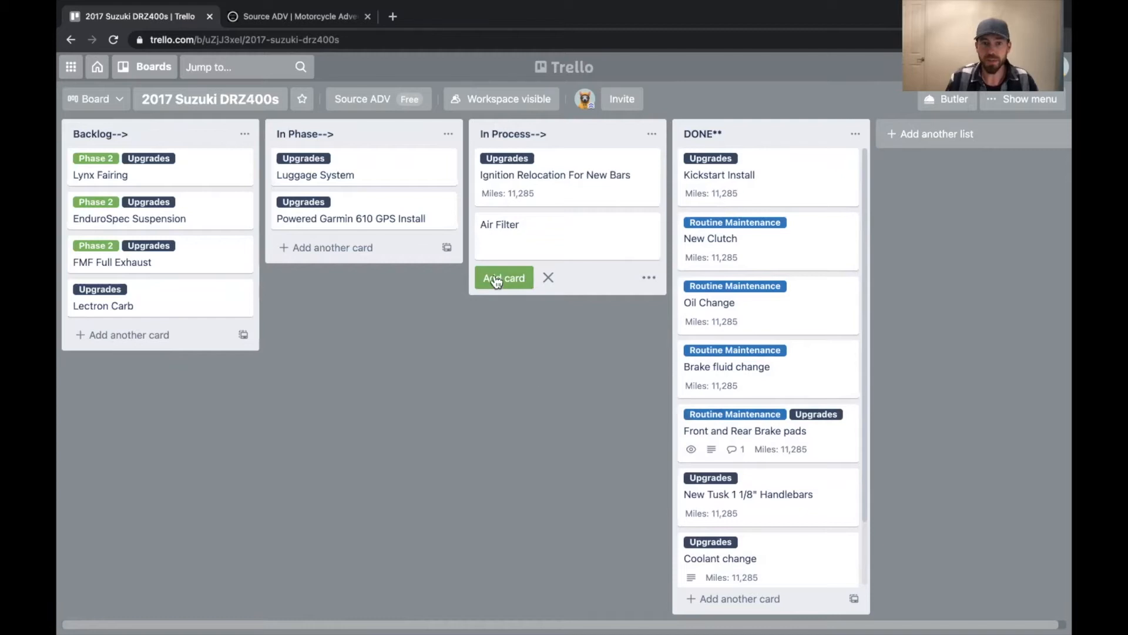
Step: Create the Air Filter card and tag it with the Routine Maintenance label
click(499, 224)
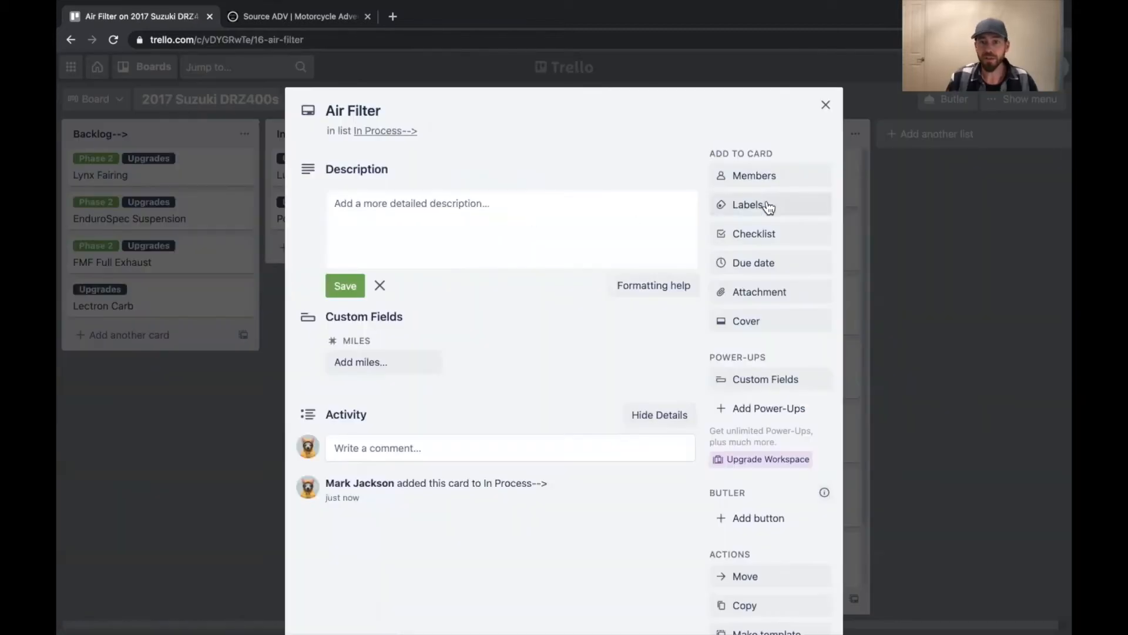
click(748, 205)
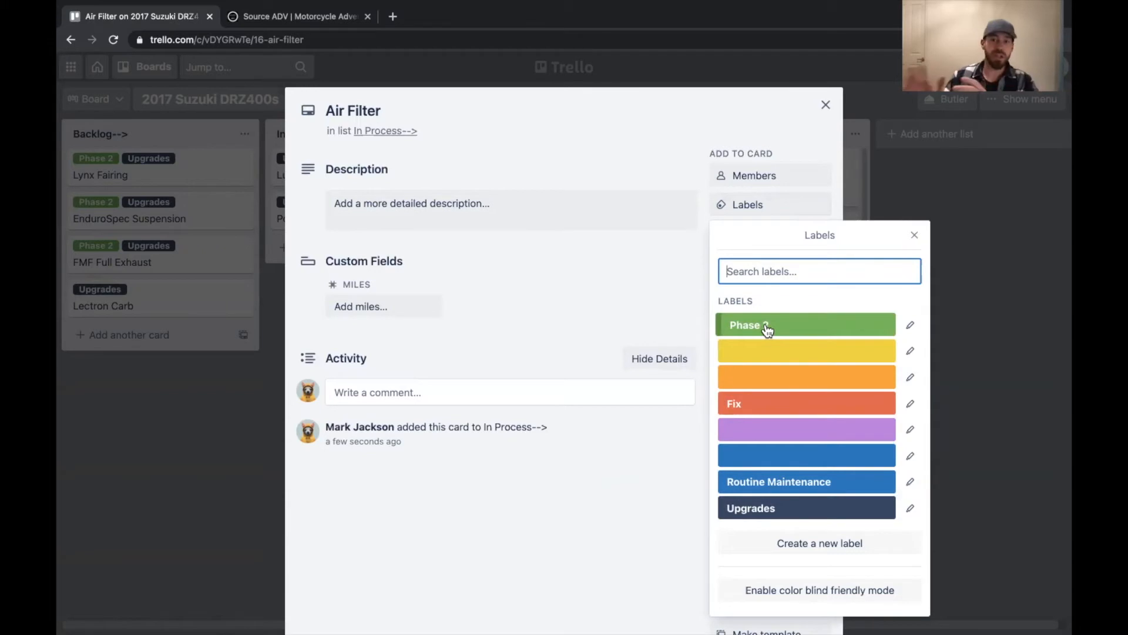
mouse_move(740, 330)
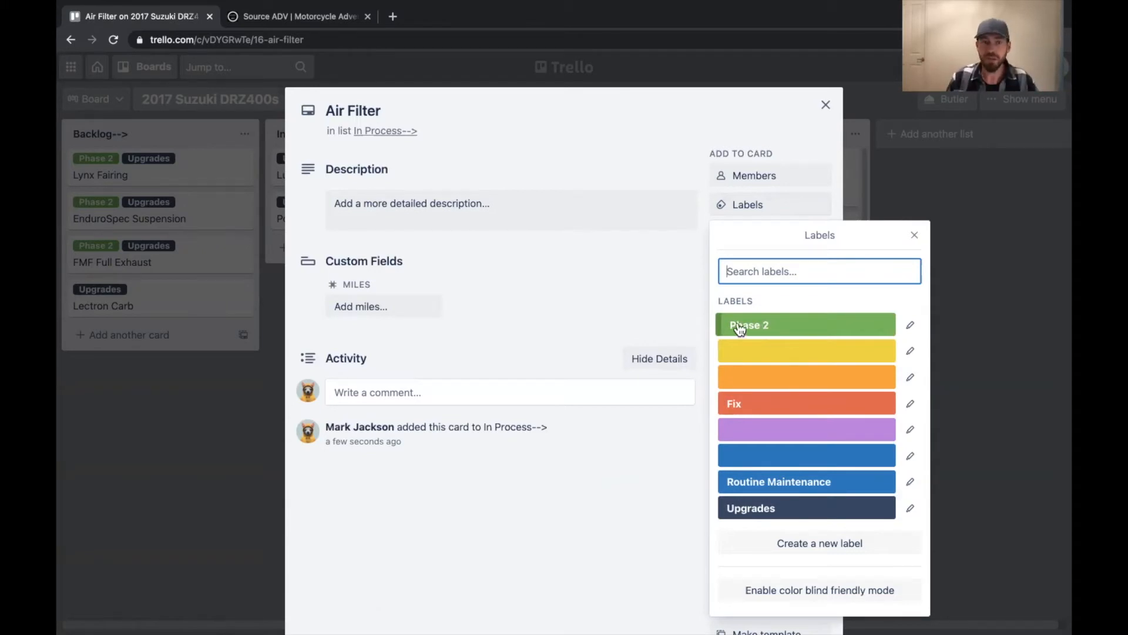
click(807, 482)
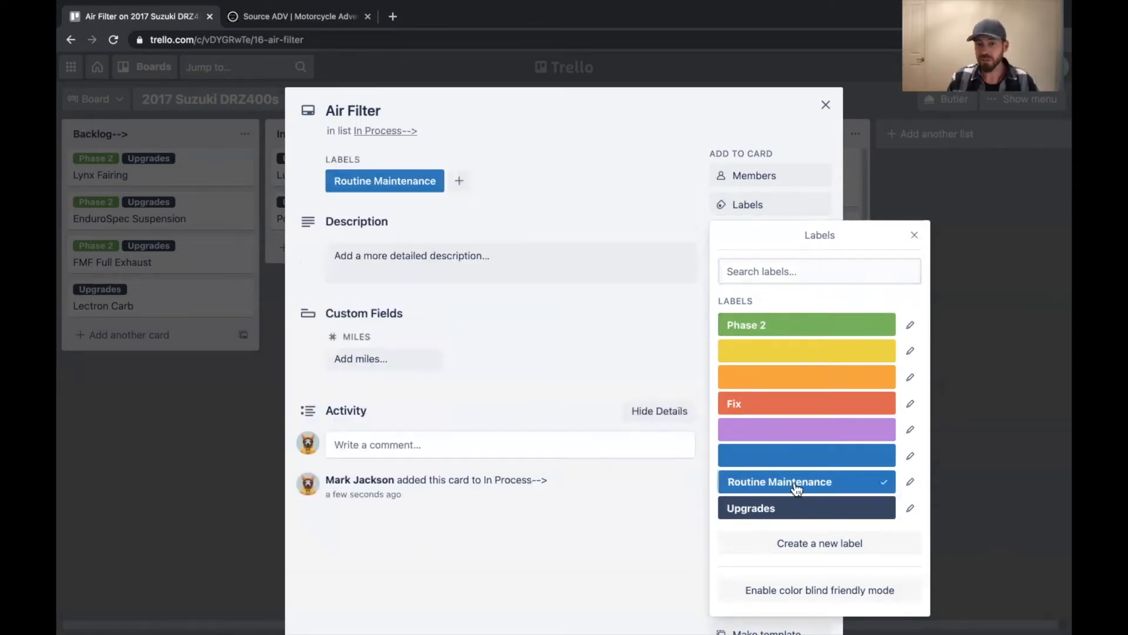
Step: Give the Air Filter card a Miles value of 11285 and file it in DONE**
click(382, 359)
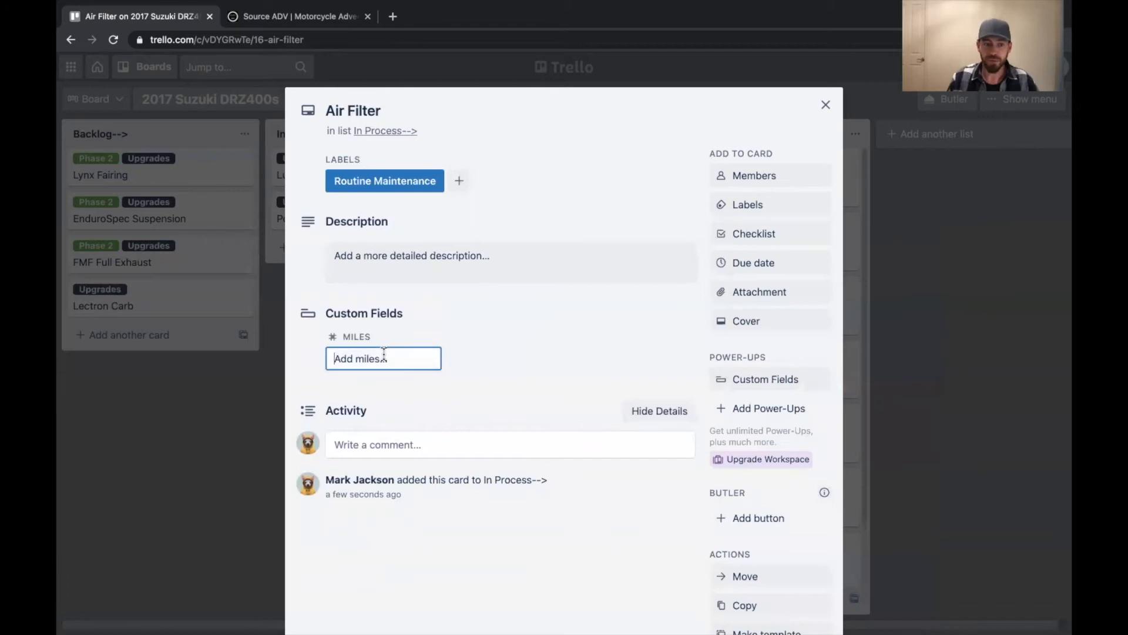
text(11285)
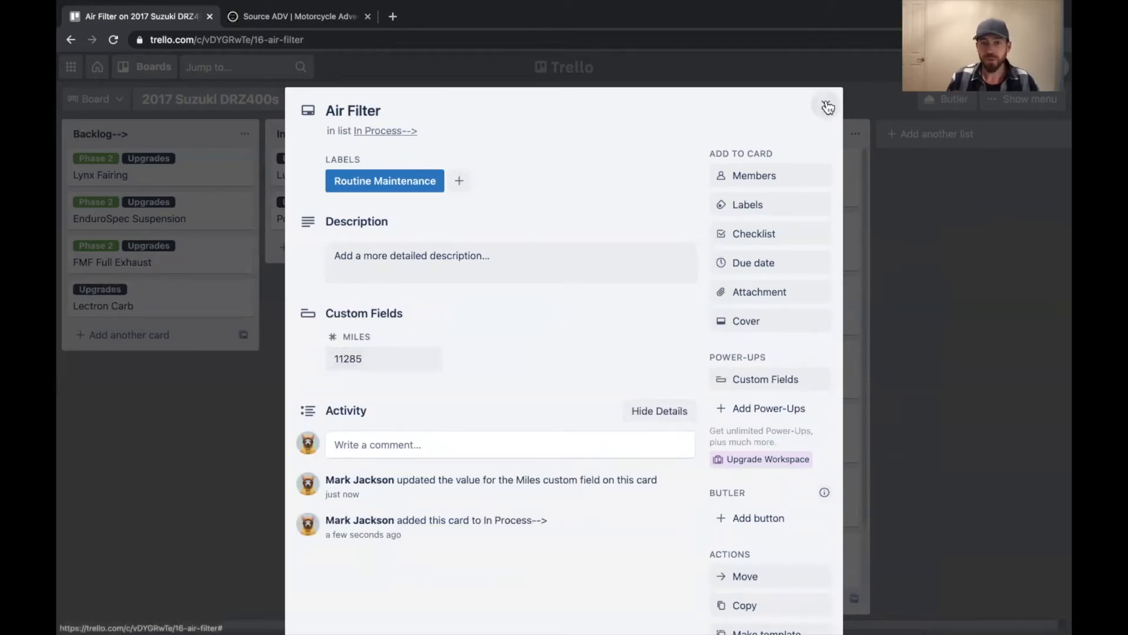
click(826, 104)
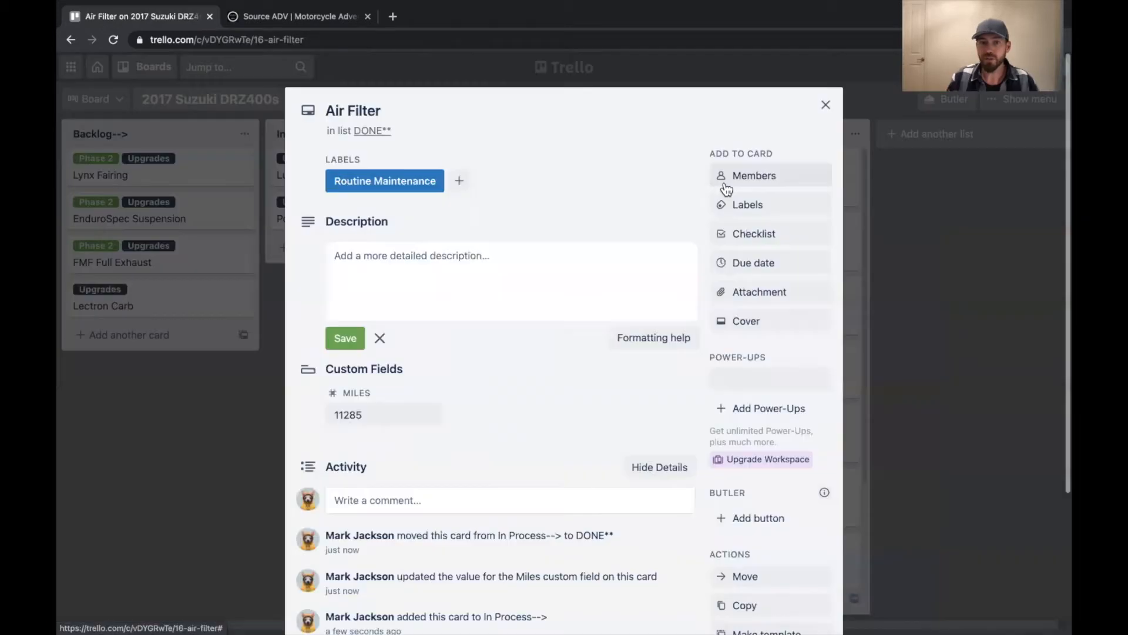
scroll(down, 3)
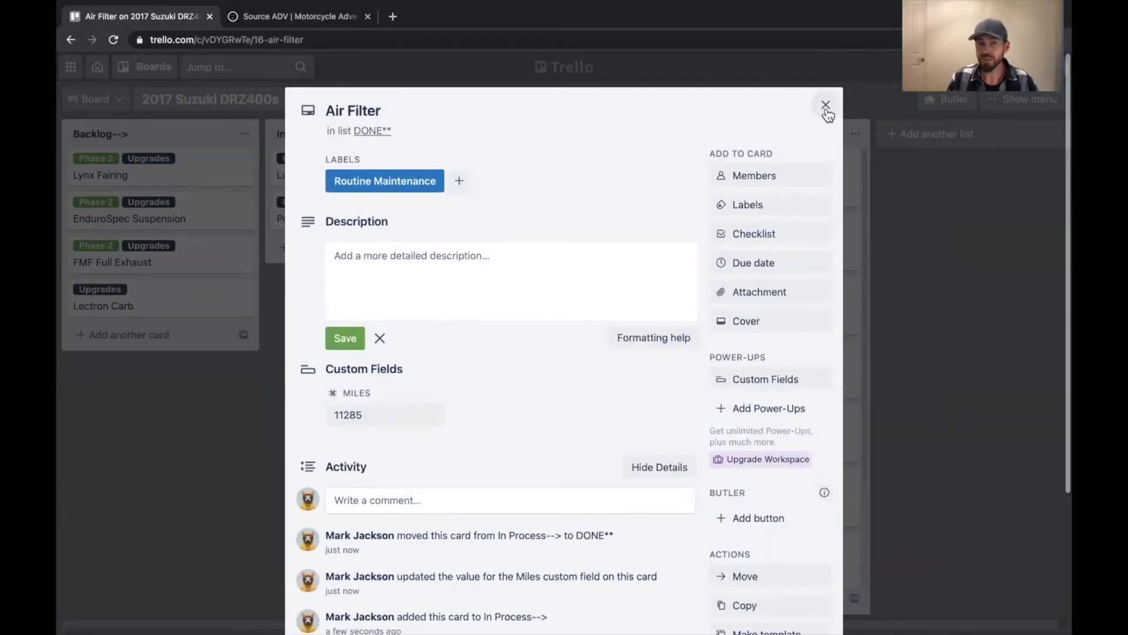
click(825, 104)
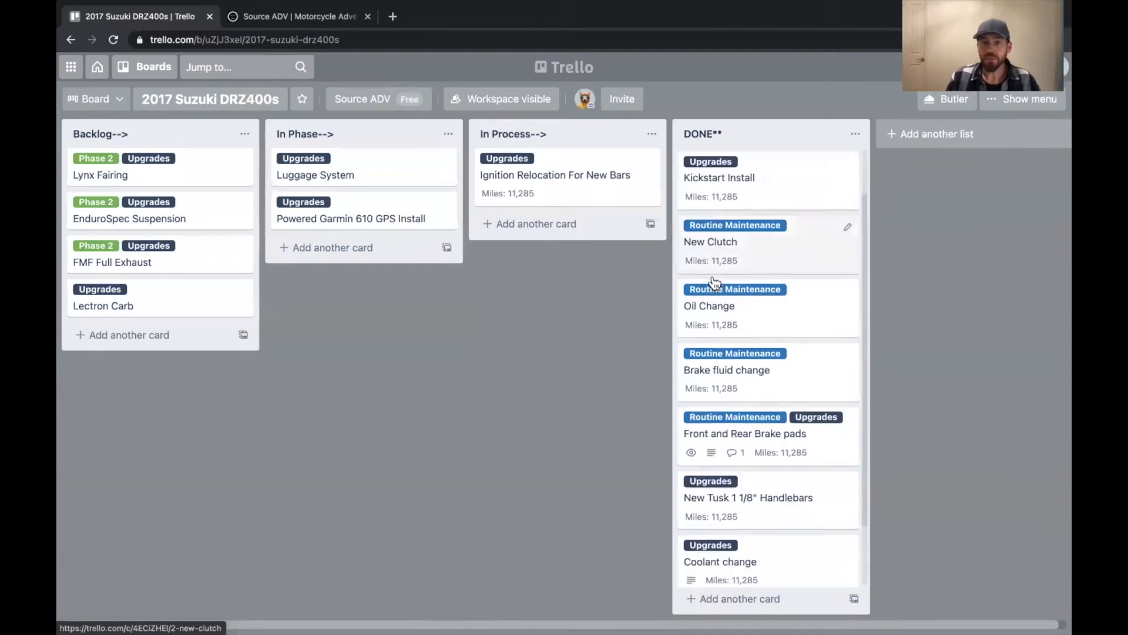
Step: Bring up the Oil Change card from the DONE** list
scroll(down, 3)
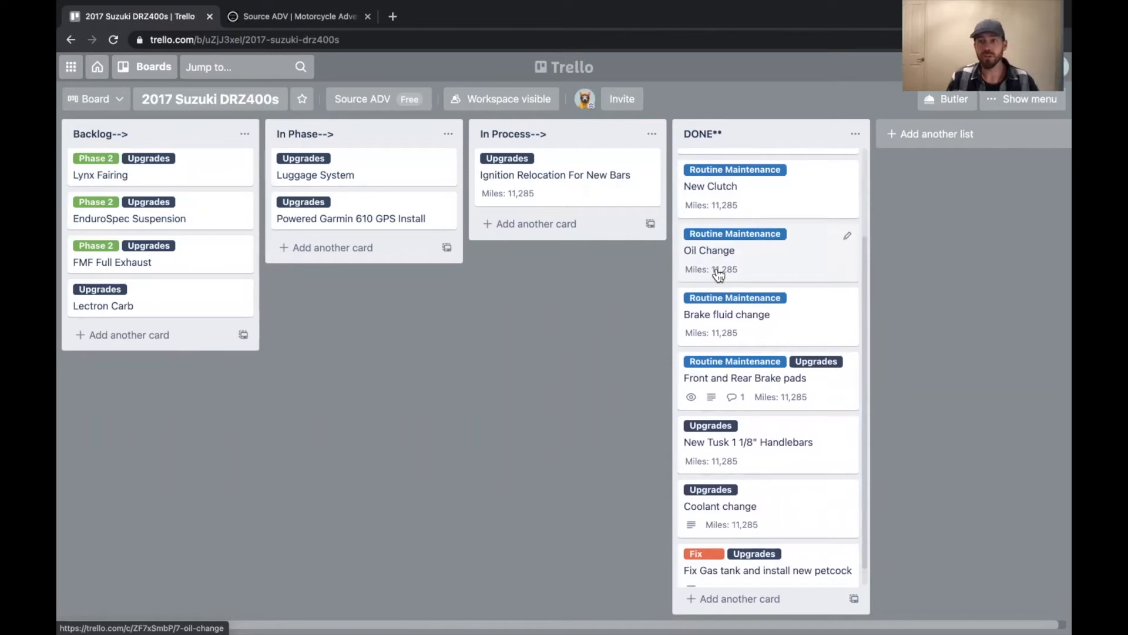
click(709, 251)
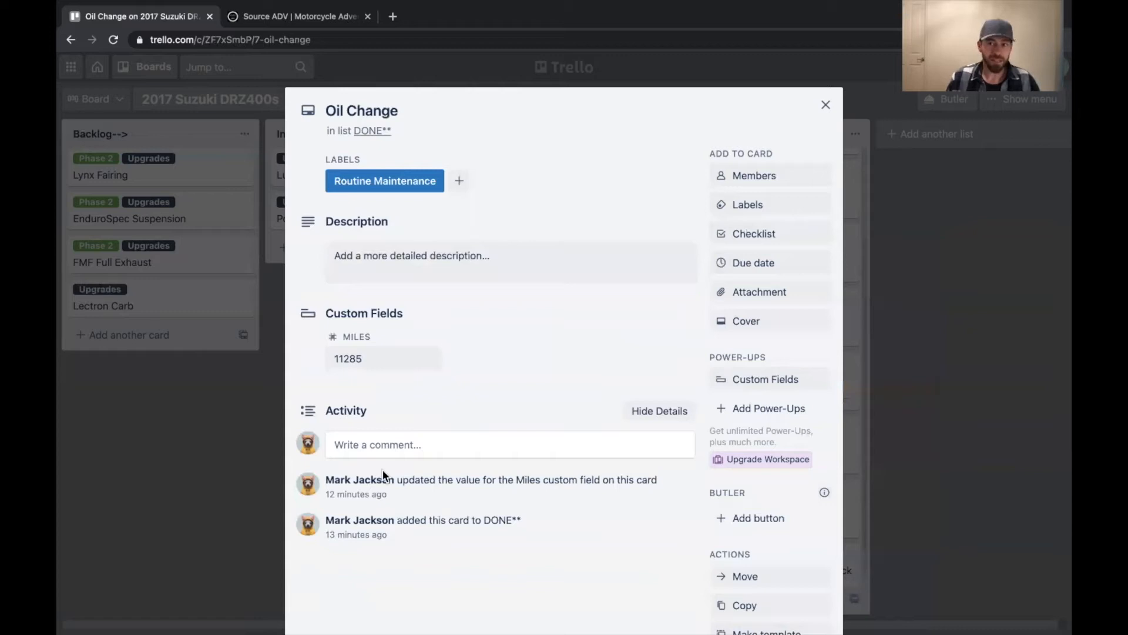
mouse_move(388, 381)
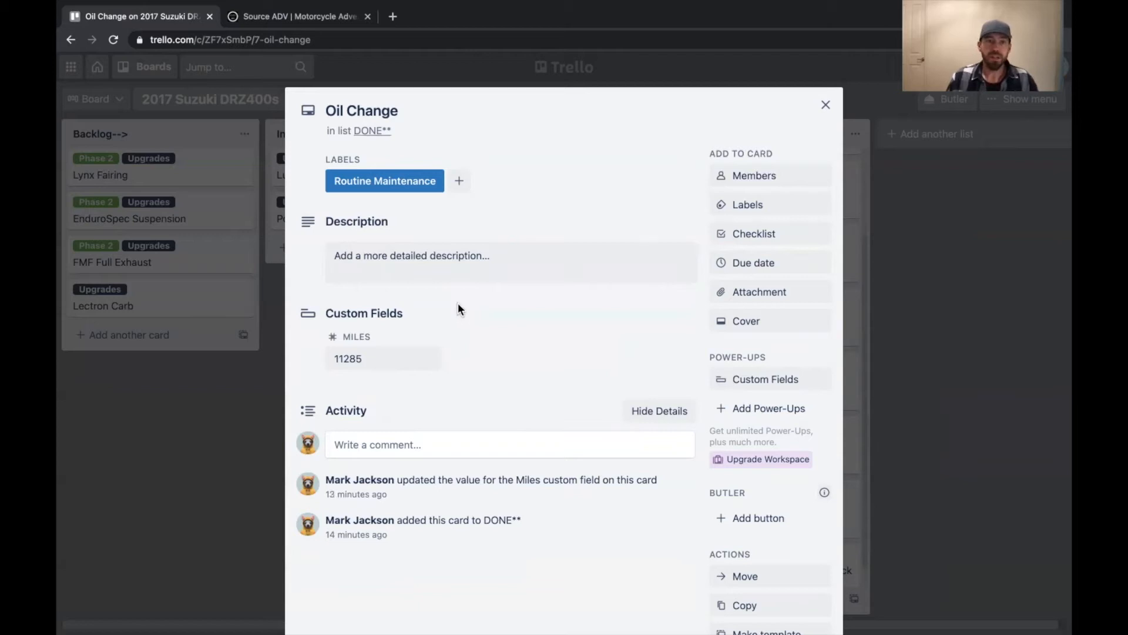
mouse_move(814, 93)
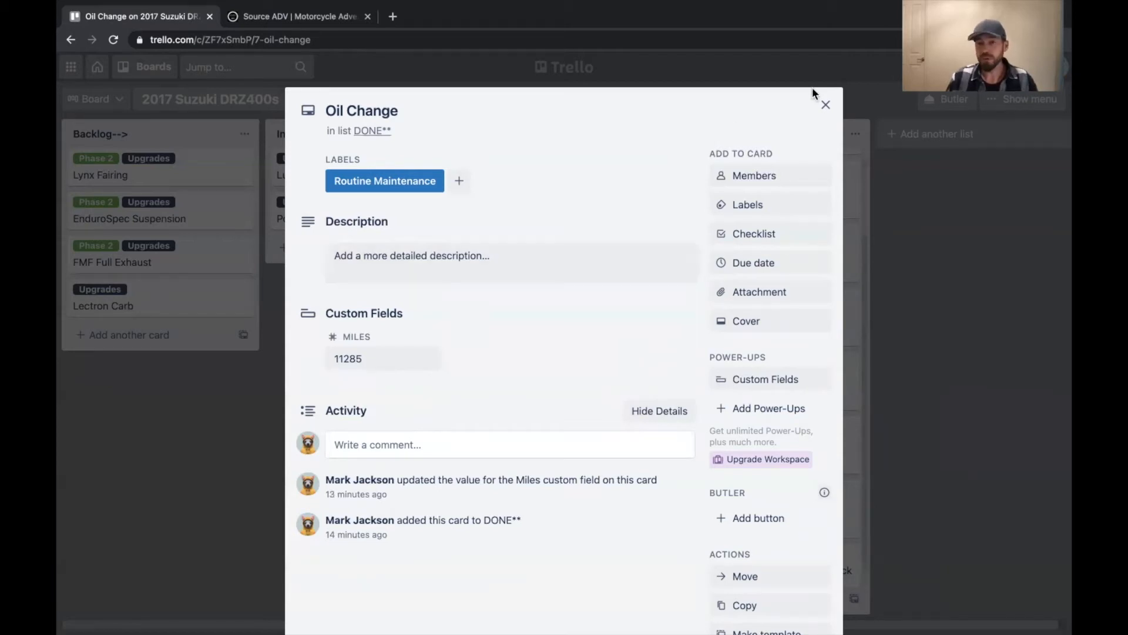
Step: Dismiss the Oil Change card to return to the board
click(826, 104)
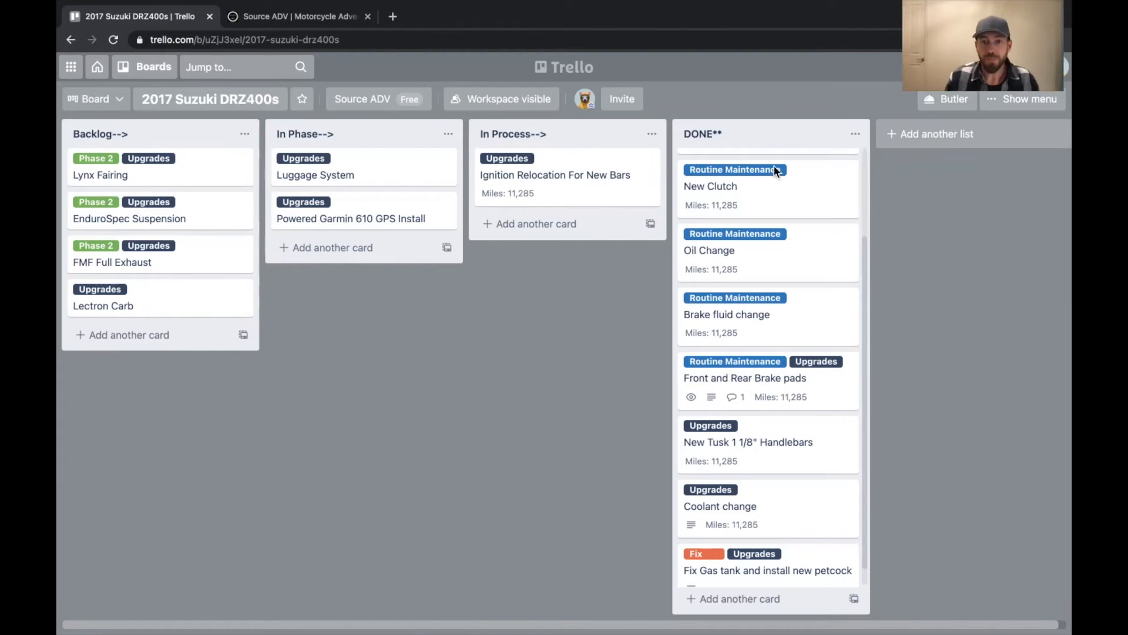
mouse_move(483, 278)
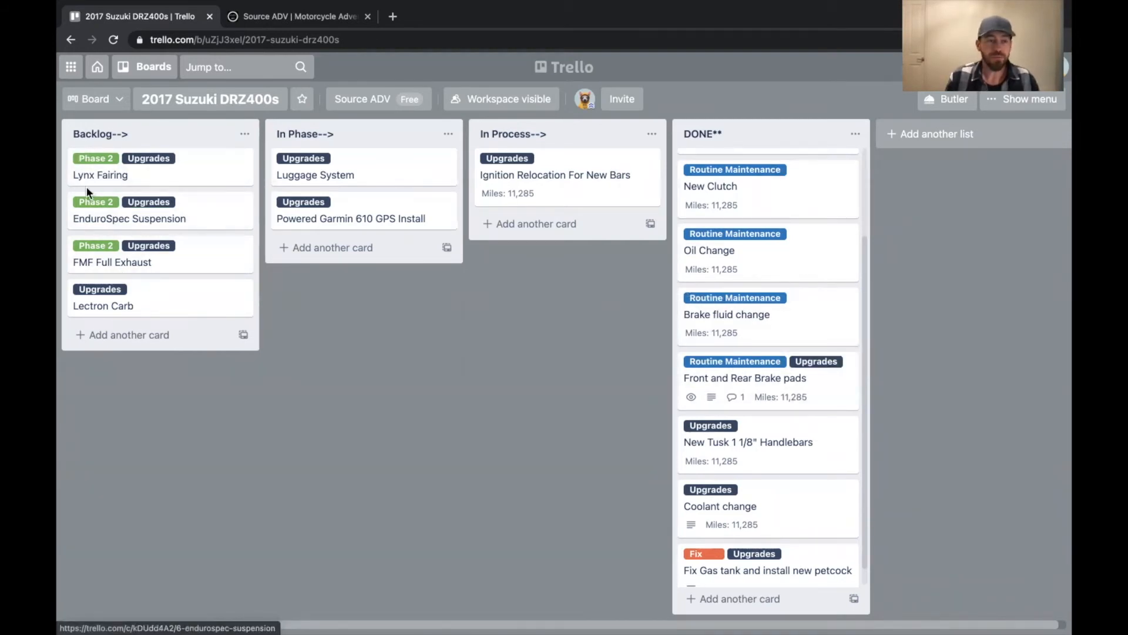
mouse_move(241, 293)
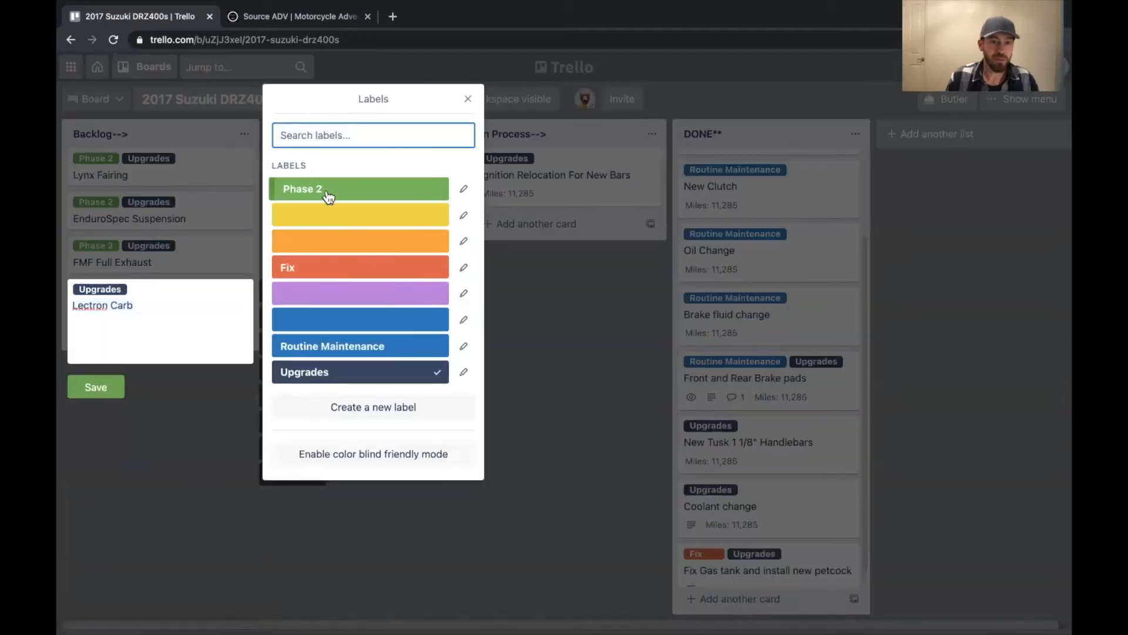
Step: Label Lectron Carb as Phase 2 and rename the Backlog--> list to Upcoming-->
click(468, 99)
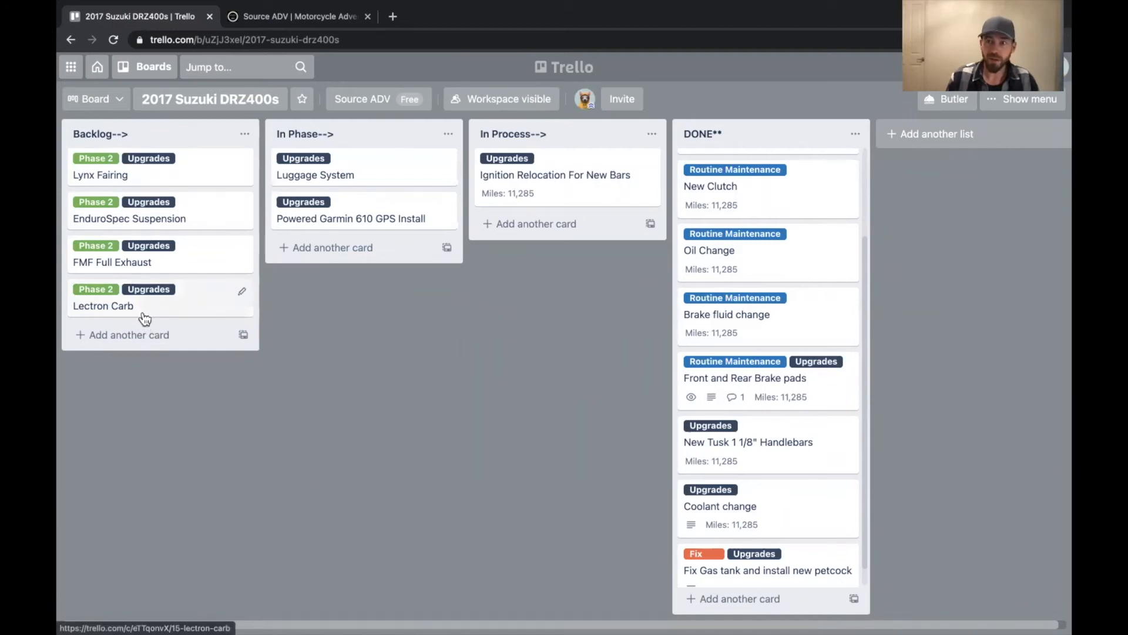
click(100, 133)
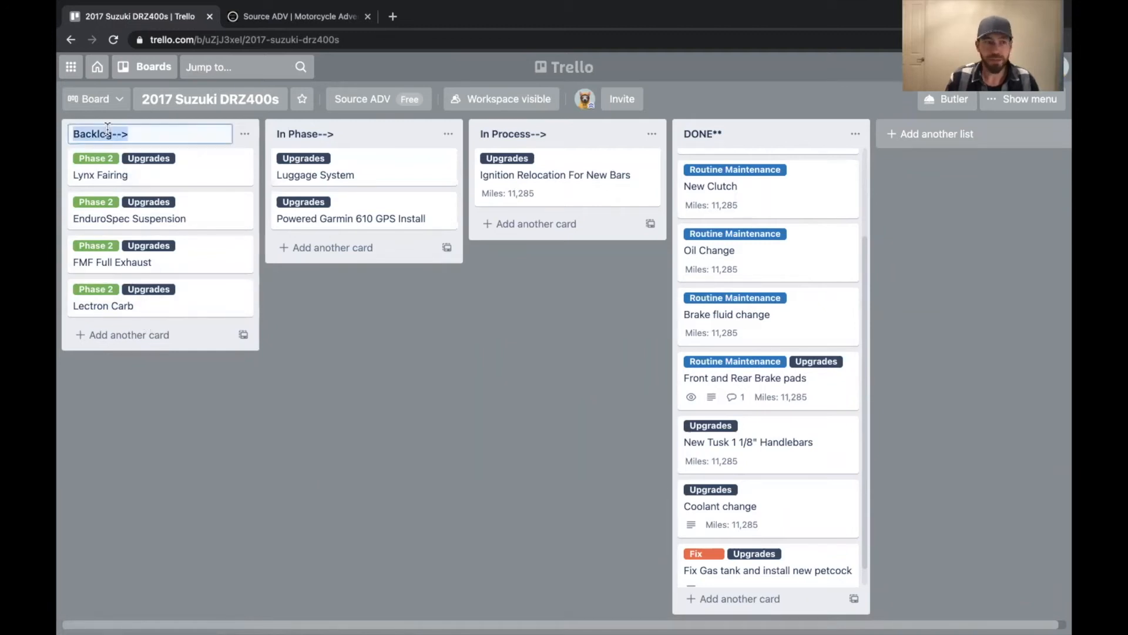
double_click(105, 134)
text(Upcomin)
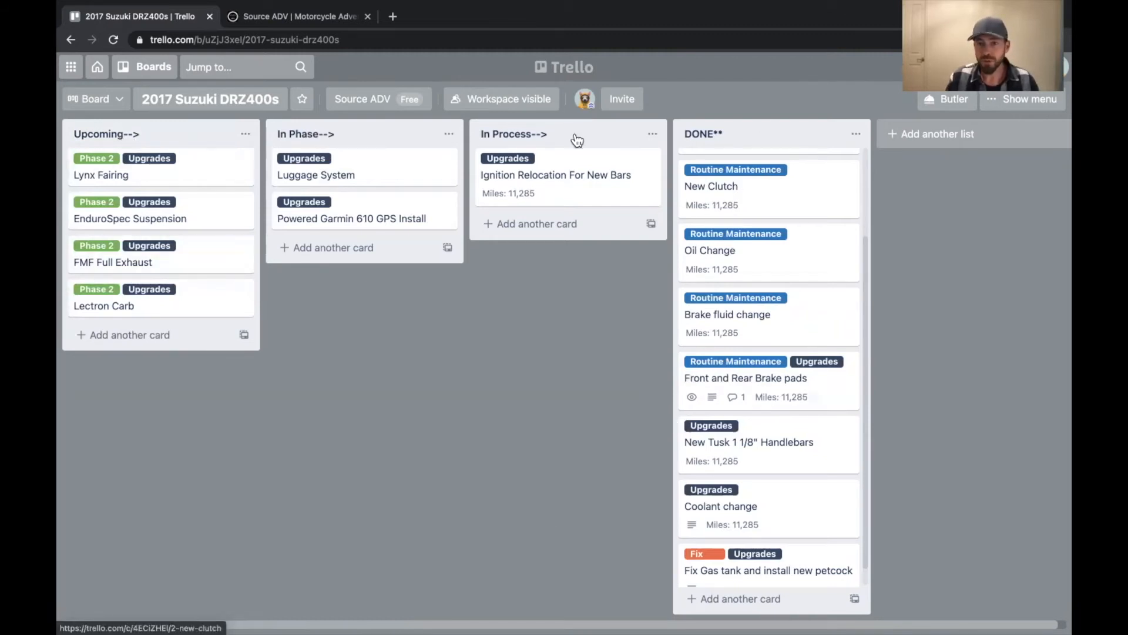
scroll(down, 3)
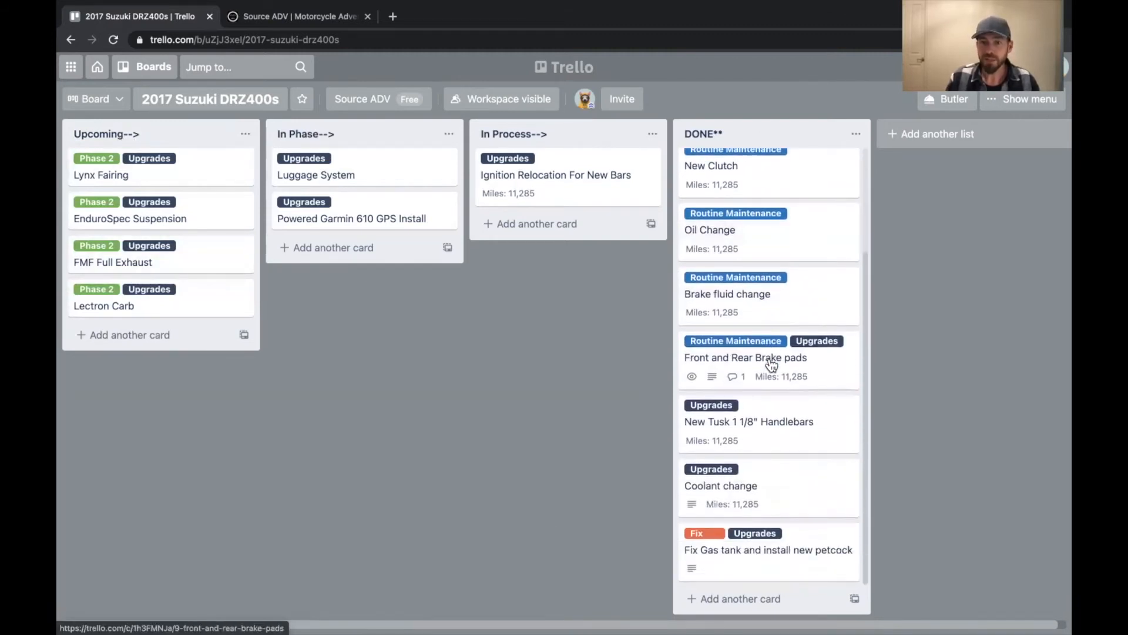
mouse_move(122, 145)
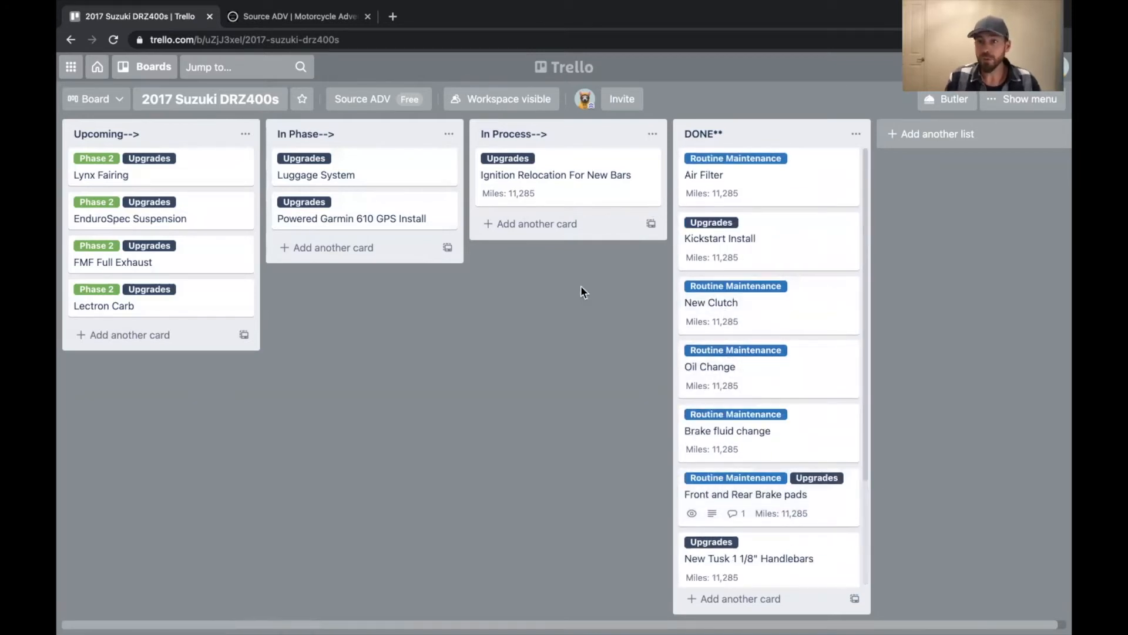
mouse_move(574, 293)
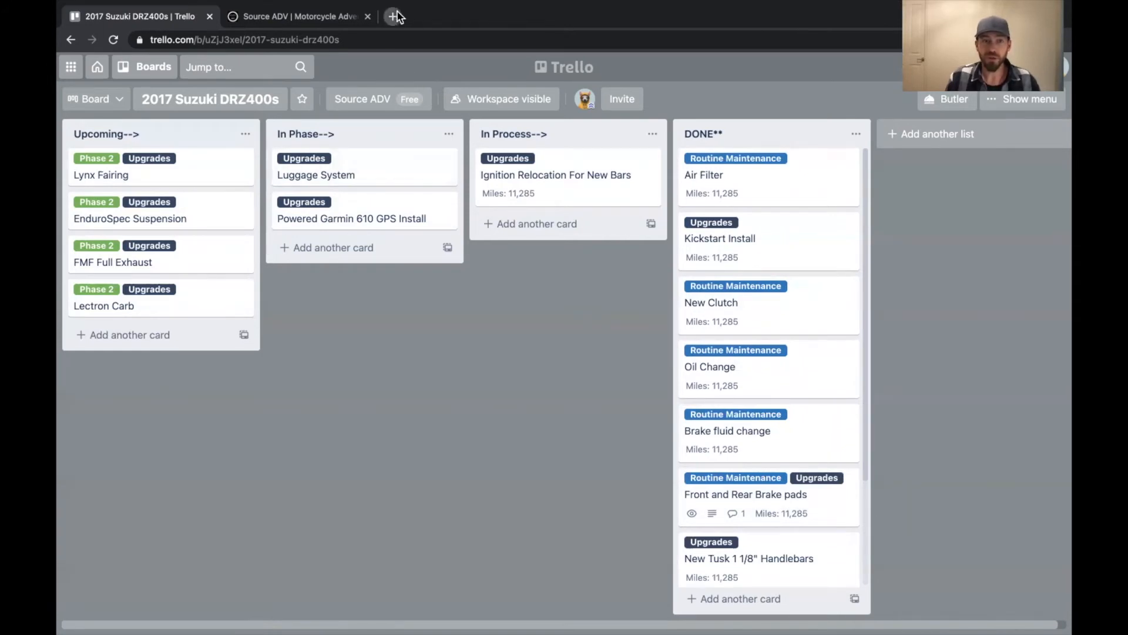
Step: Show the Boards page in a new tab, scrolled to Create new board
click(394, 16)
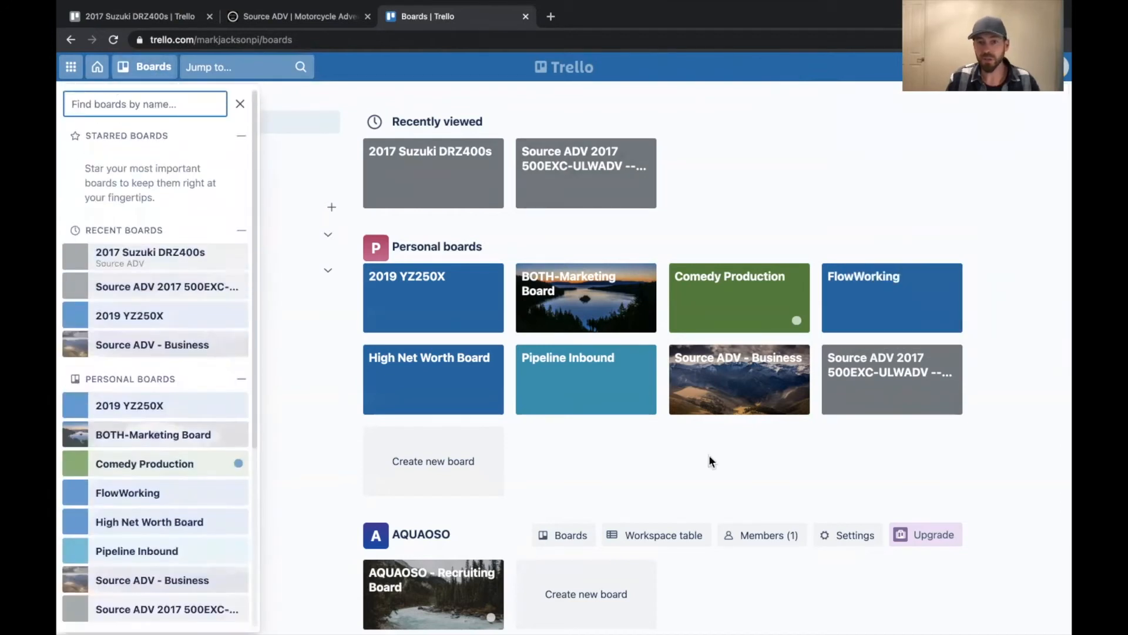
mouse_move(158, 464)
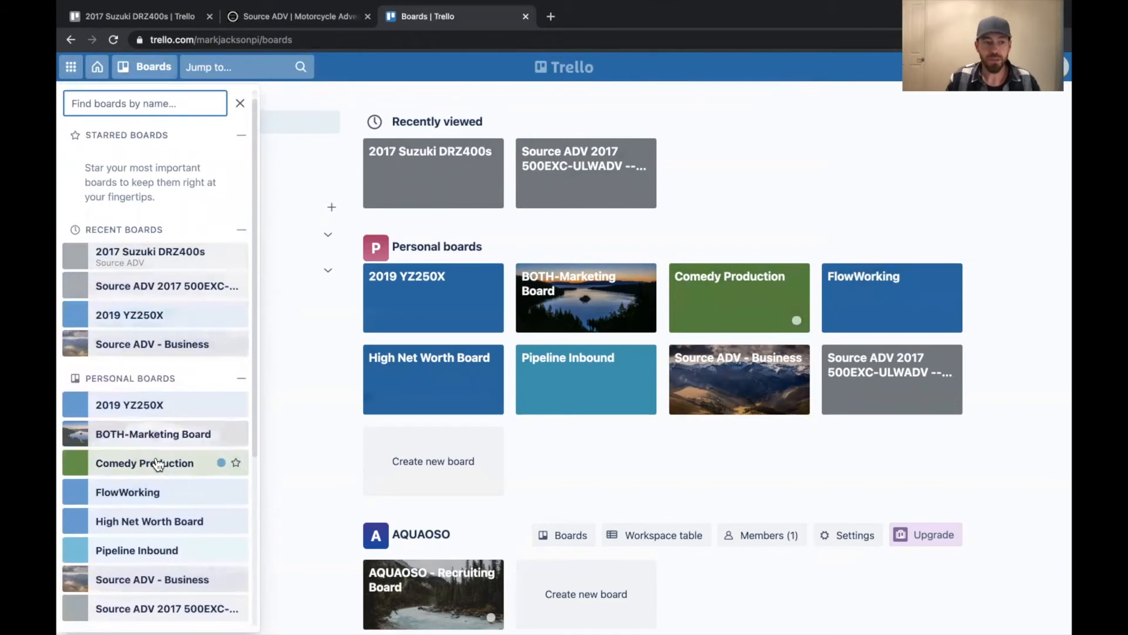
scroll(down, 3)
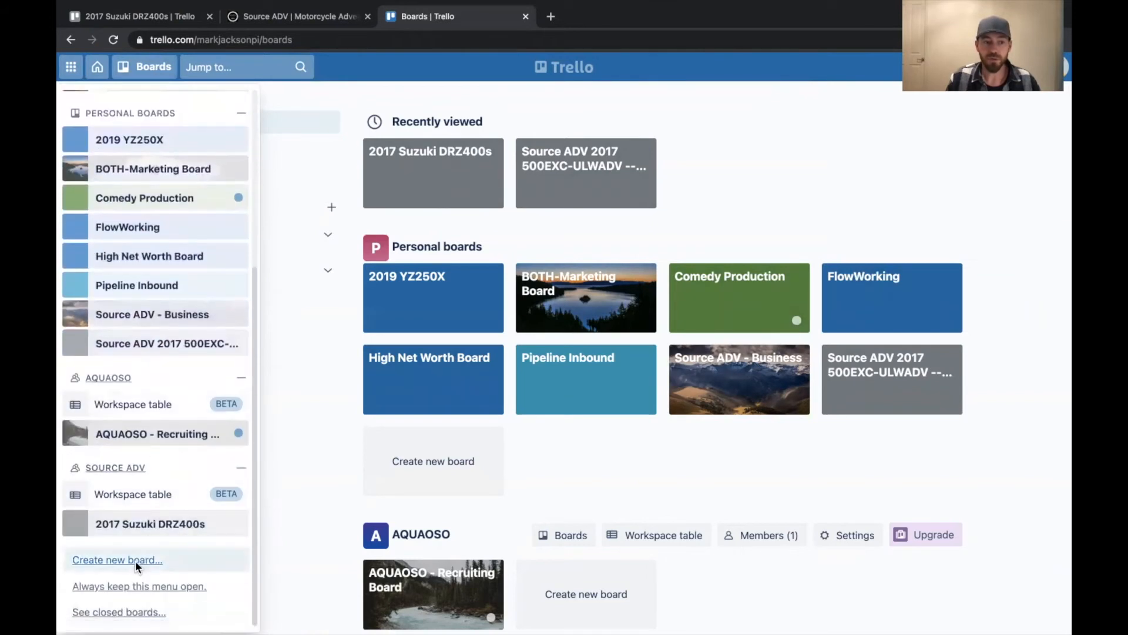
Step: Create the CyberTruck board in AQUAOSO with a car photo background
click(116, 560)
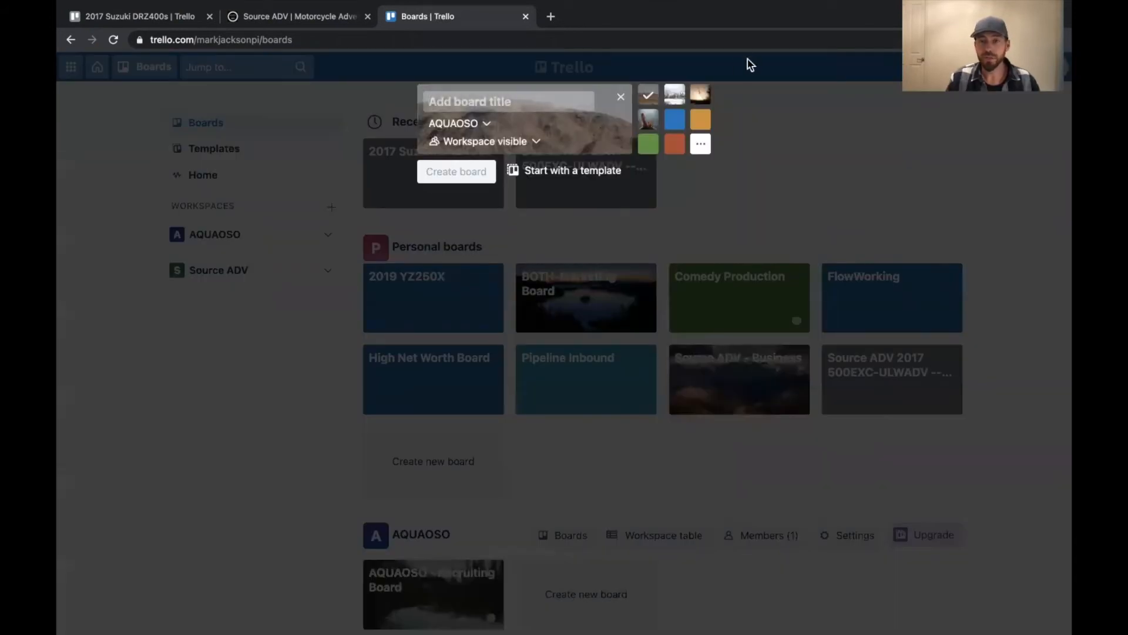
click(507, 101)
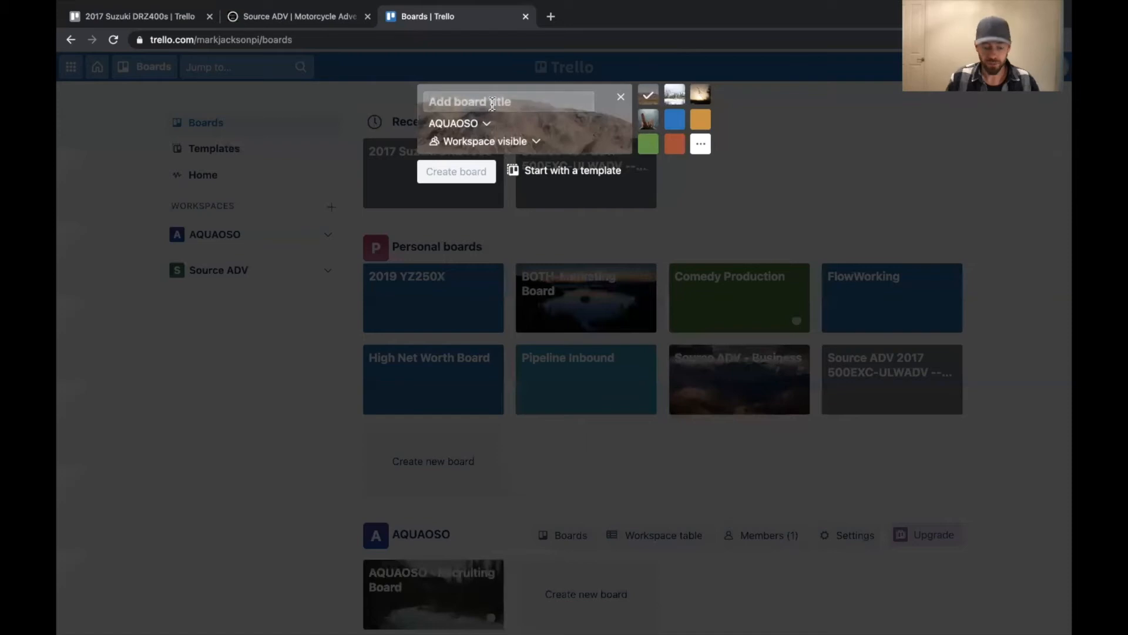
text(CyberTr)
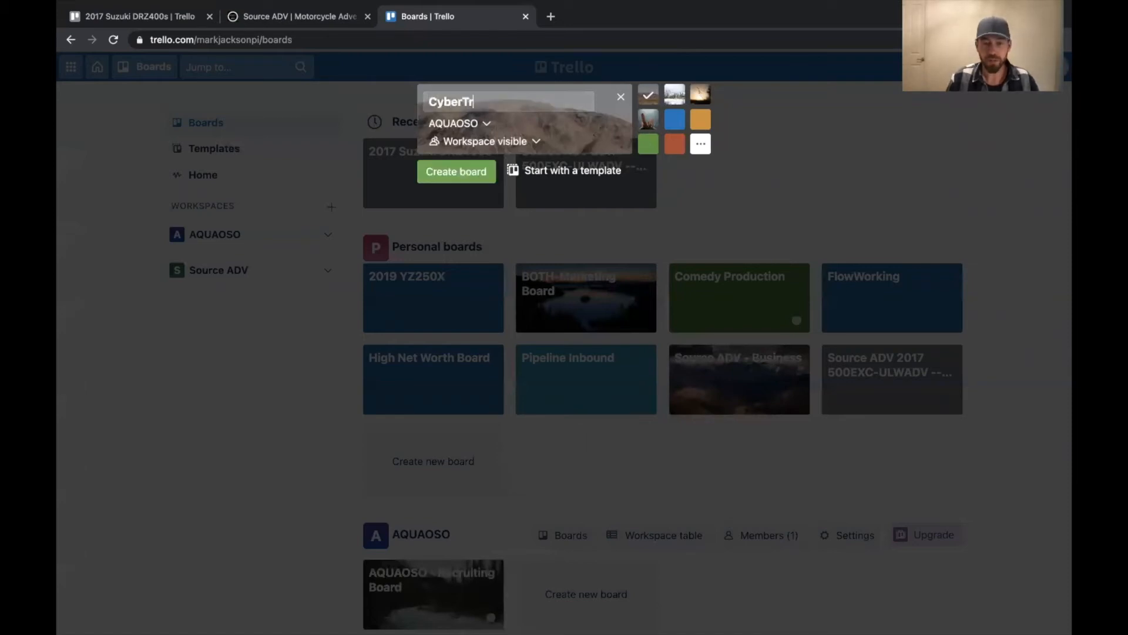
text(uck)
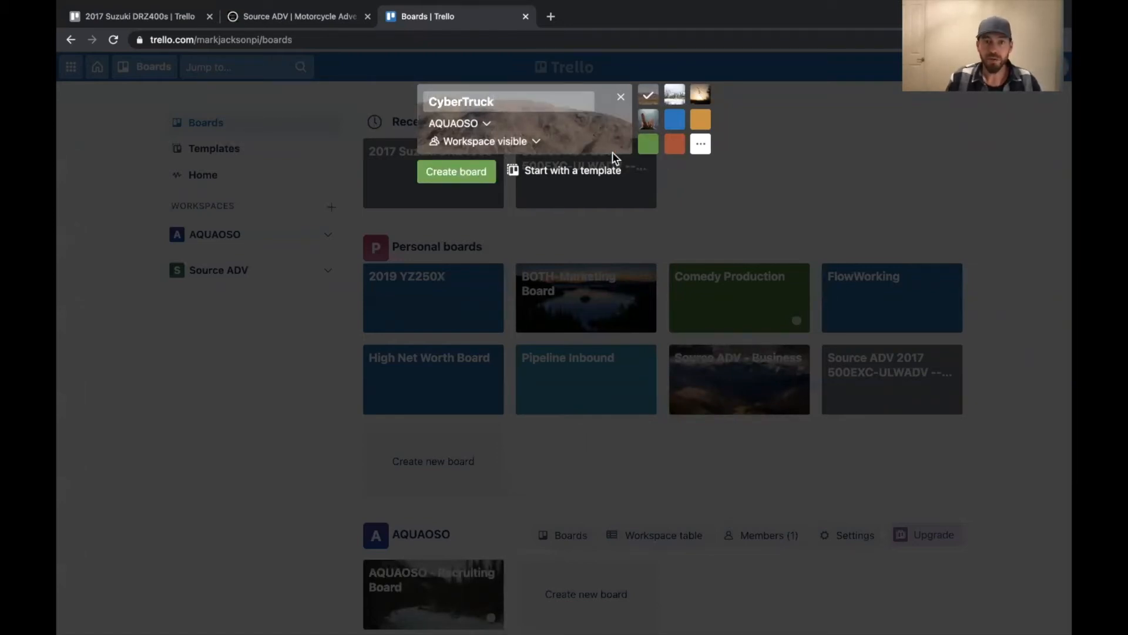
click(701, 144)
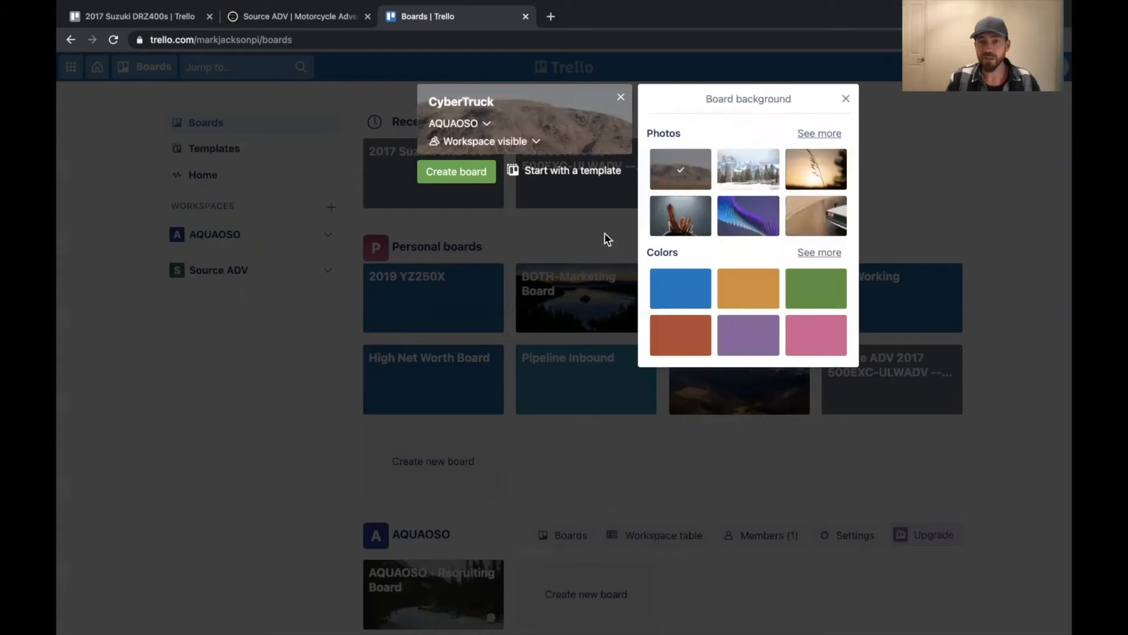
mouse_move(769, 243)
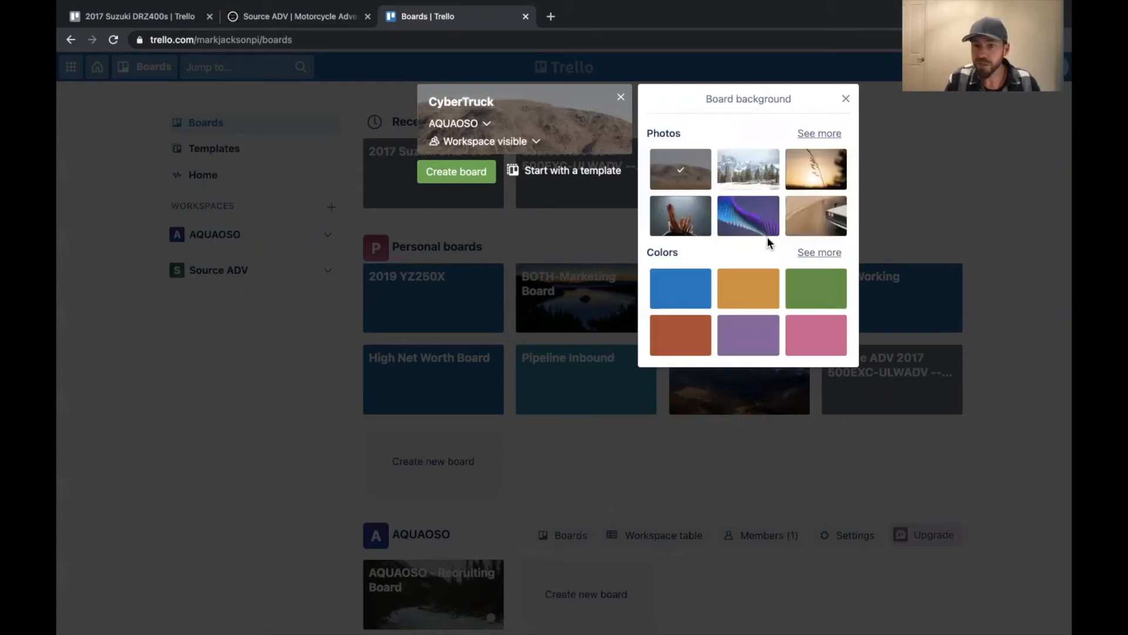
click(816, 217)
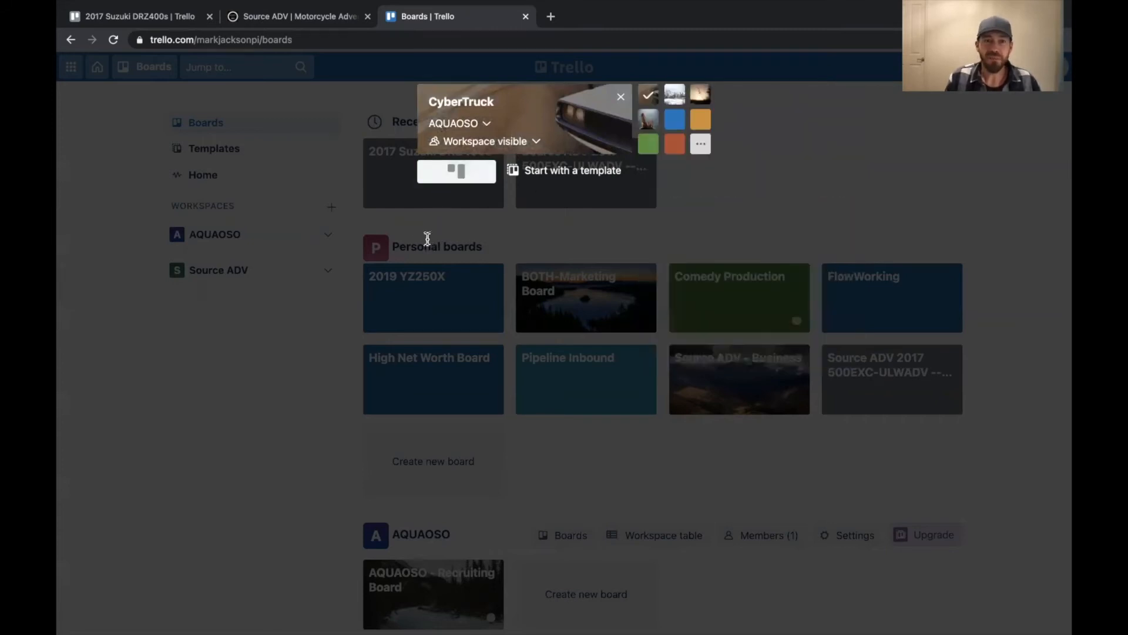
click(456, 171)
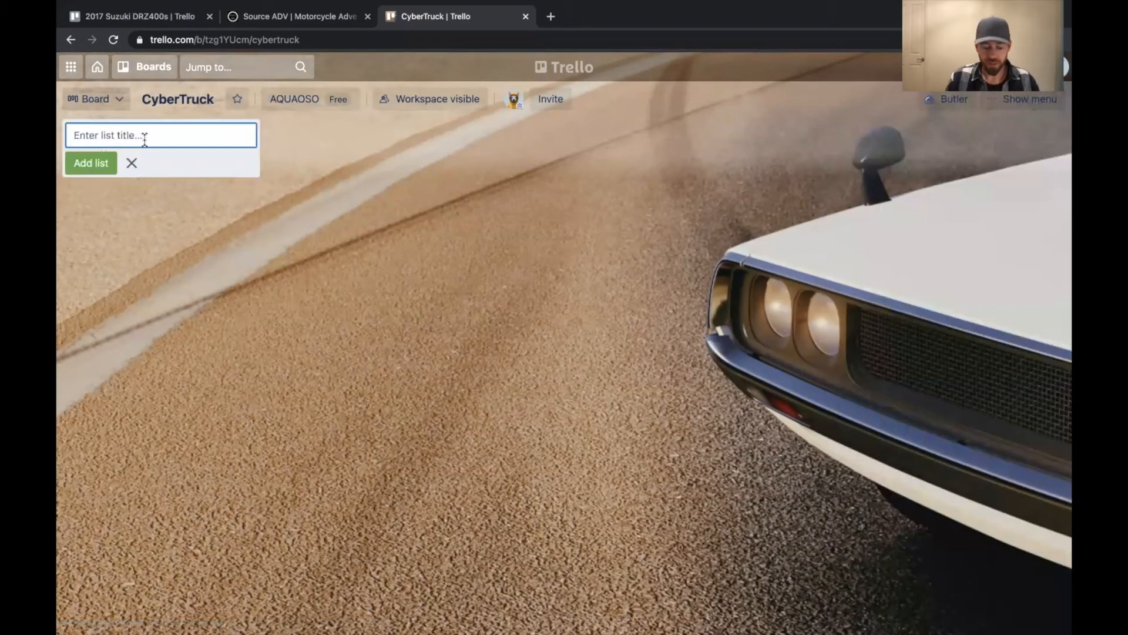
Step: Add the Upcoming --> and In Phase--> lists to the CyberTruck board
text(Upcoming)
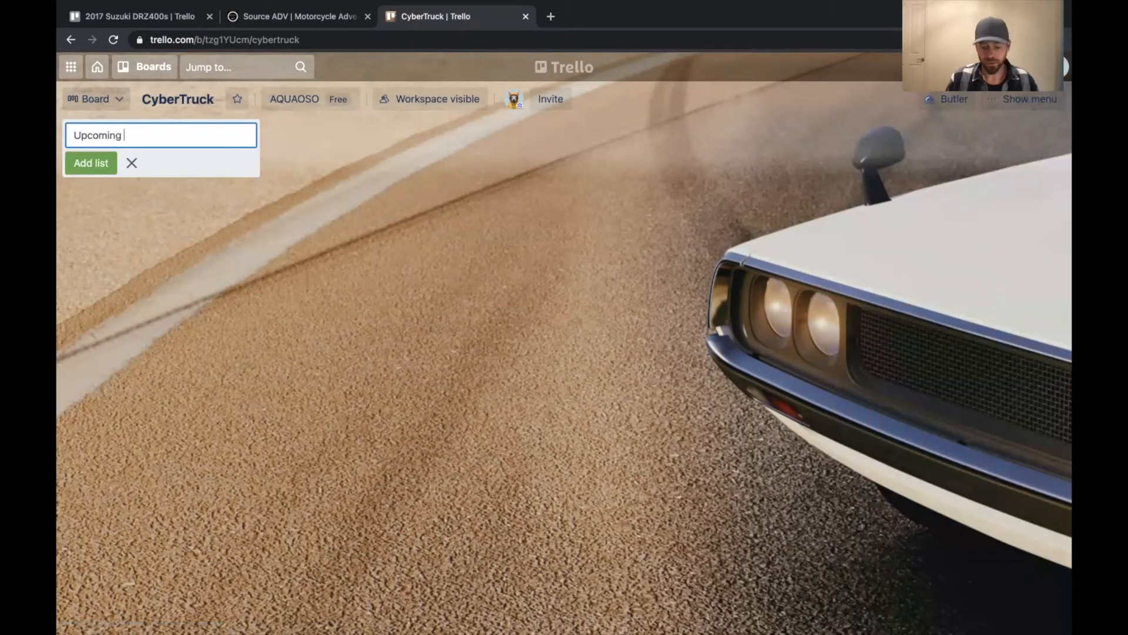
click(91, 163)
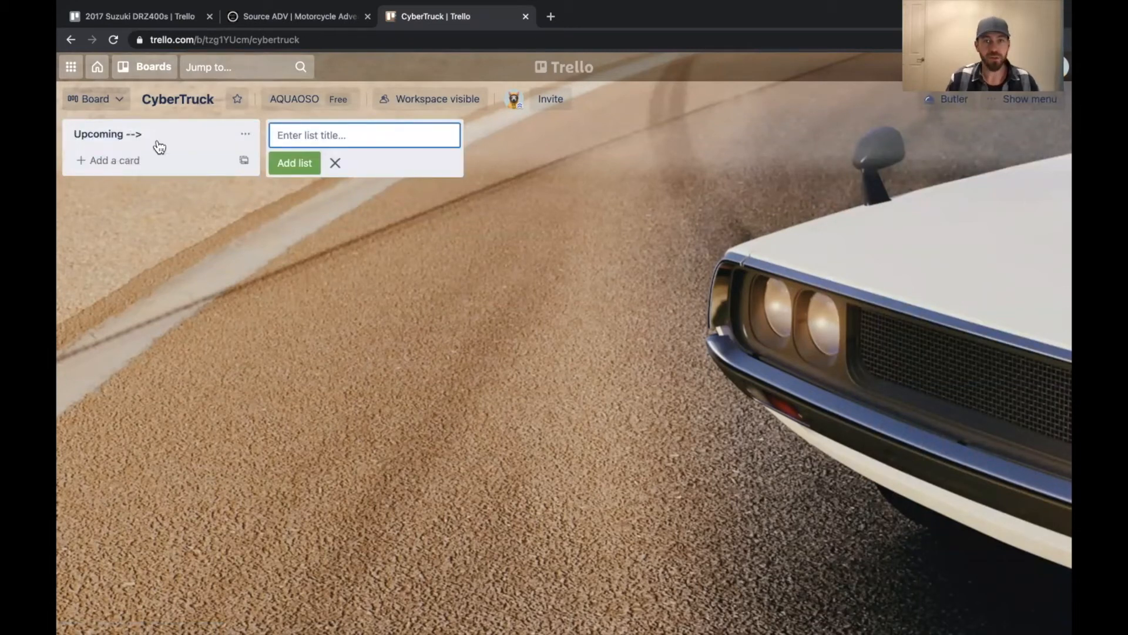
text(In Phase)
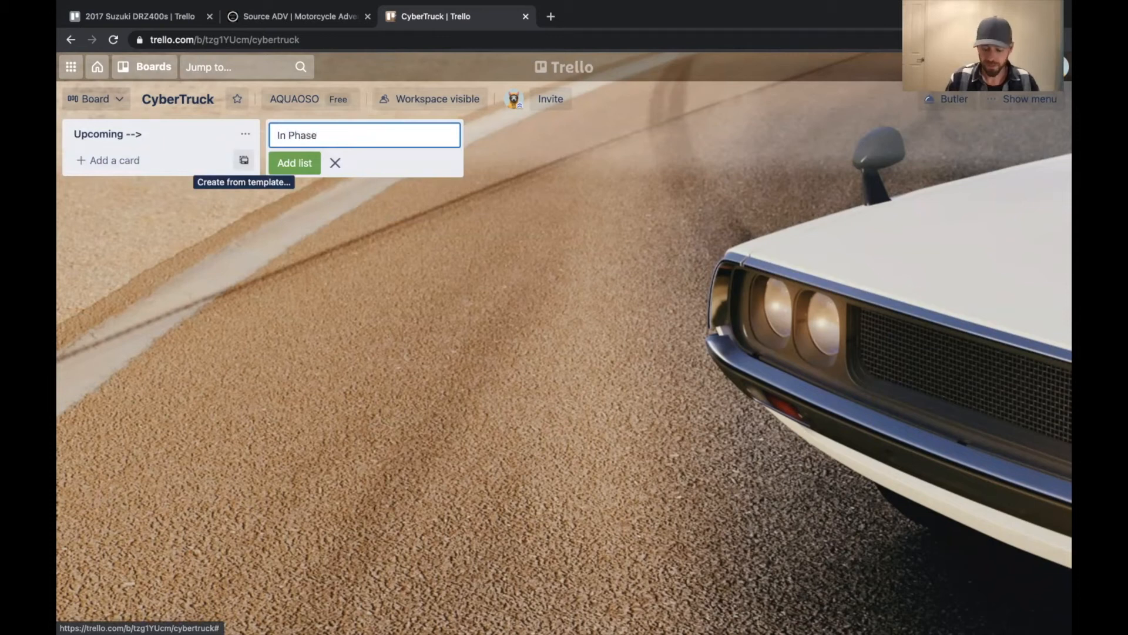
click(294, 163)
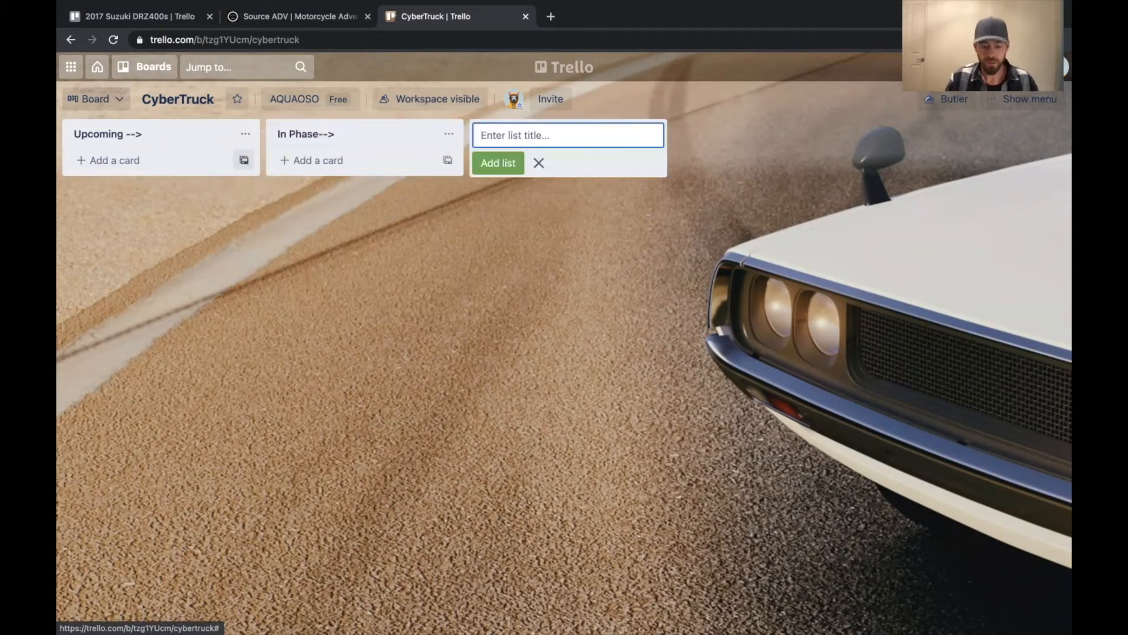
Step: Add the In Process--> and DONE** lists to complete the four-list board
text(In Process)
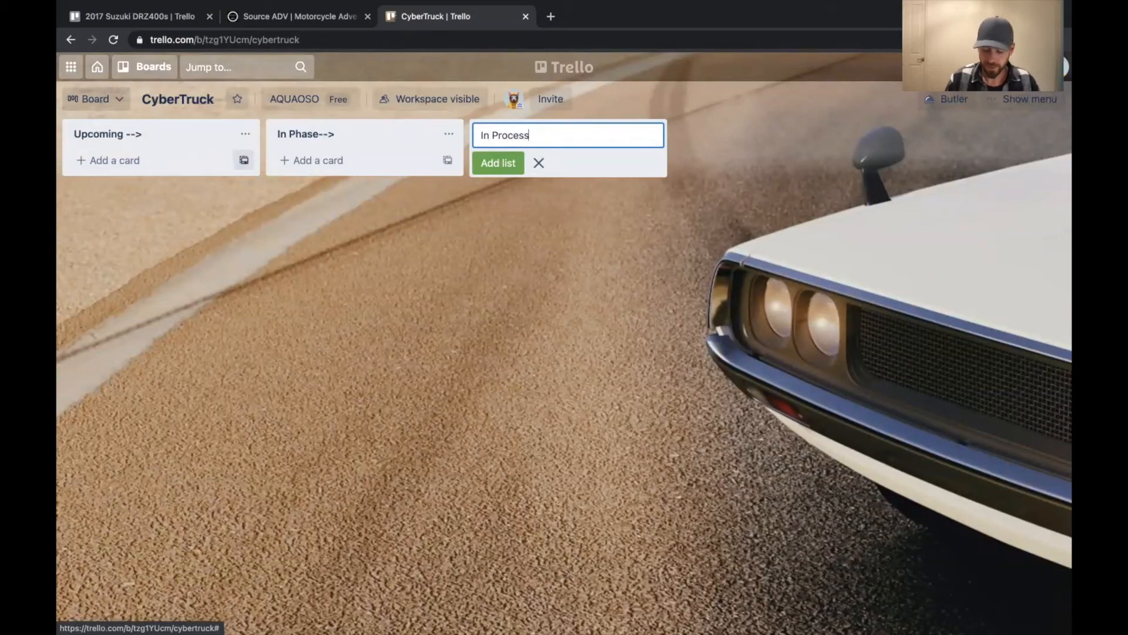
click(498, 163)
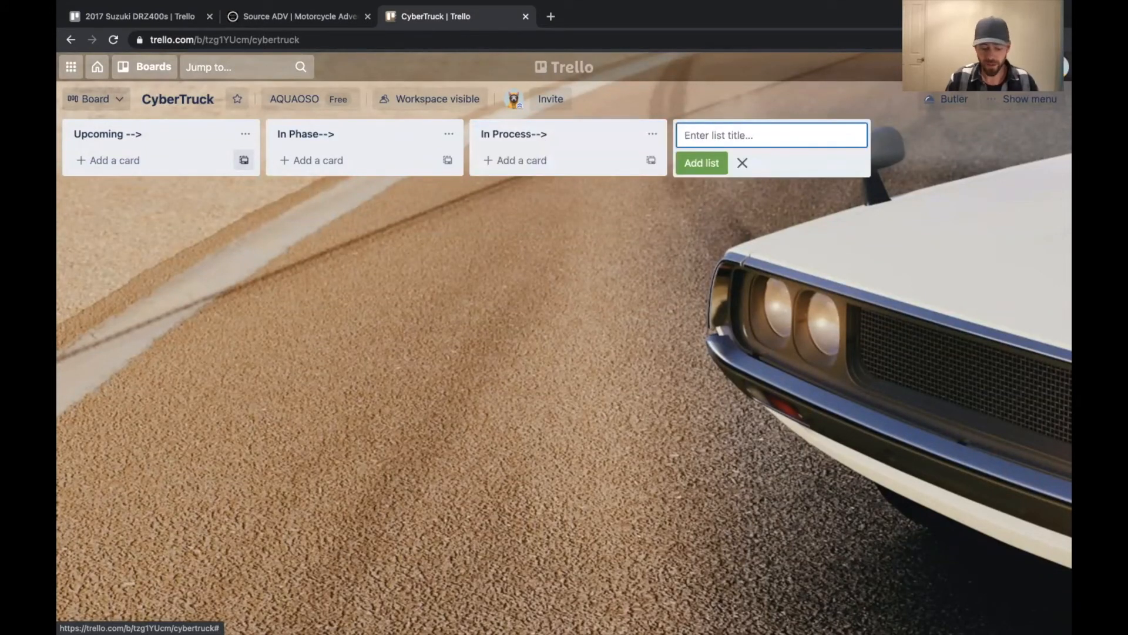
text(DONE**)
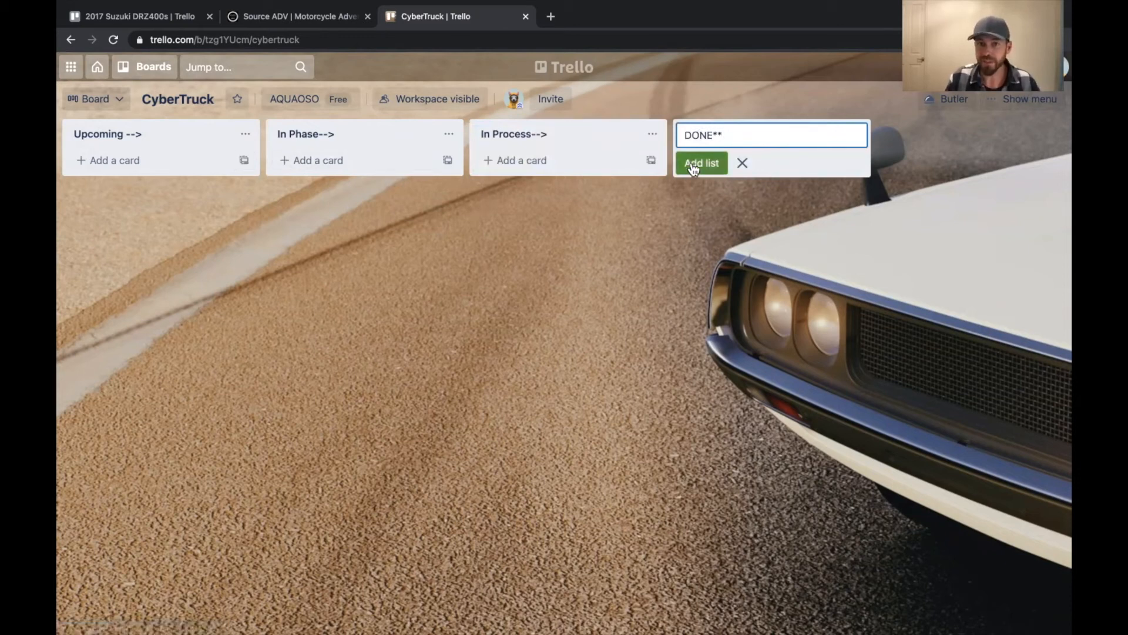
click(701, 163)
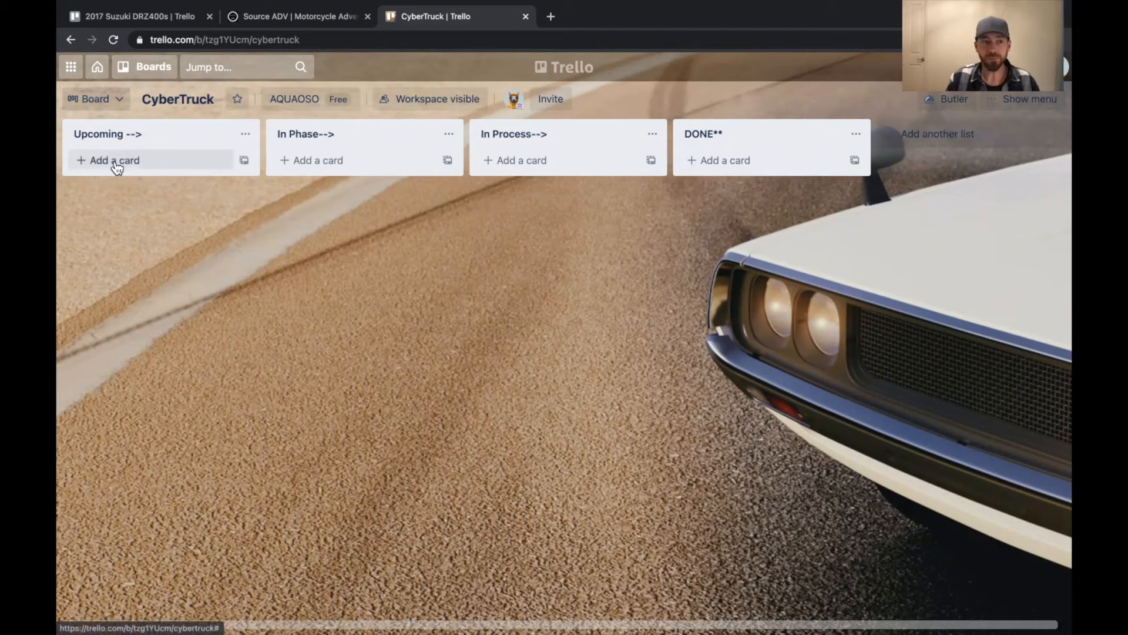
Step: Create a Swap Tires card at the top of the Upcoming list
click(113, 160)
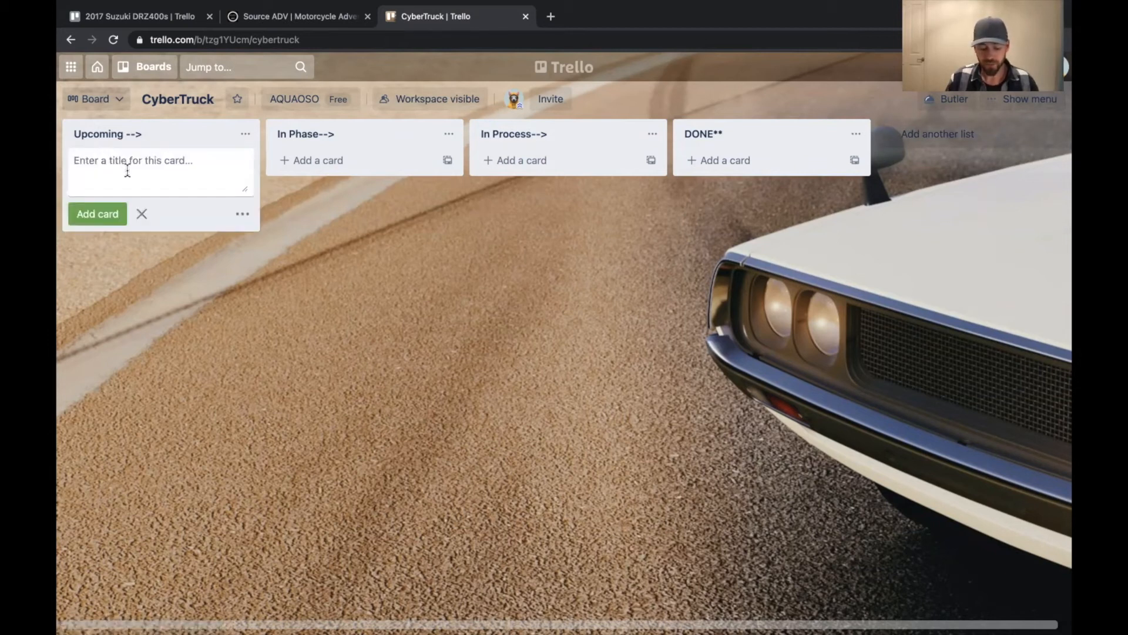
text(S)
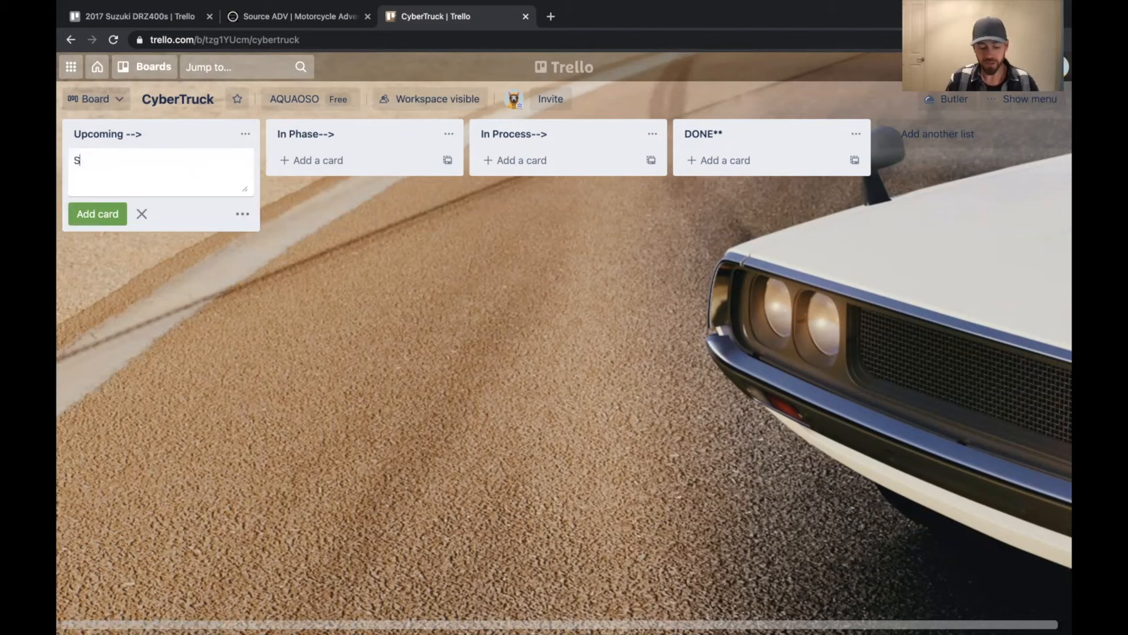
text(wap Tier)
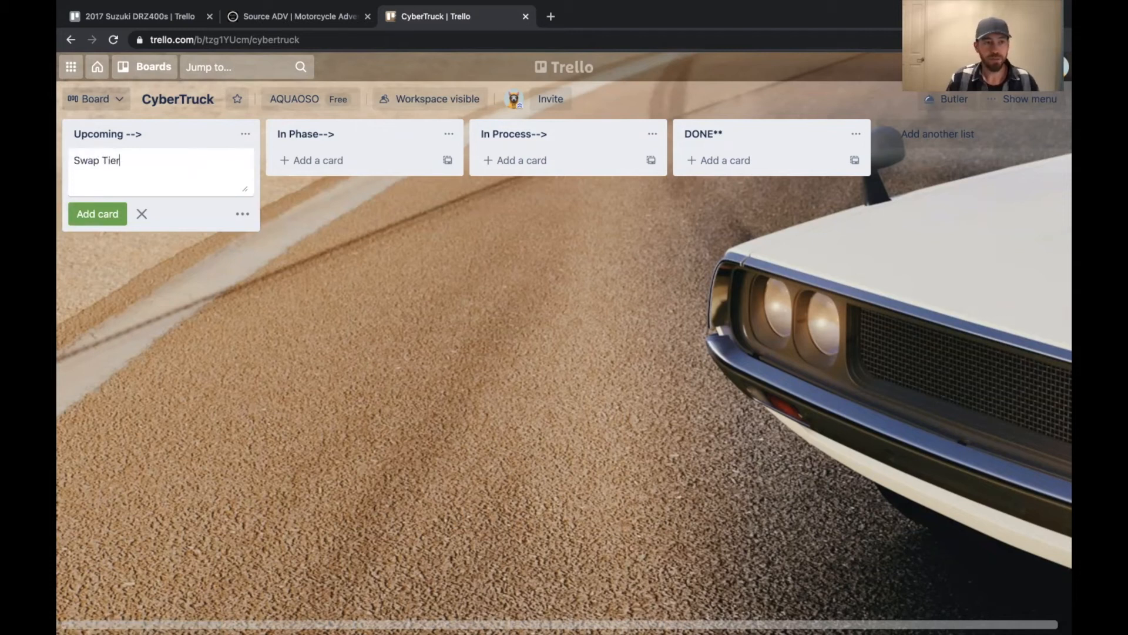
click(97, 214)
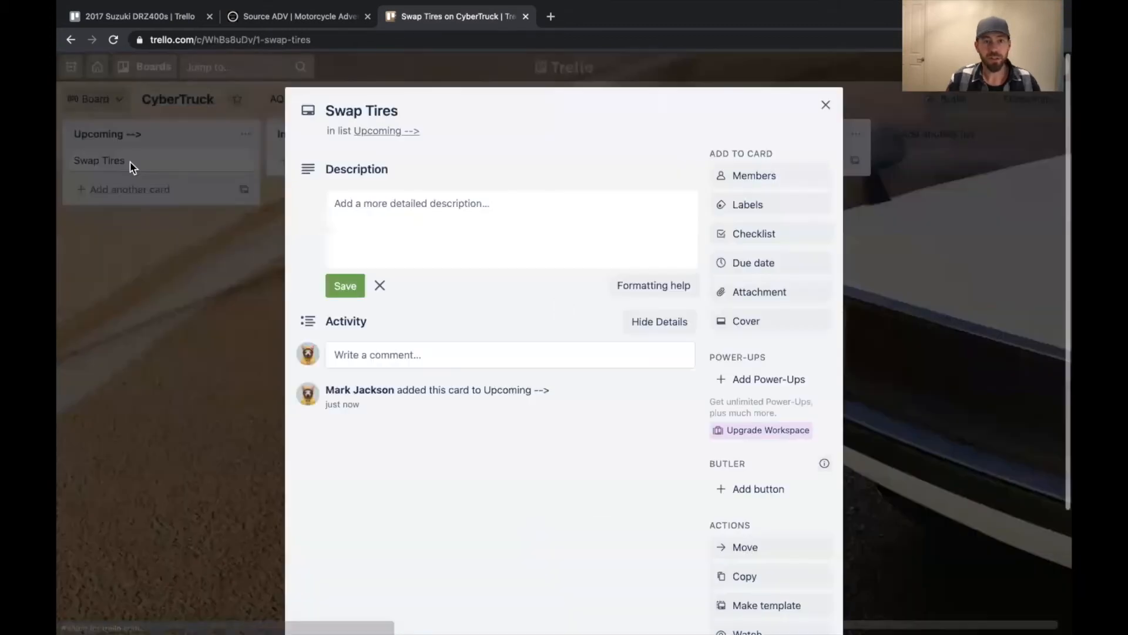
Step: Create a dark navy label named Upgrades and apply it to Swap Tires
click(747, 204)
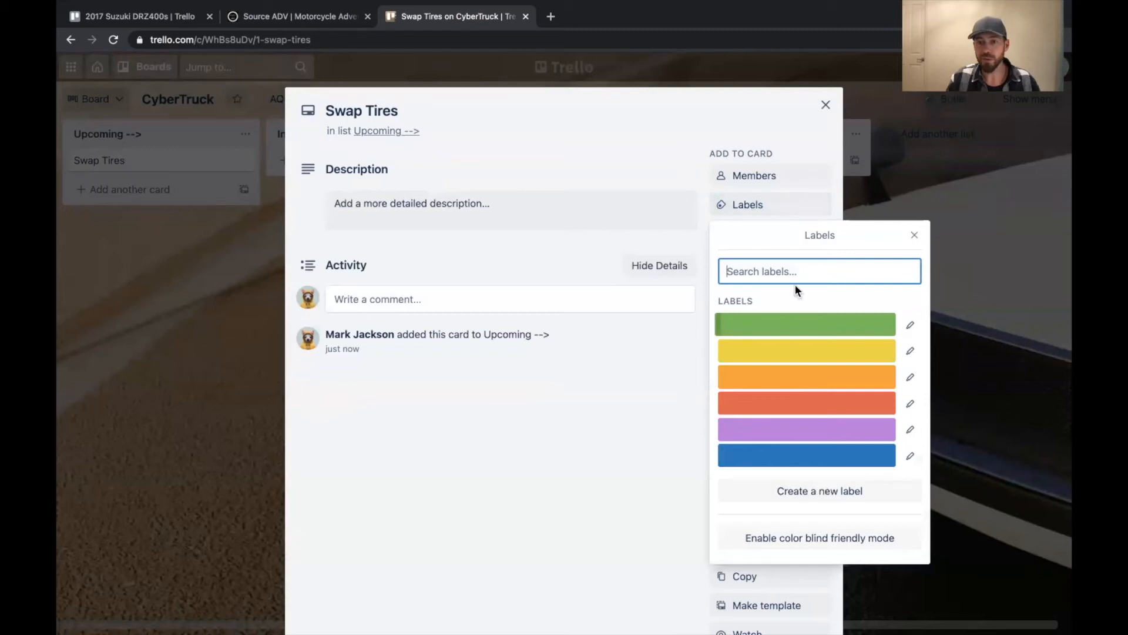
mouse_move(819, 498)
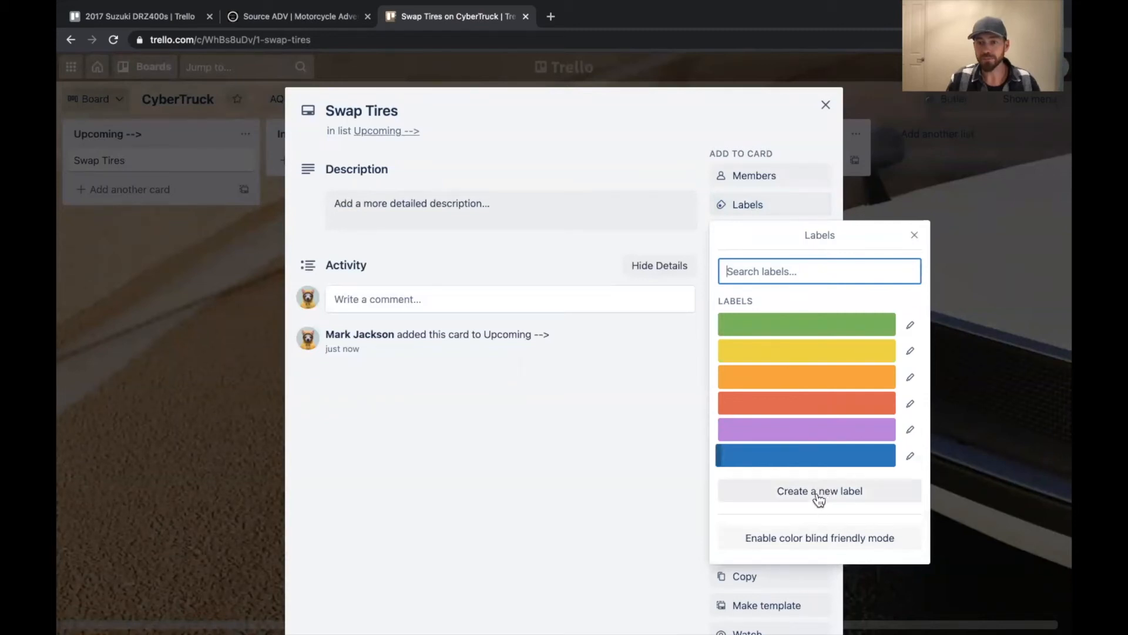
click(820, 490)
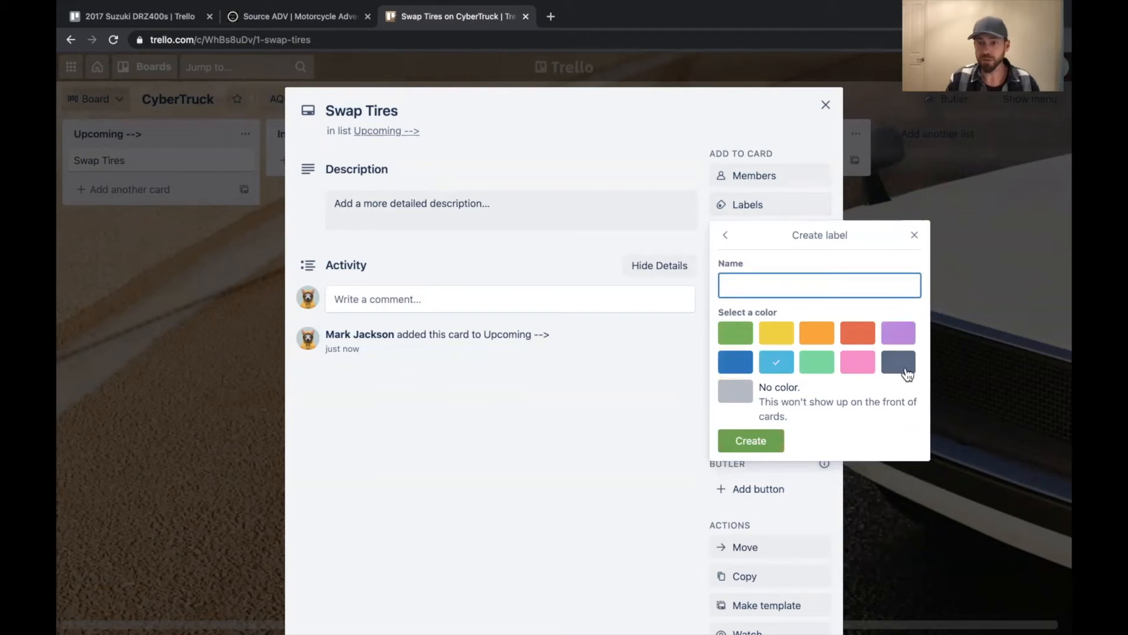
click(898, 362)
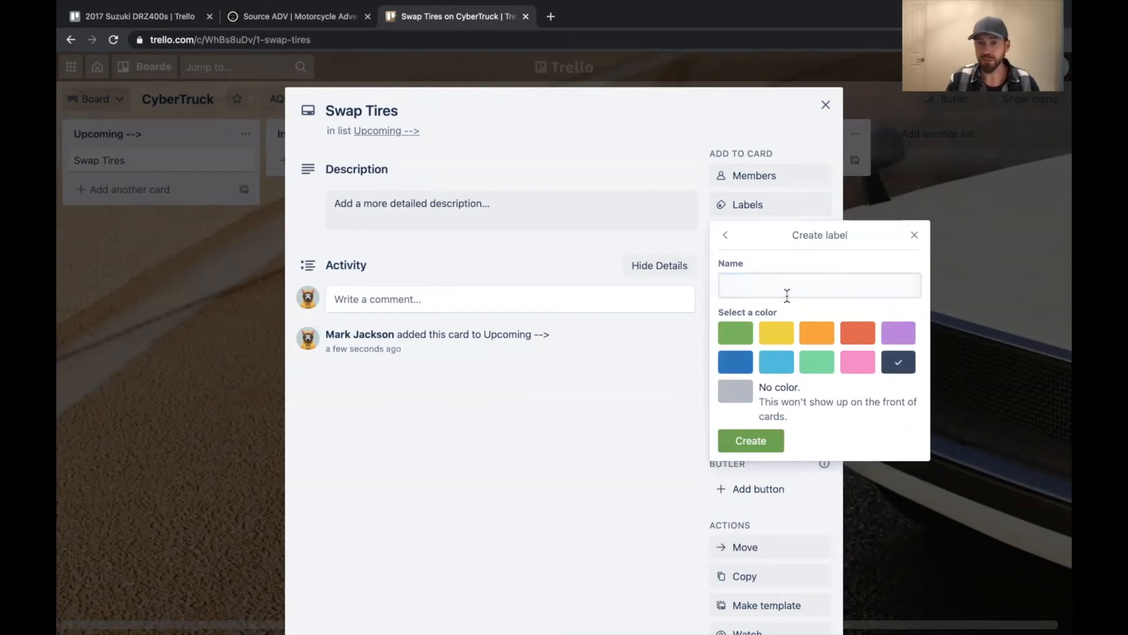
text(Upgrades)
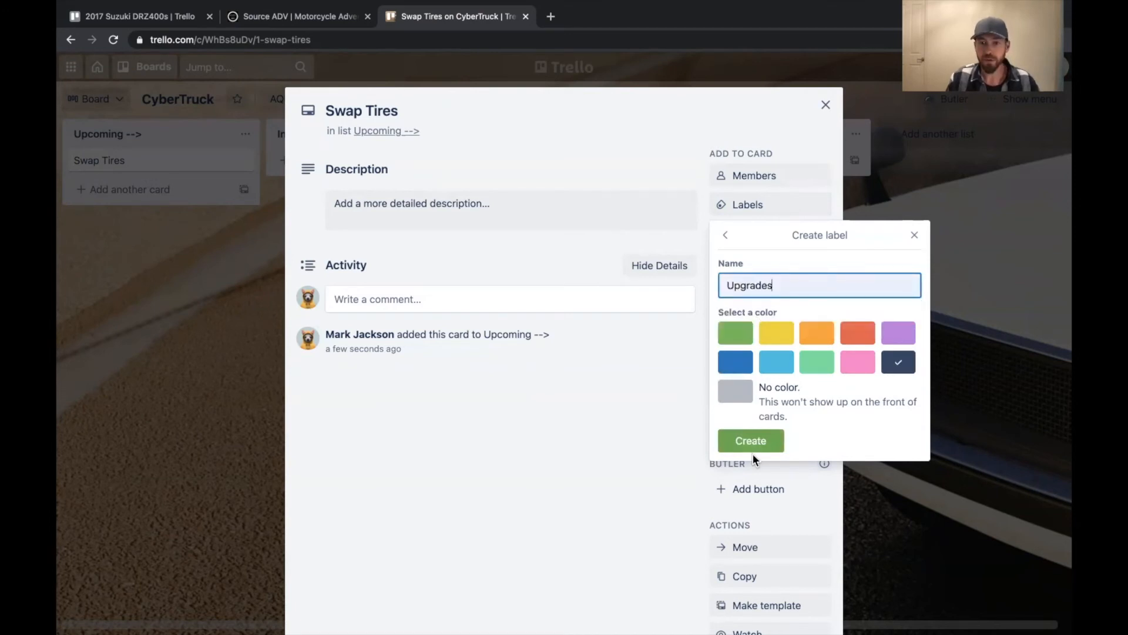
click(751, 441)
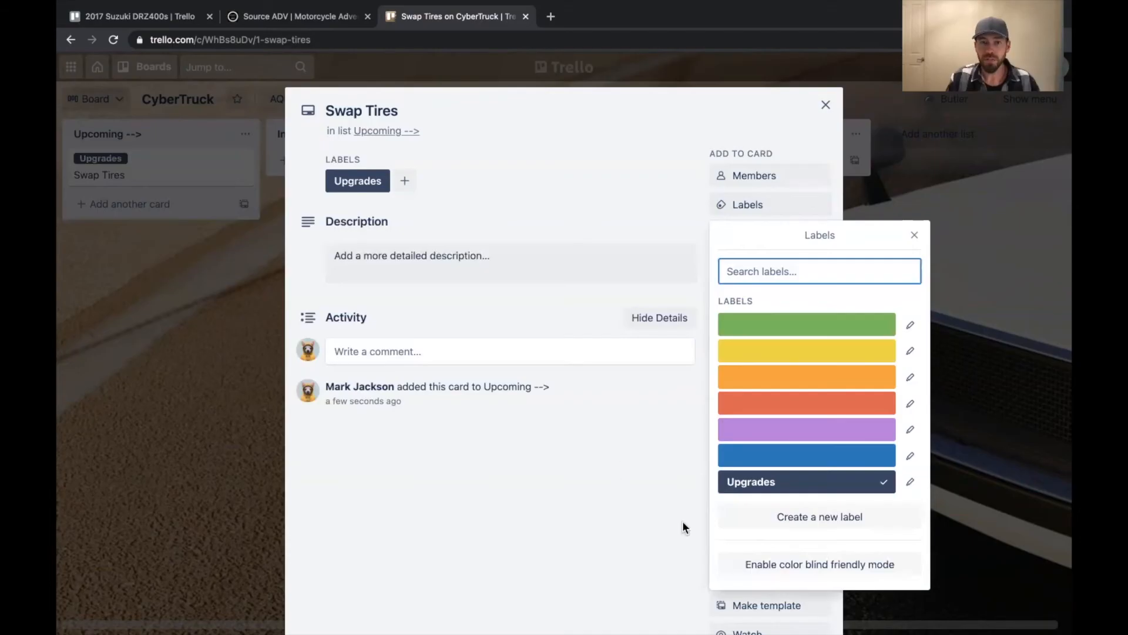
click(915, 235)
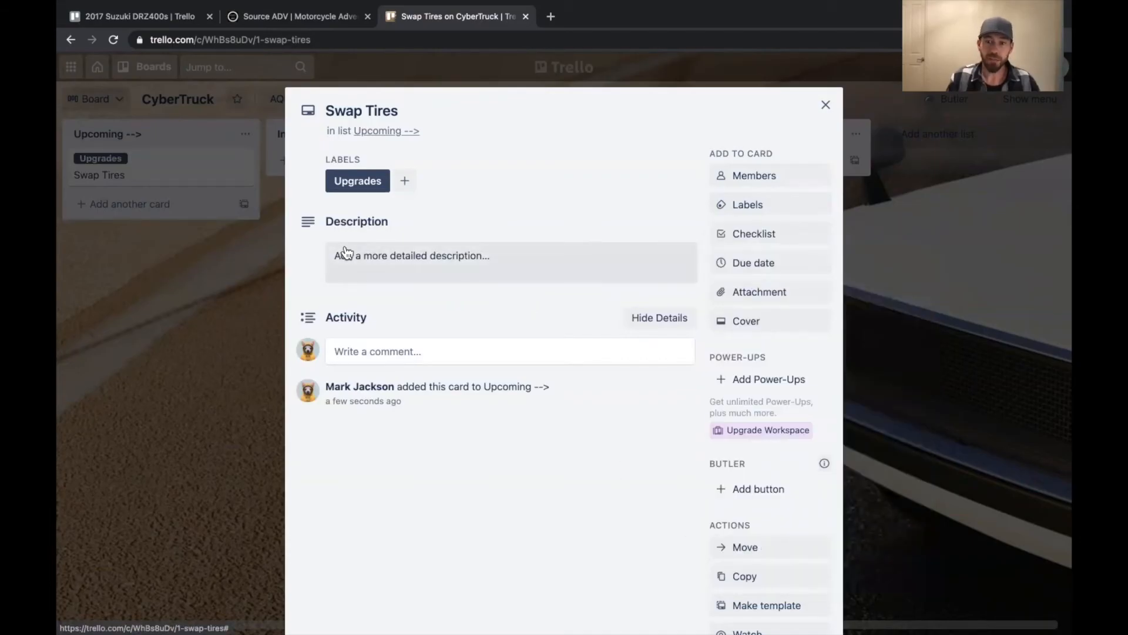
mouse_move(383, 300)
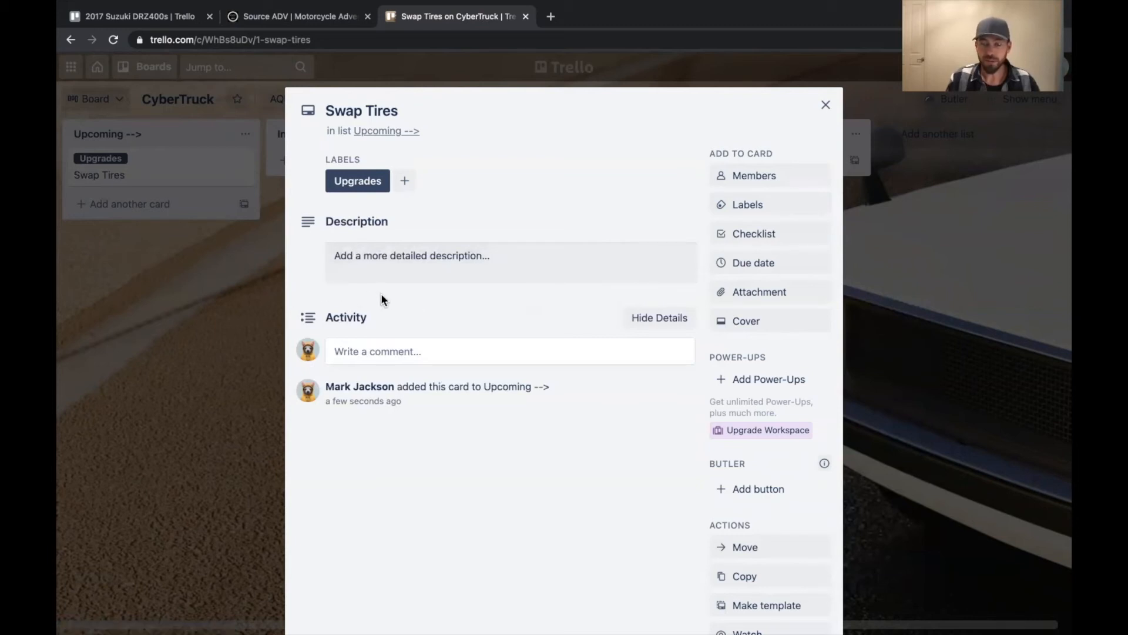
mouse_move(352, 302)
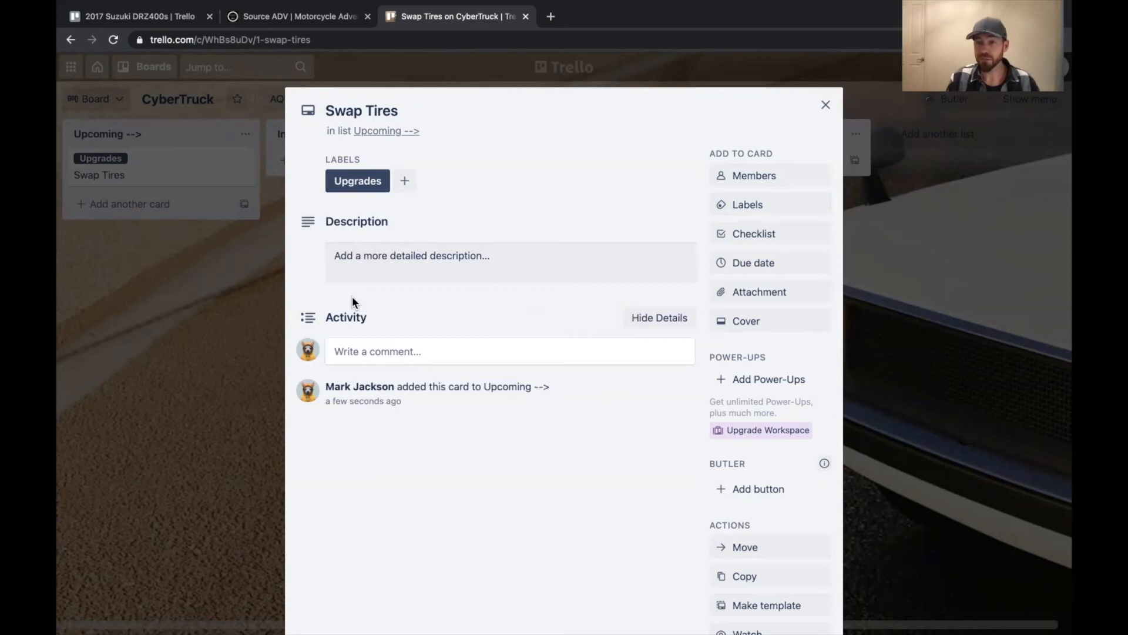
mouse_move(638, 322)
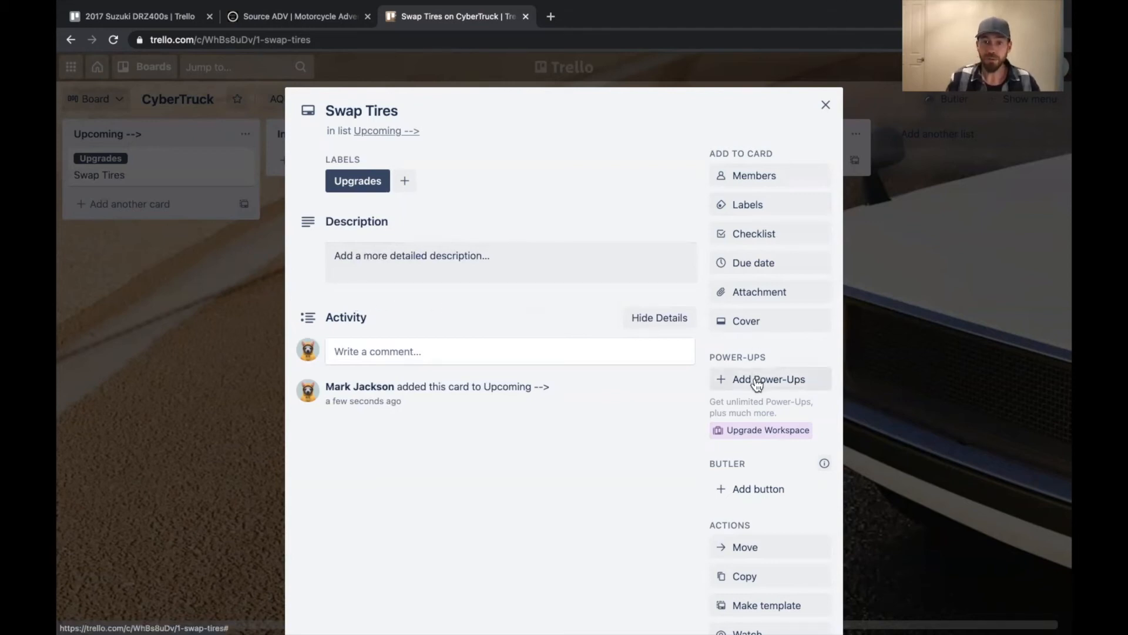
Step: Search the Power-Ups gallery for 'custom' and enable Custom Fields on the board
click(768, 379)
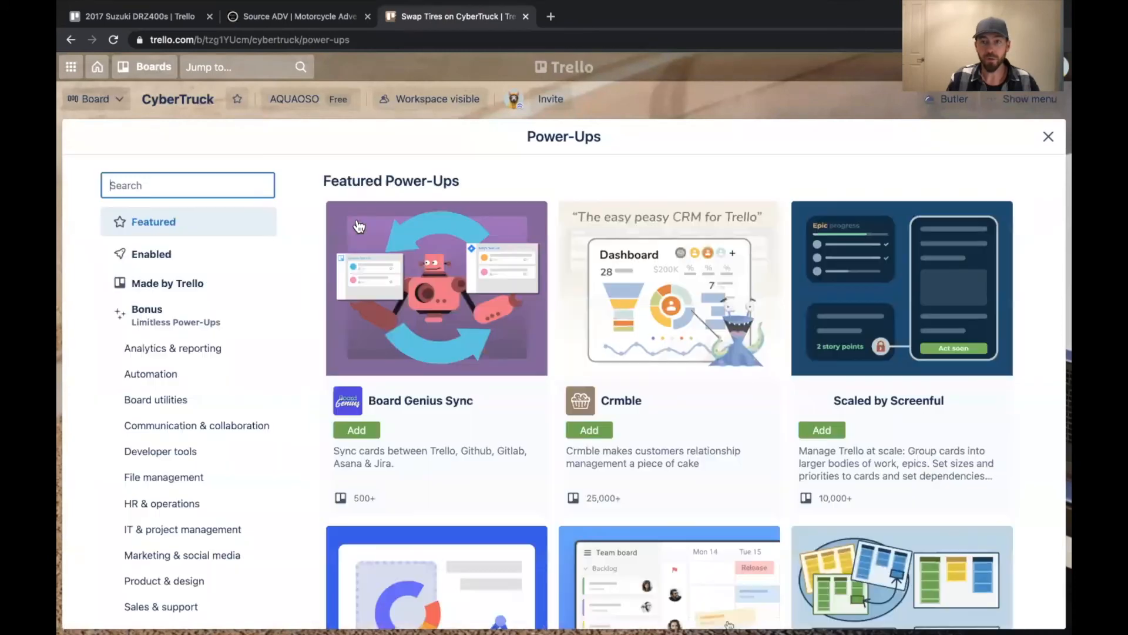
text(custom field)
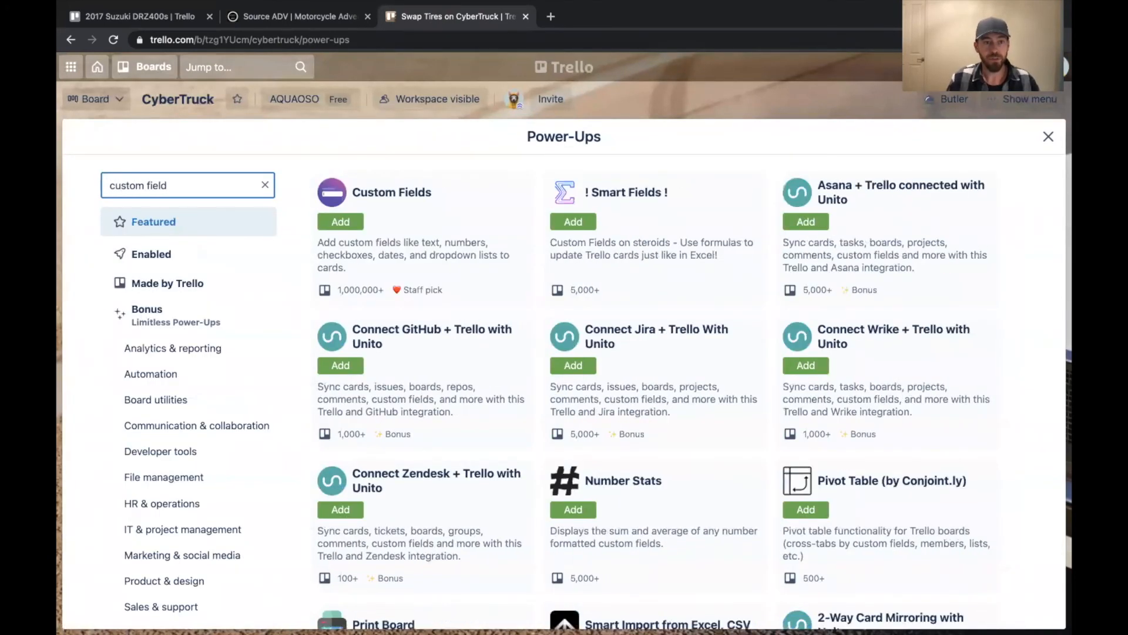
click(339, 221)
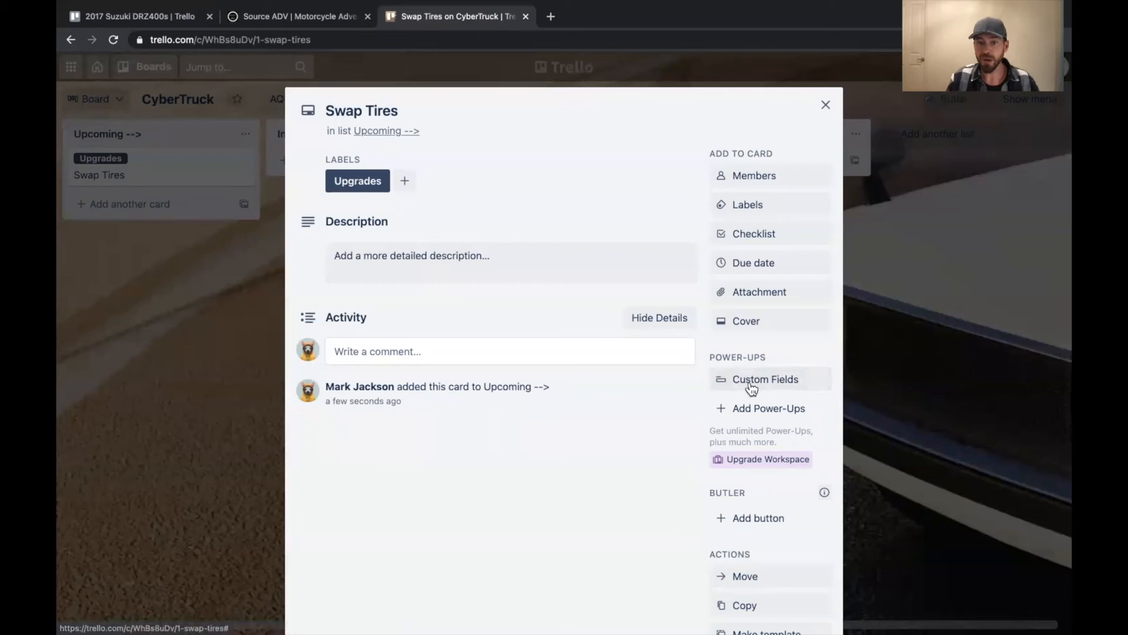
Step: Create a Number-type custom field named Hours
click(764, 379)
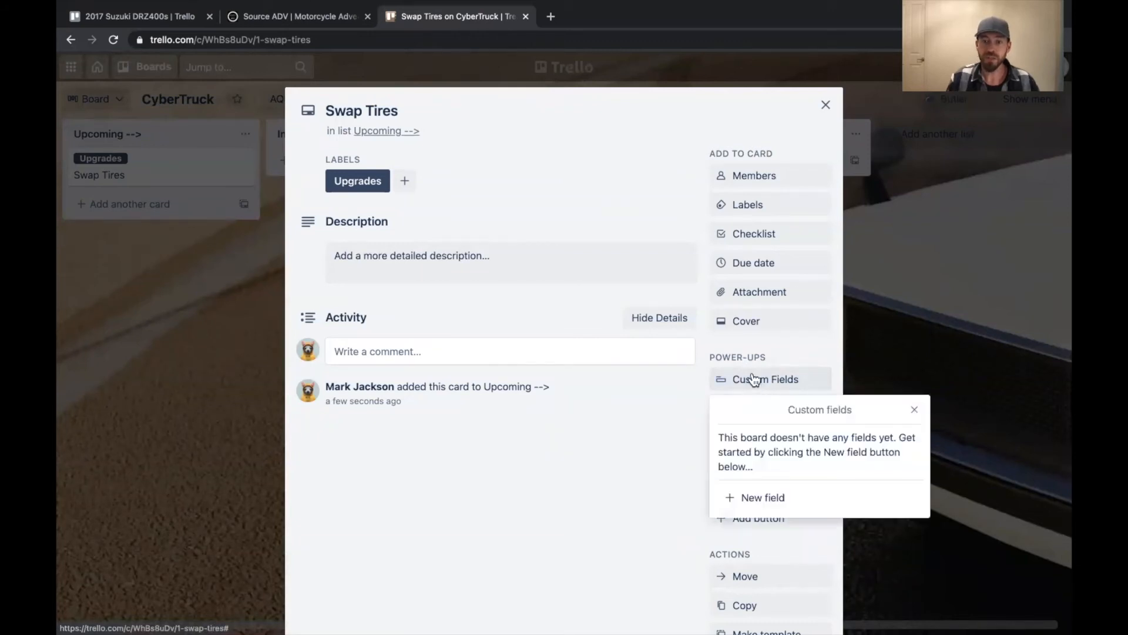
click(762, 498)
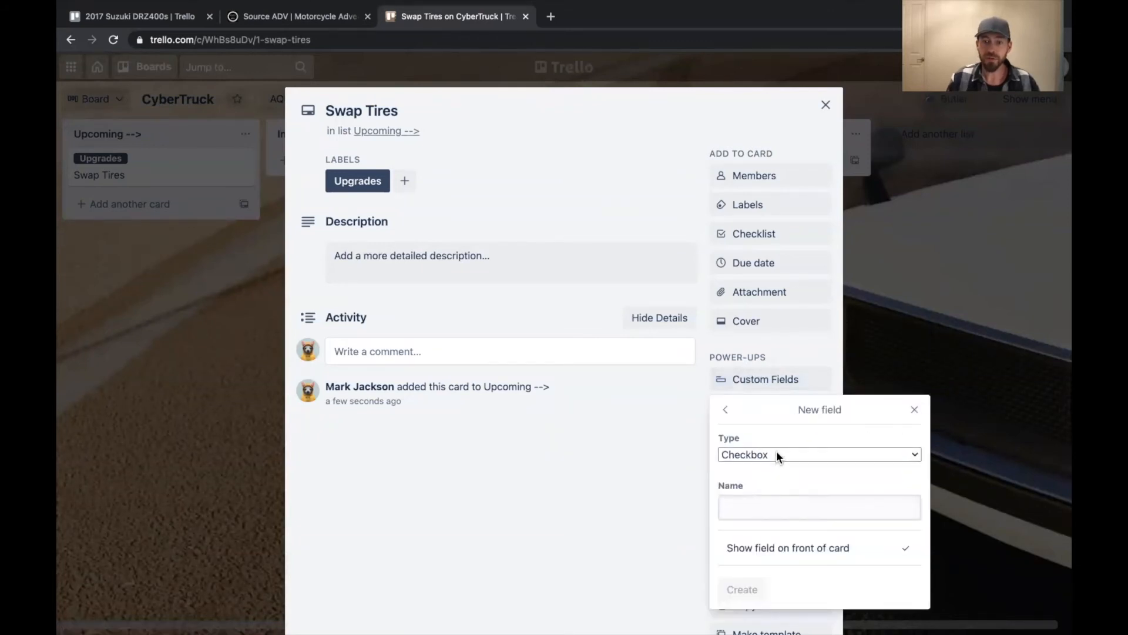
click(819, 455)
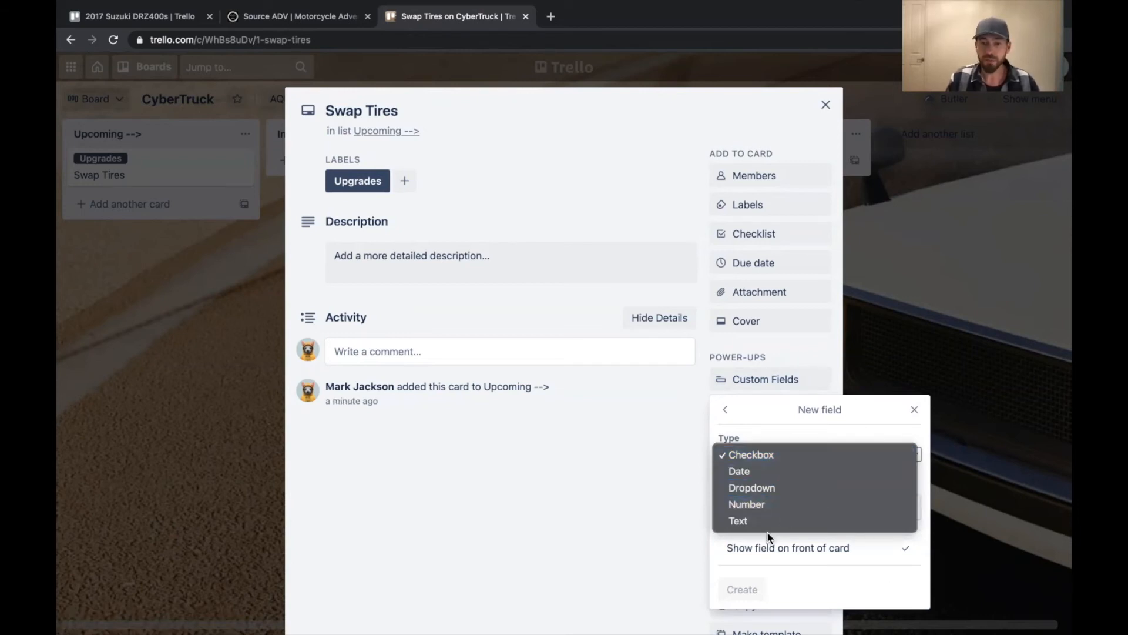
click(752, 455)
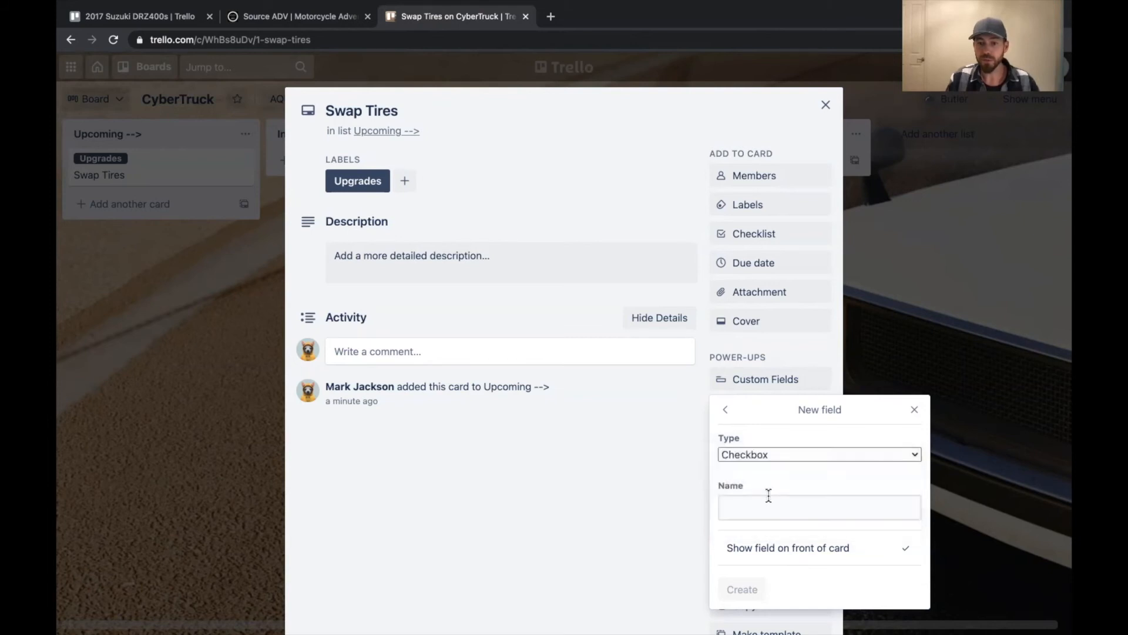
text(Hour)
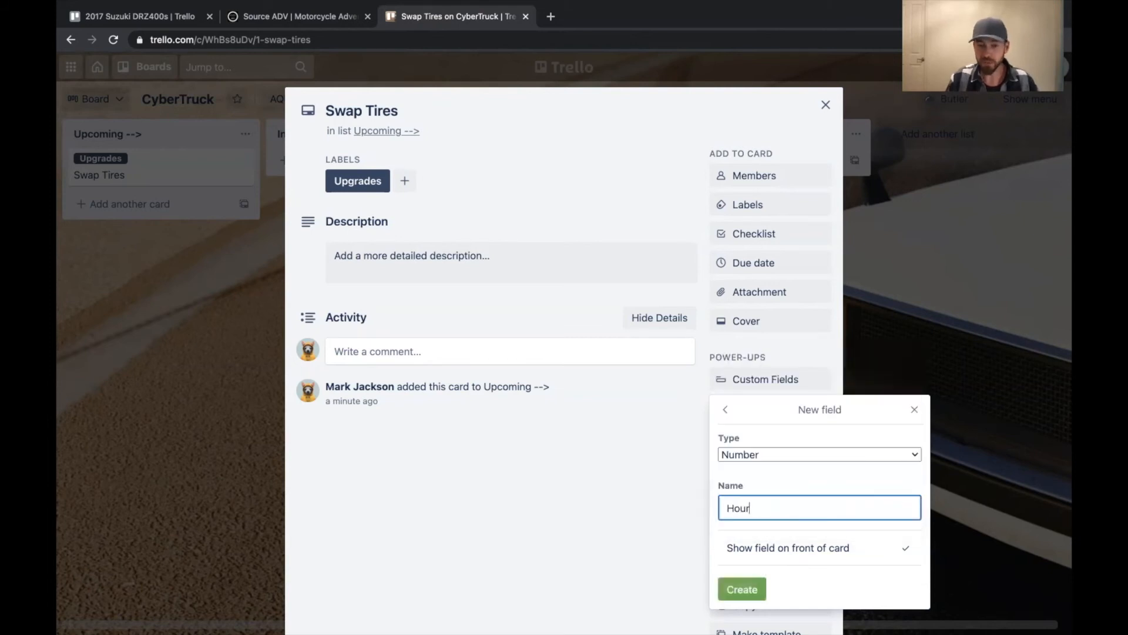
text(s)
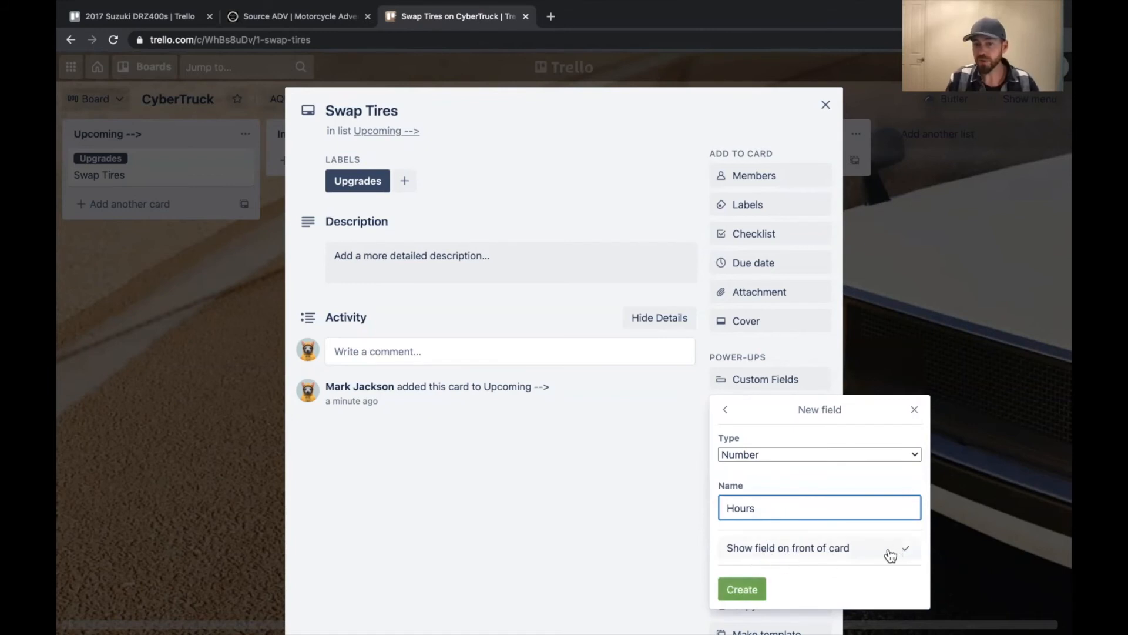
click(742, 588)
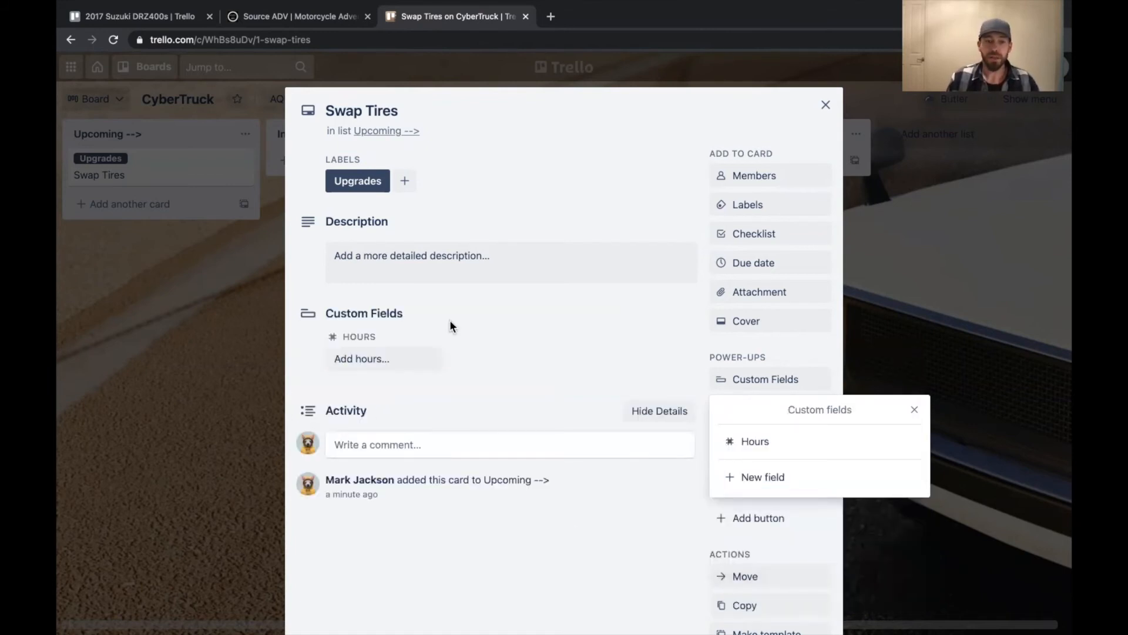
Step: Set Hours to 5 on Swap Tires and return to the board
click(362, 358)
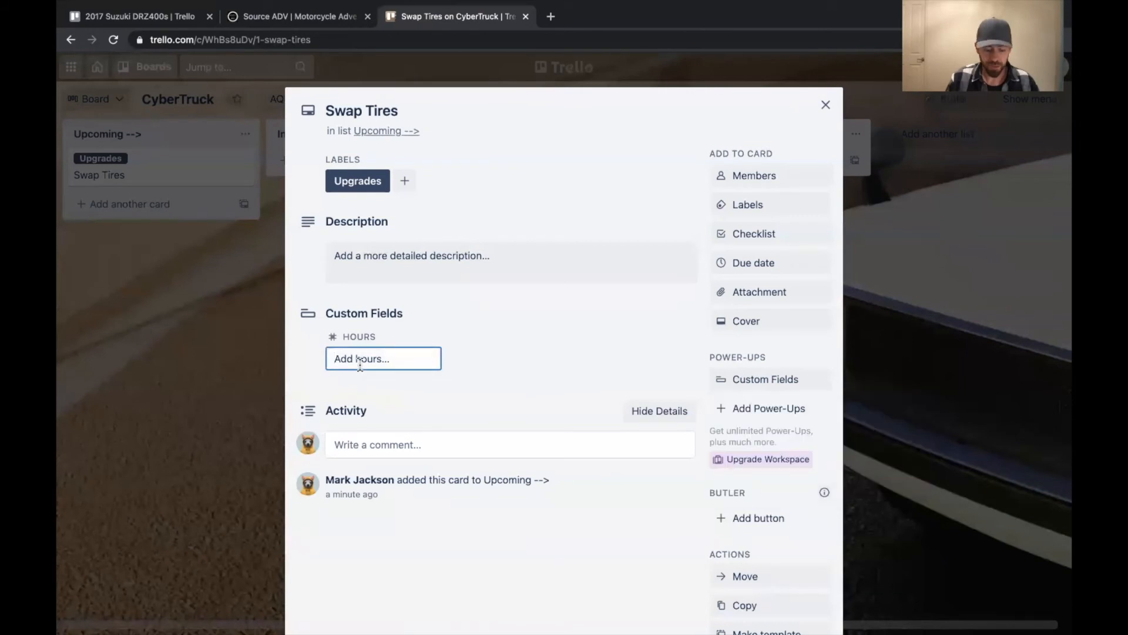
text(5)
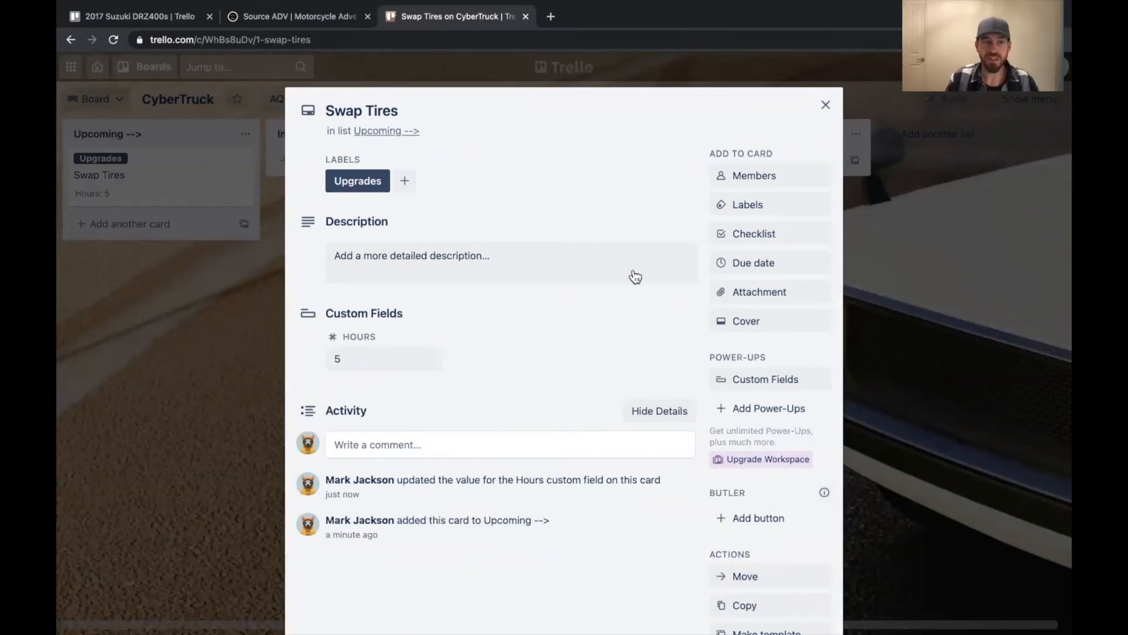
click(826, 104)
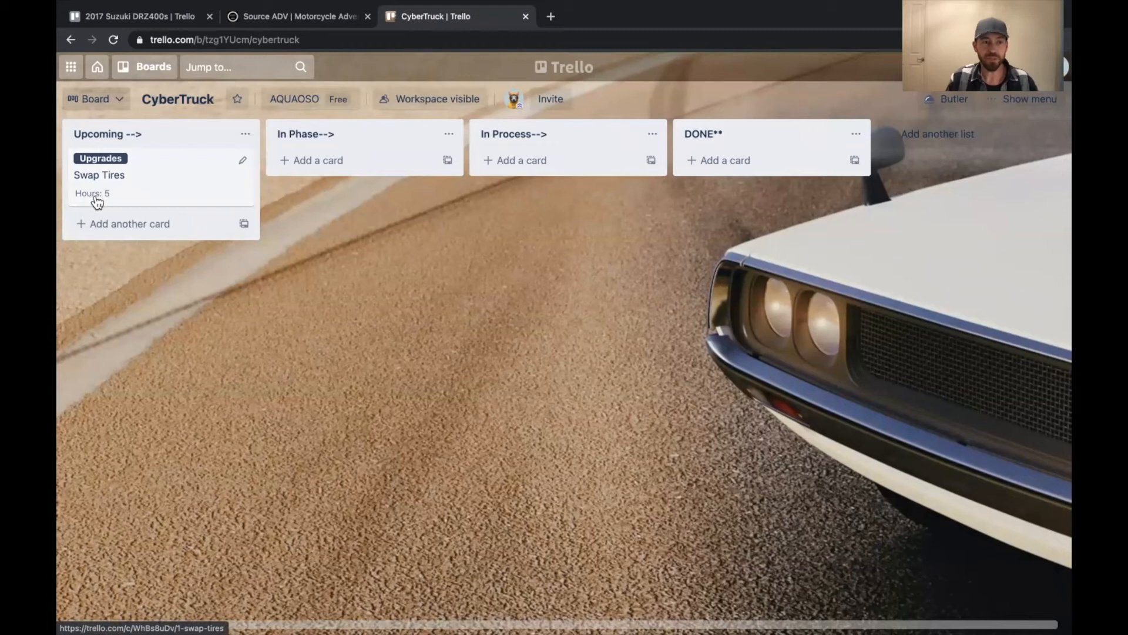
Step: Reopen Swap Tires and review the Hours field's rename and show-on-front settings
click(99, 175)
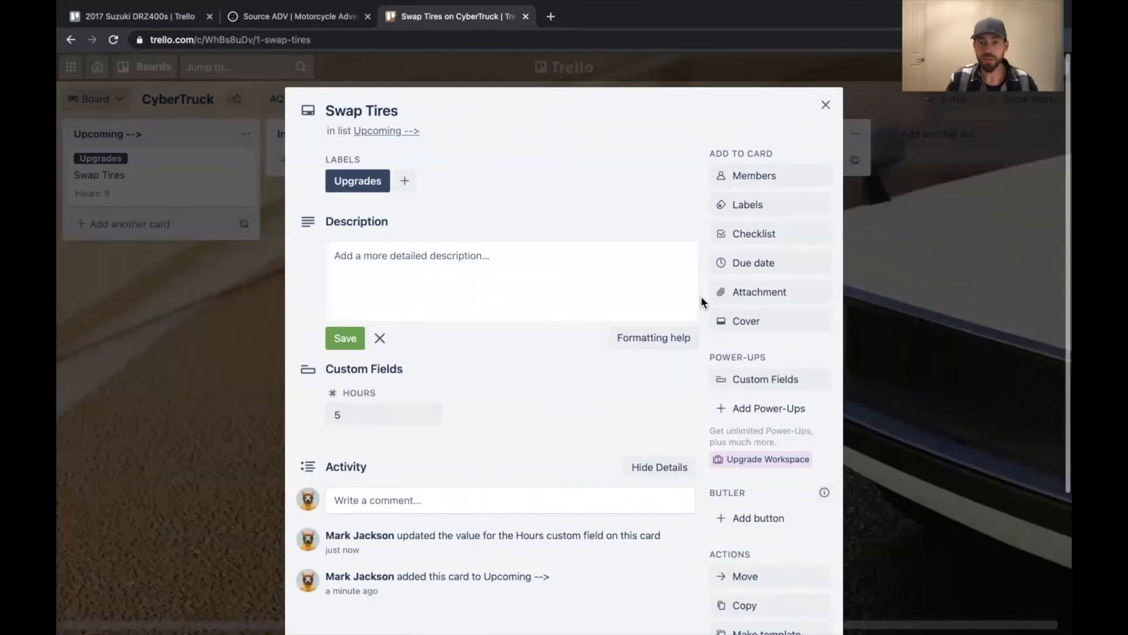
click(765, 379)
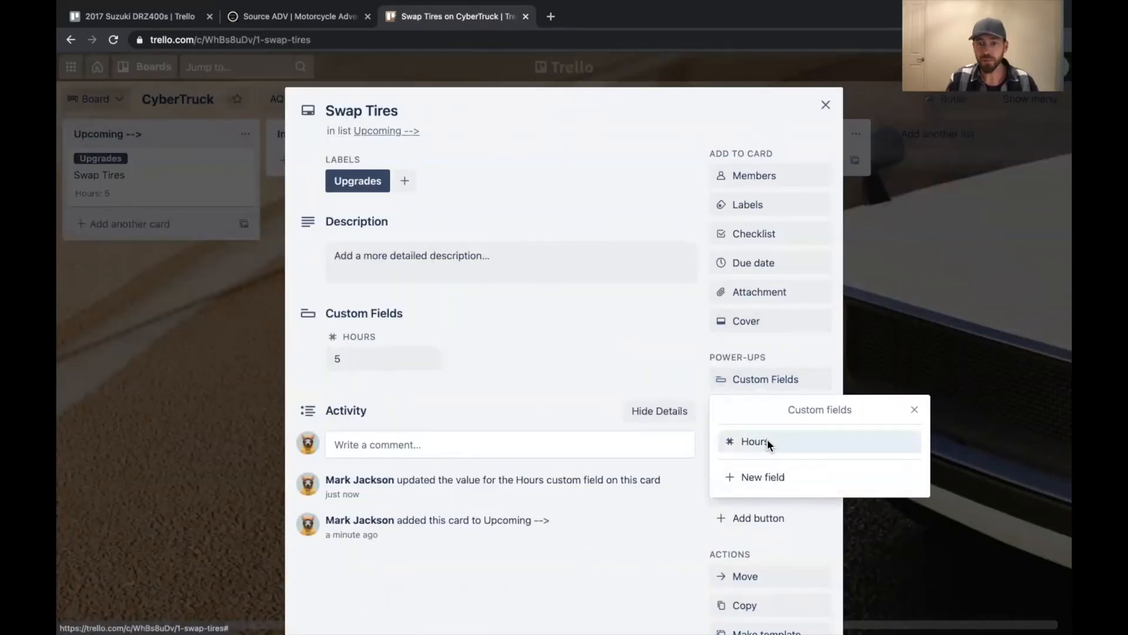
click(754, 442)
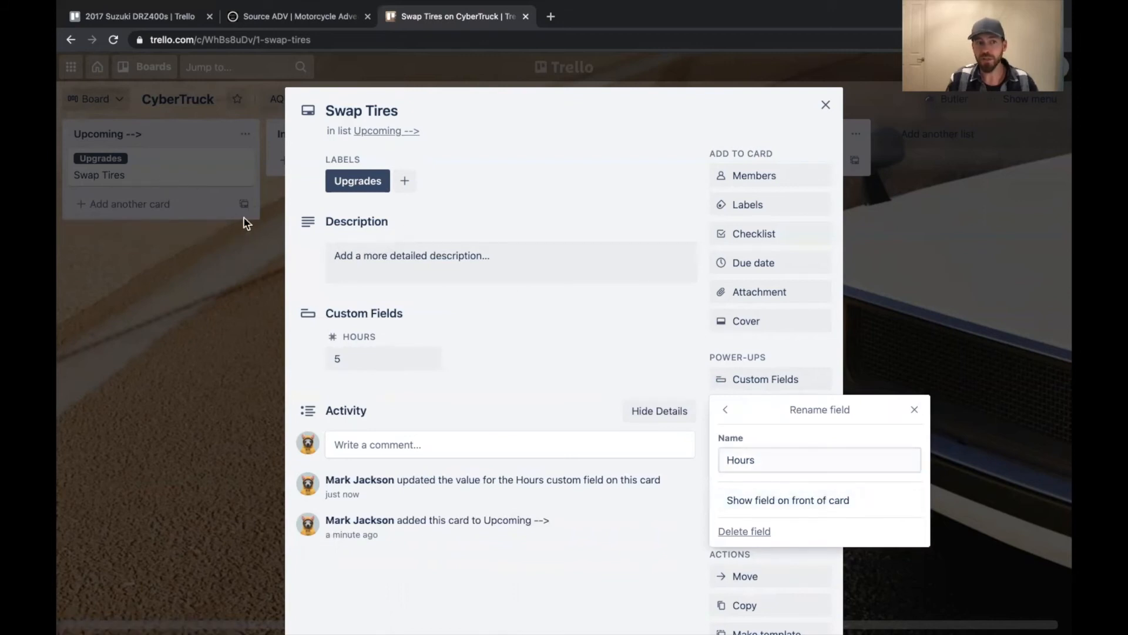
click(914, 409)
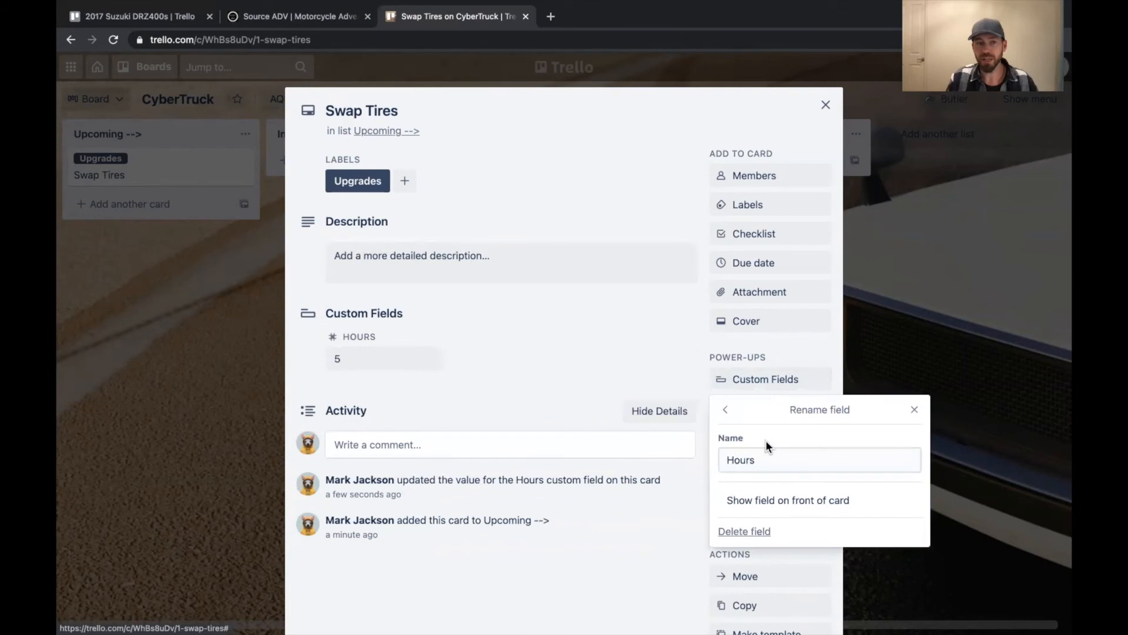
mouse_move(860, 501)
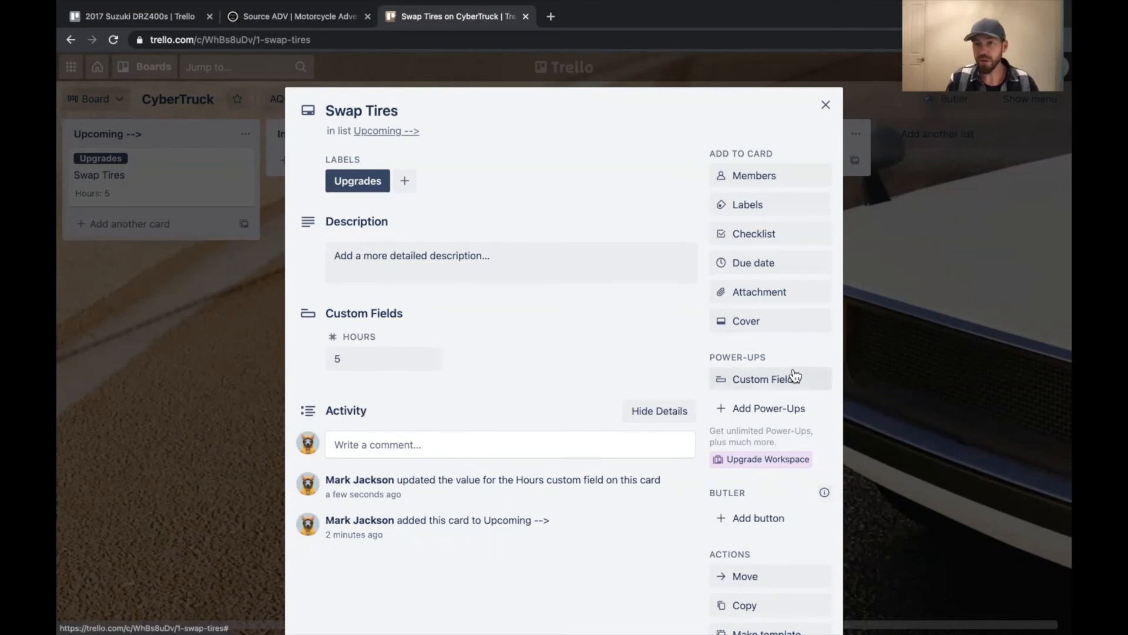
mouse_move(605, 332)
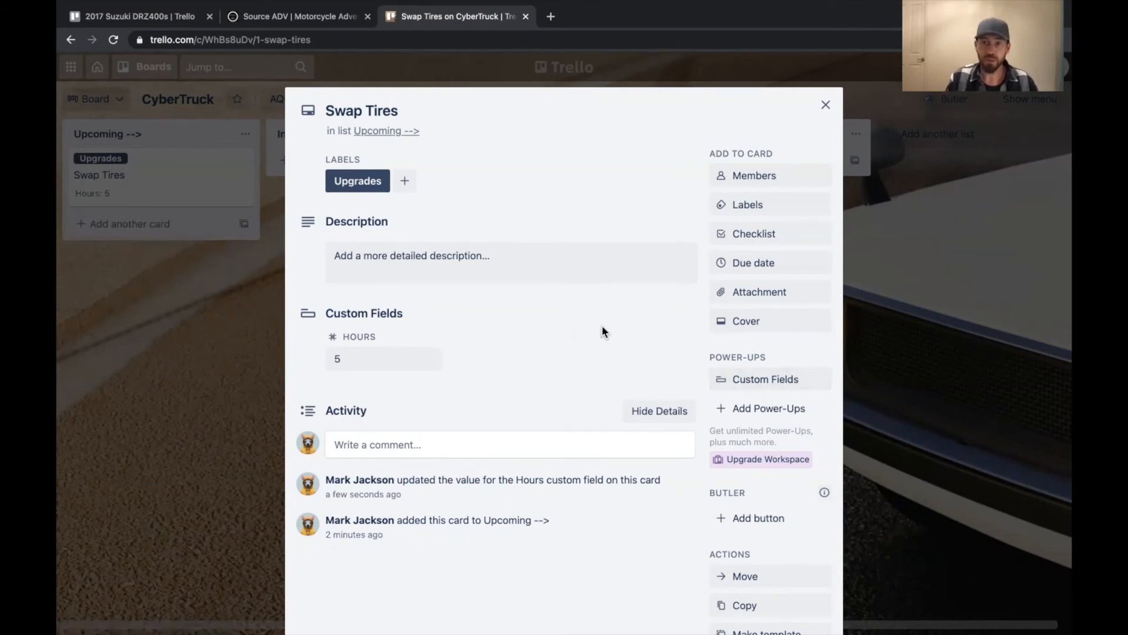
Step: Create a Date custom field named Finished set to Apr 23, then return to the board
click(764, 379)
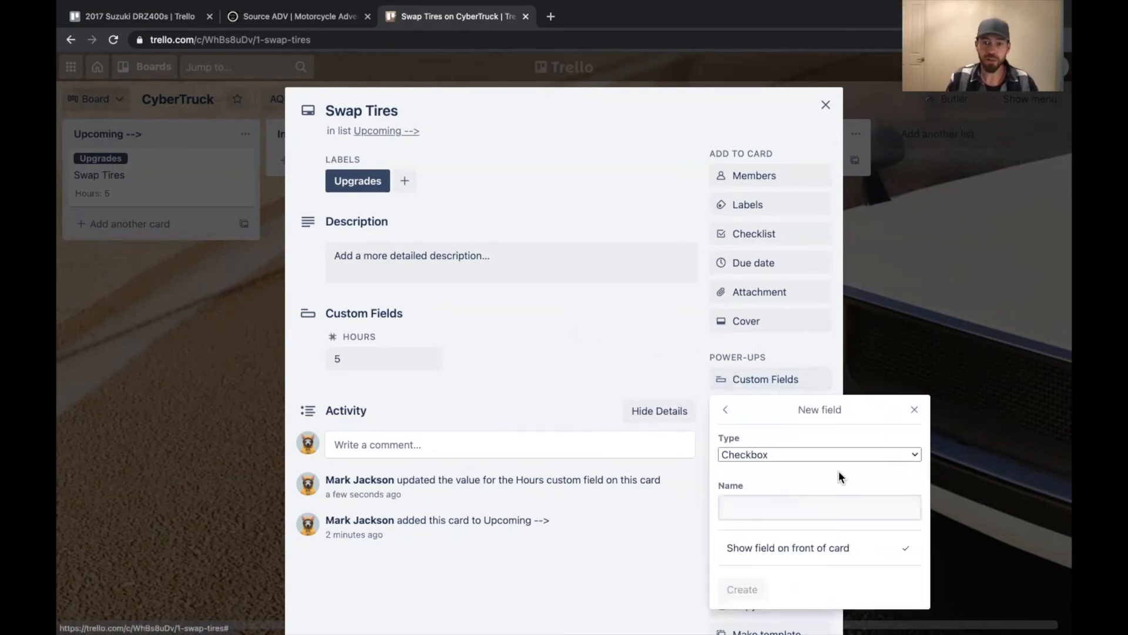
click(819, 454)
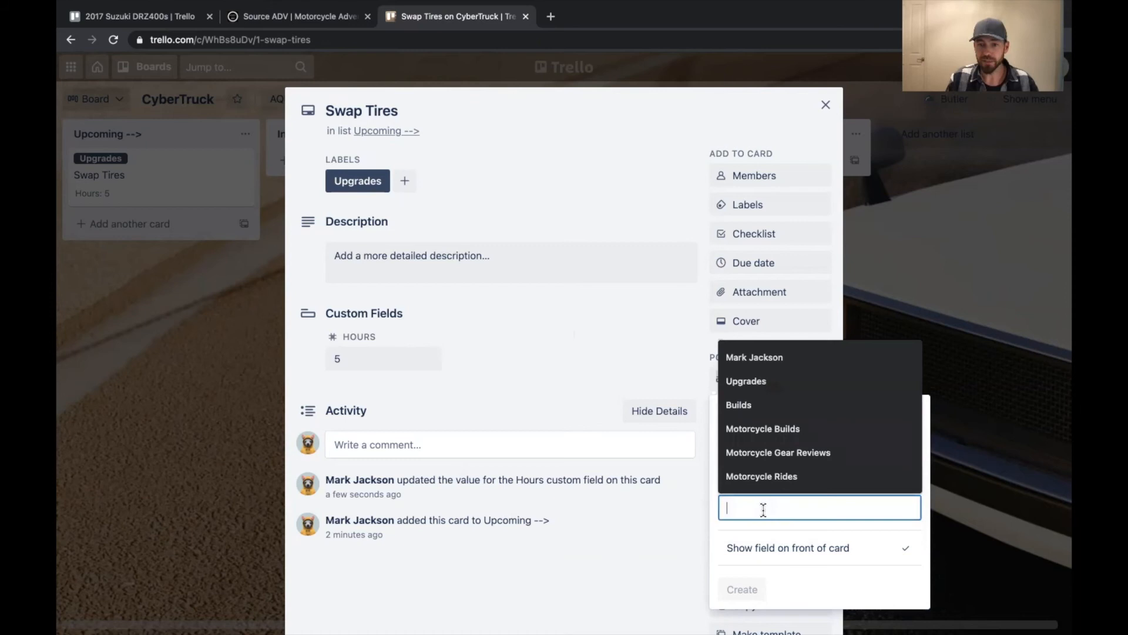
mouse_move(756, 504)
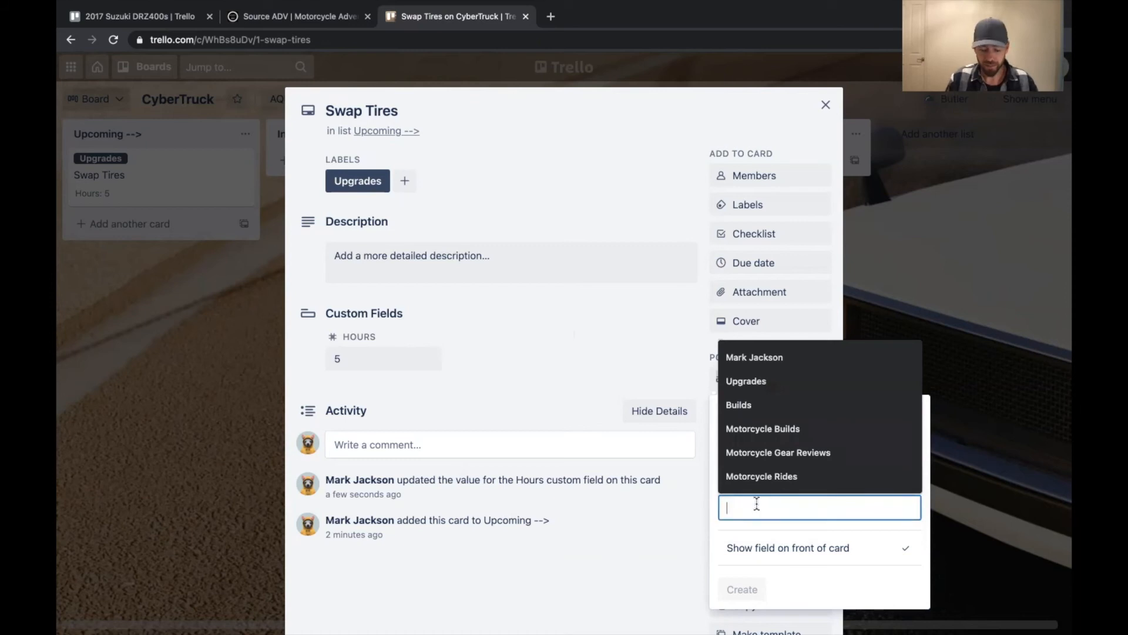
text(Finishe)
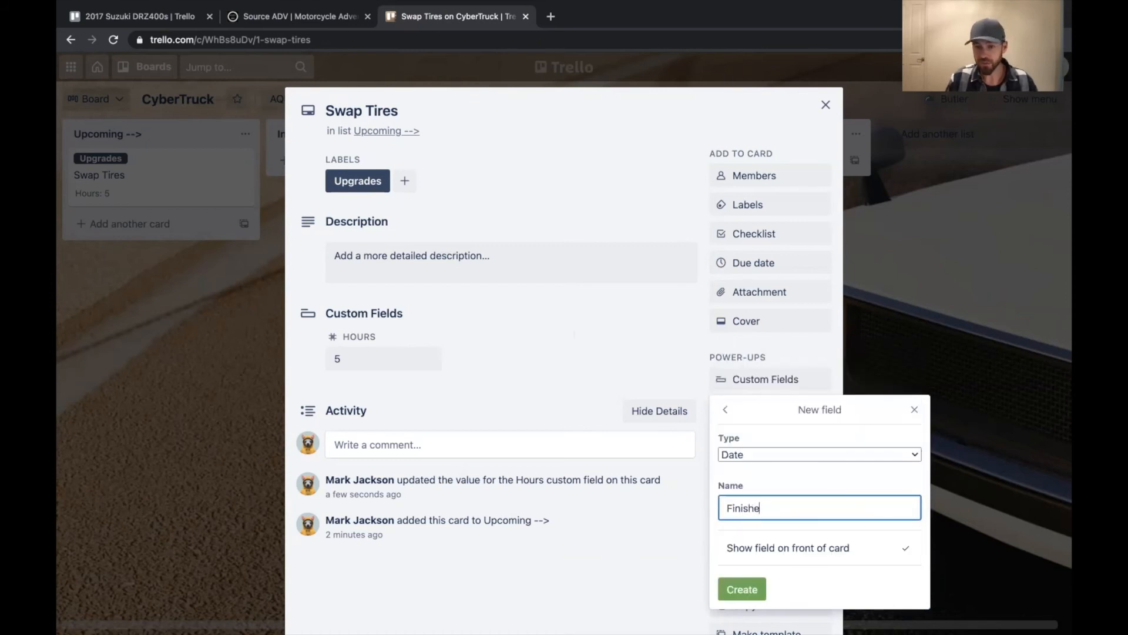
click(741, 589)
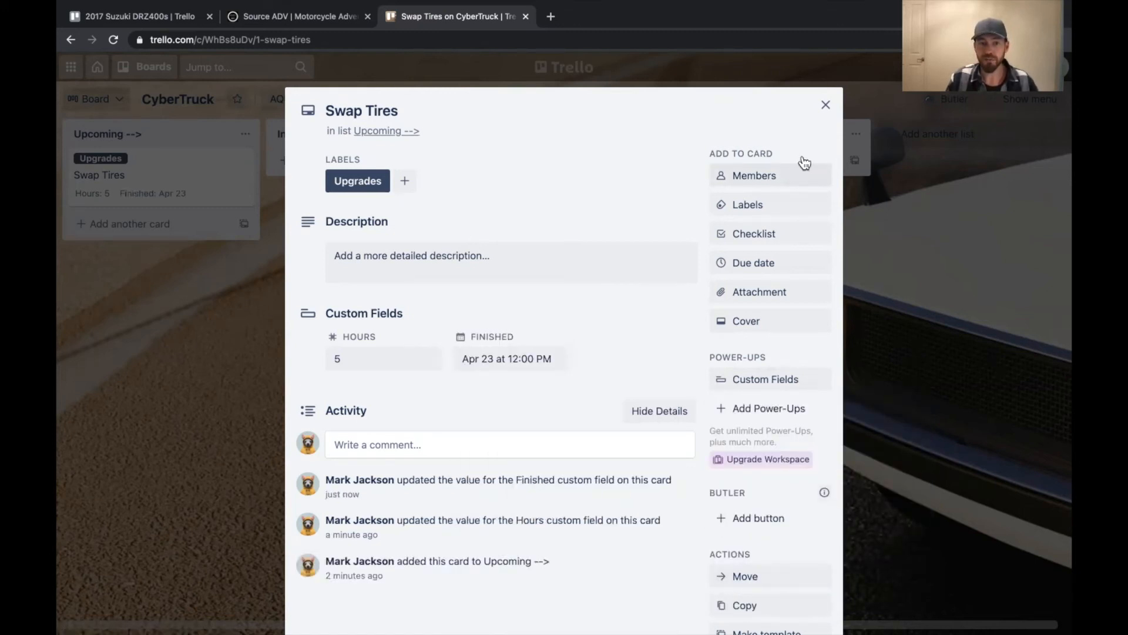
click(826, 104)
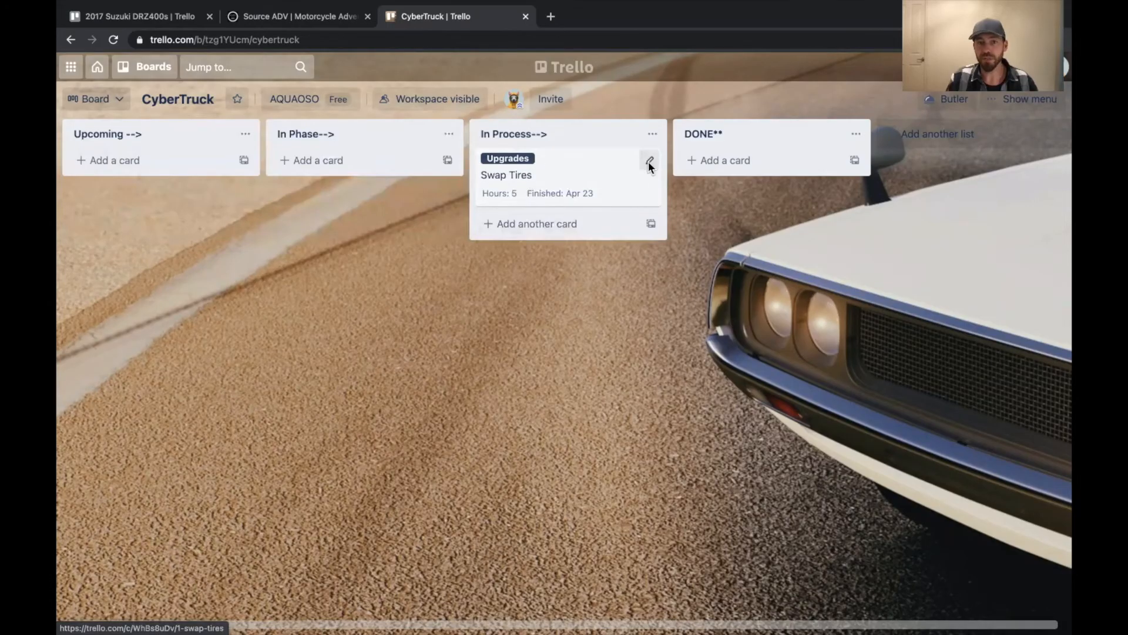
Step: Quick-edit Swap Tires to add the green label and name it Phase 1
click(650, 166)
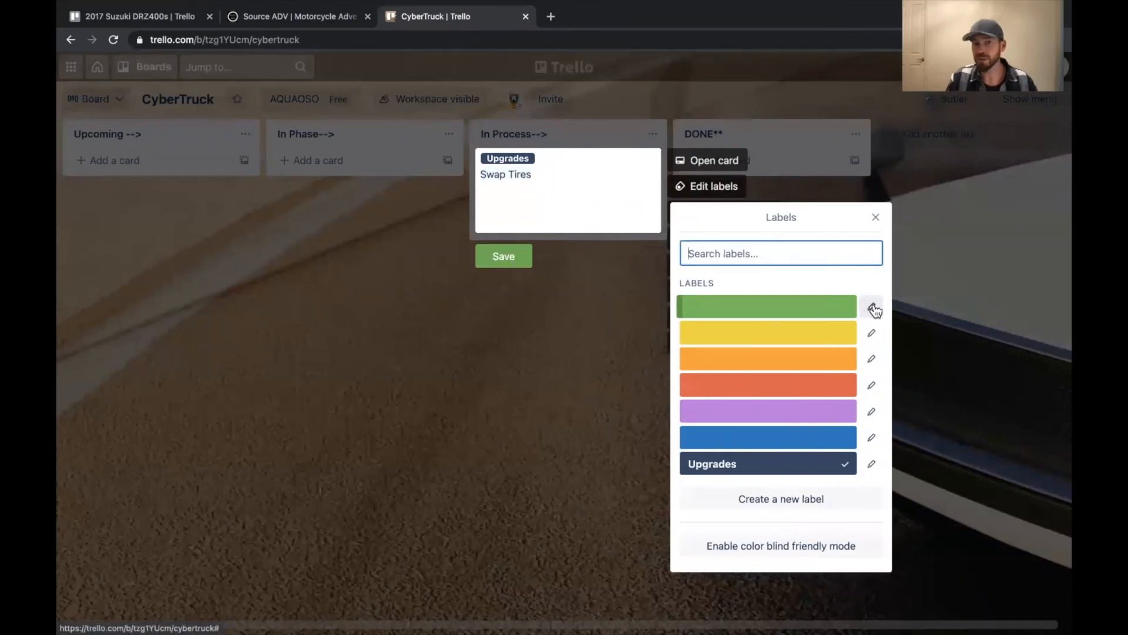
click(767, 306)
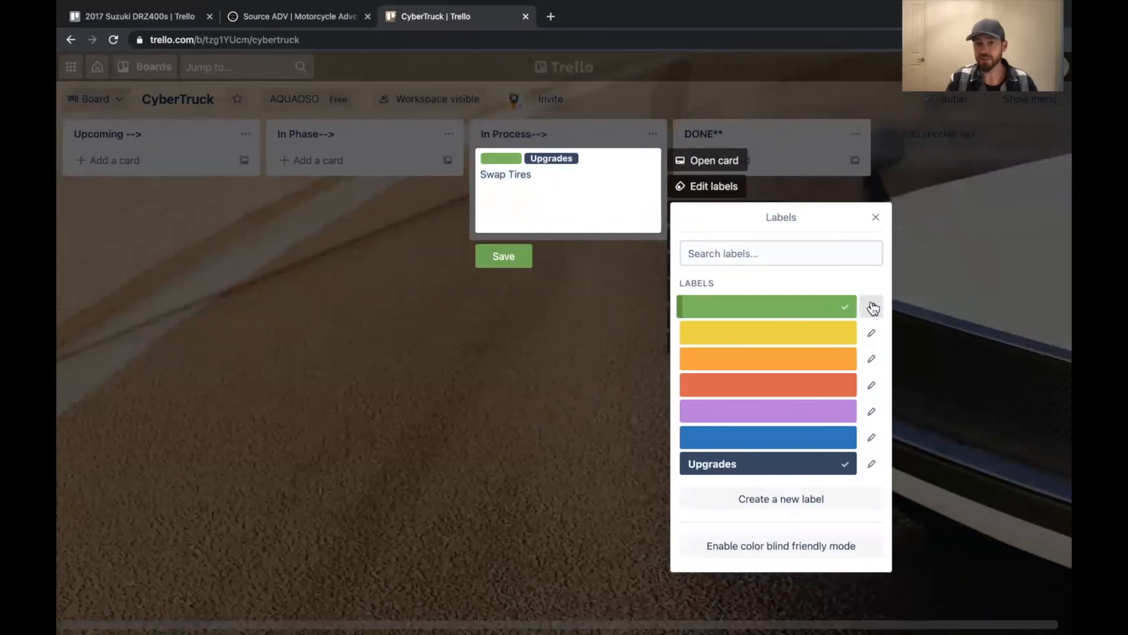
text(Phase 1)
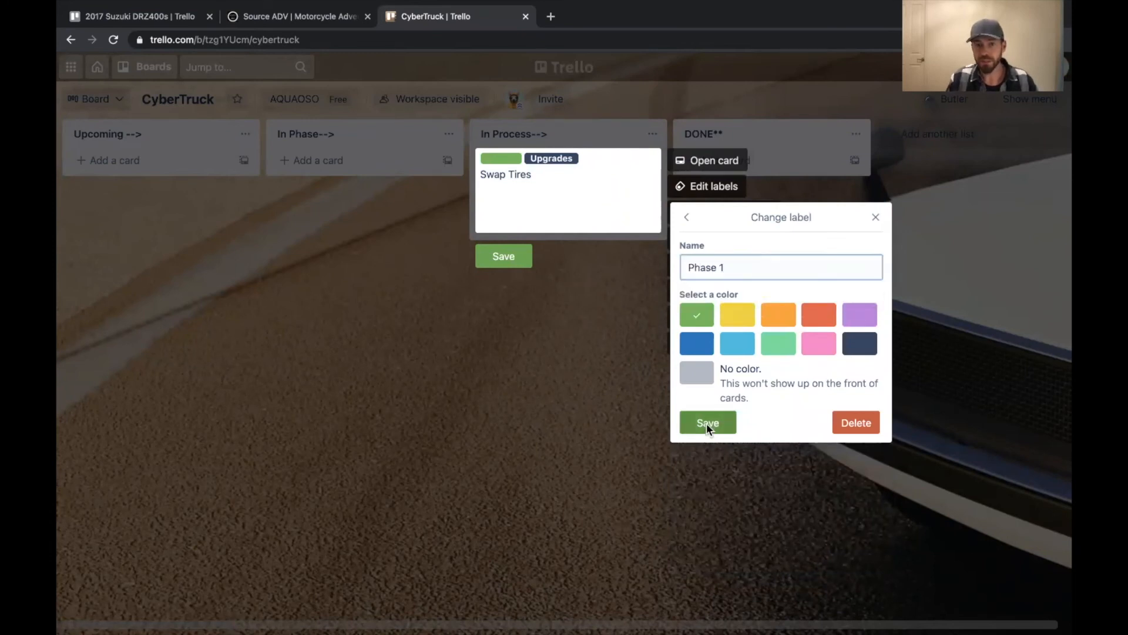
click(708, 422)
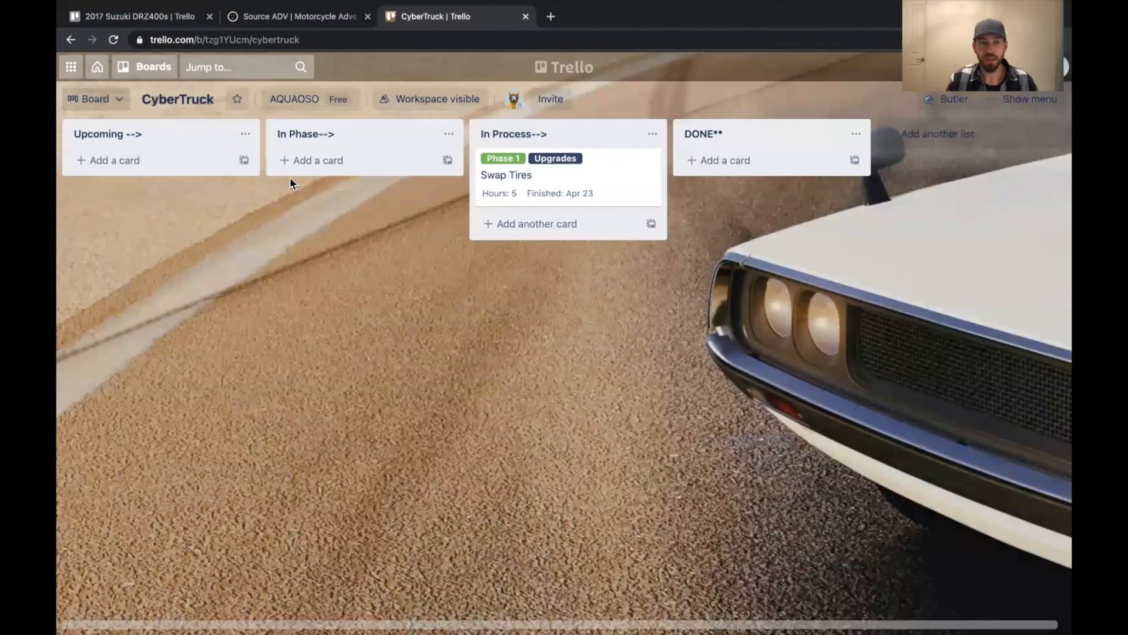
Step: Add Utility Rack, Lift Kit and Generator cards to the In Phase list
click(310, 160)
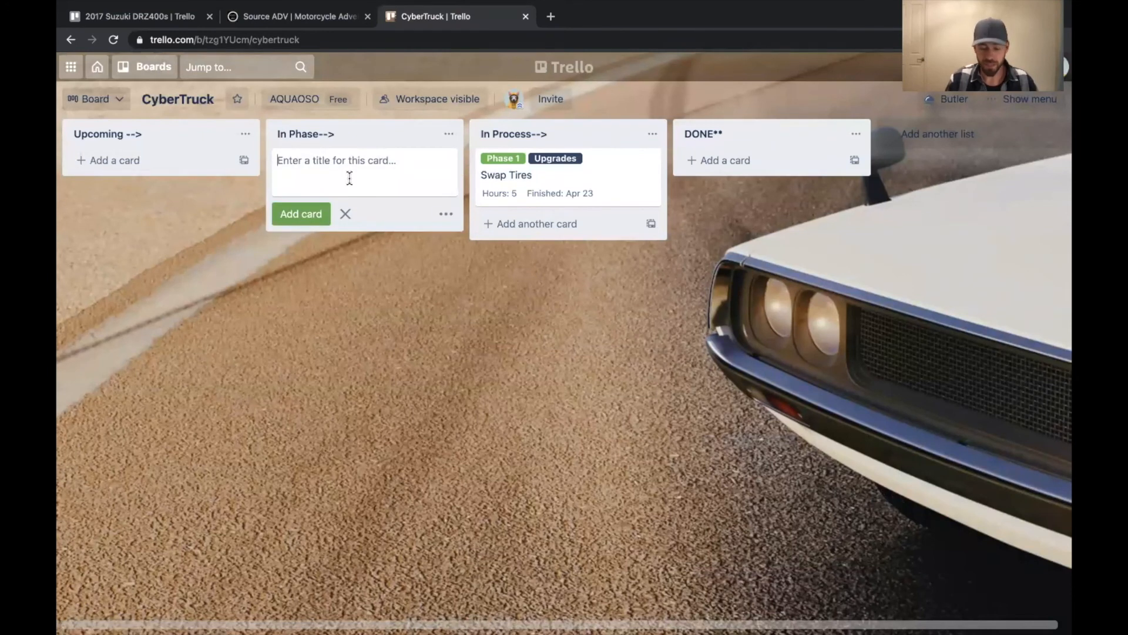
text(Utility R)
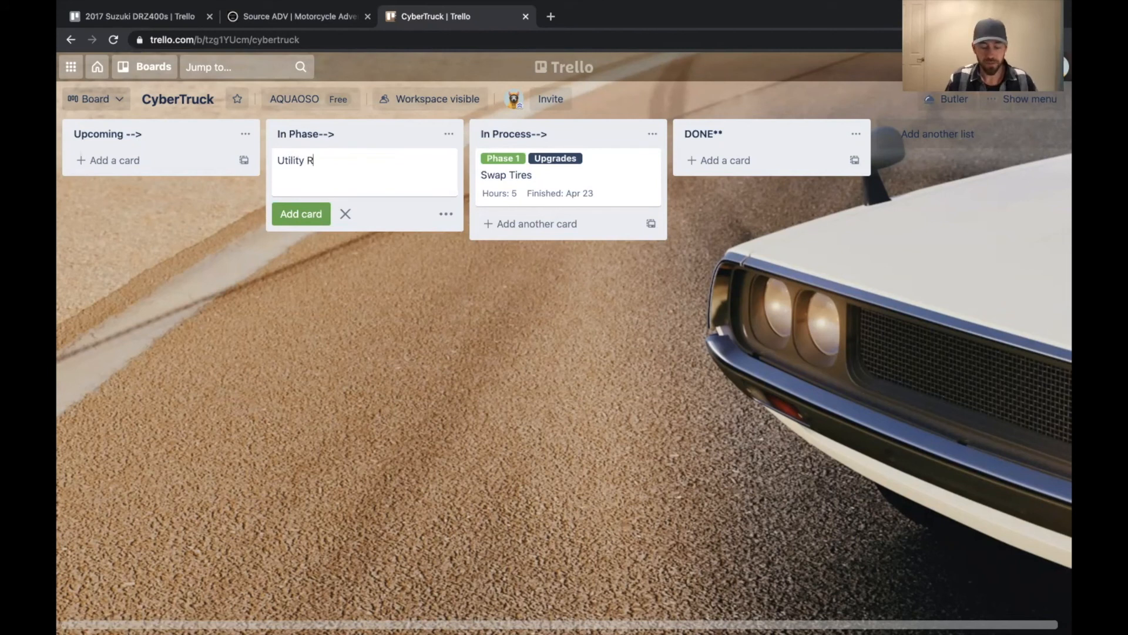
text(Lift)
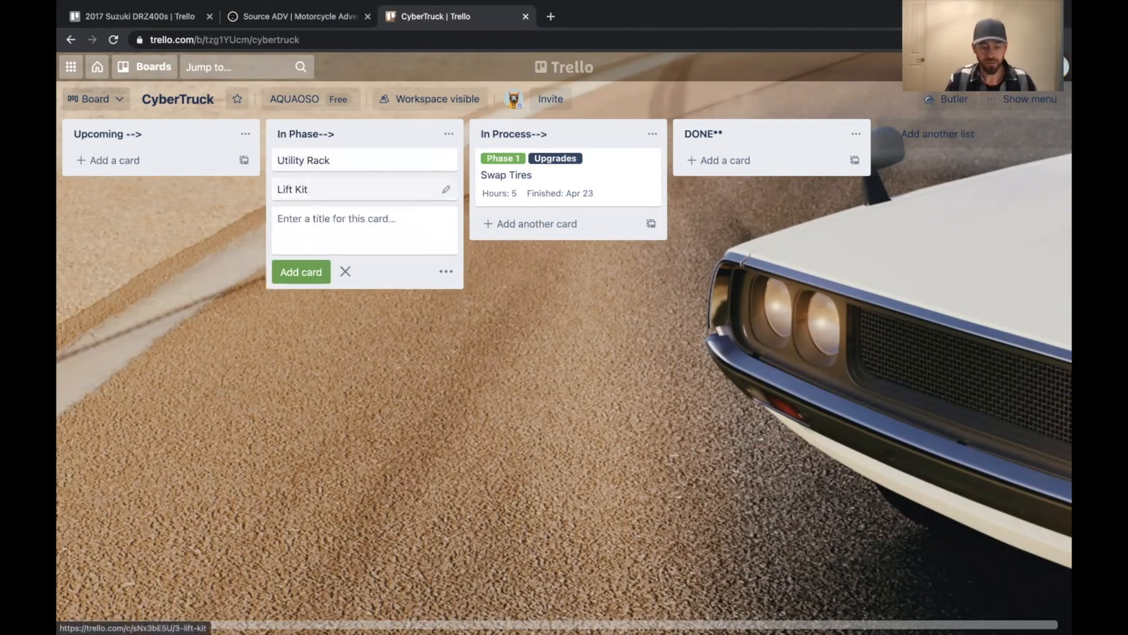
text(Gener)
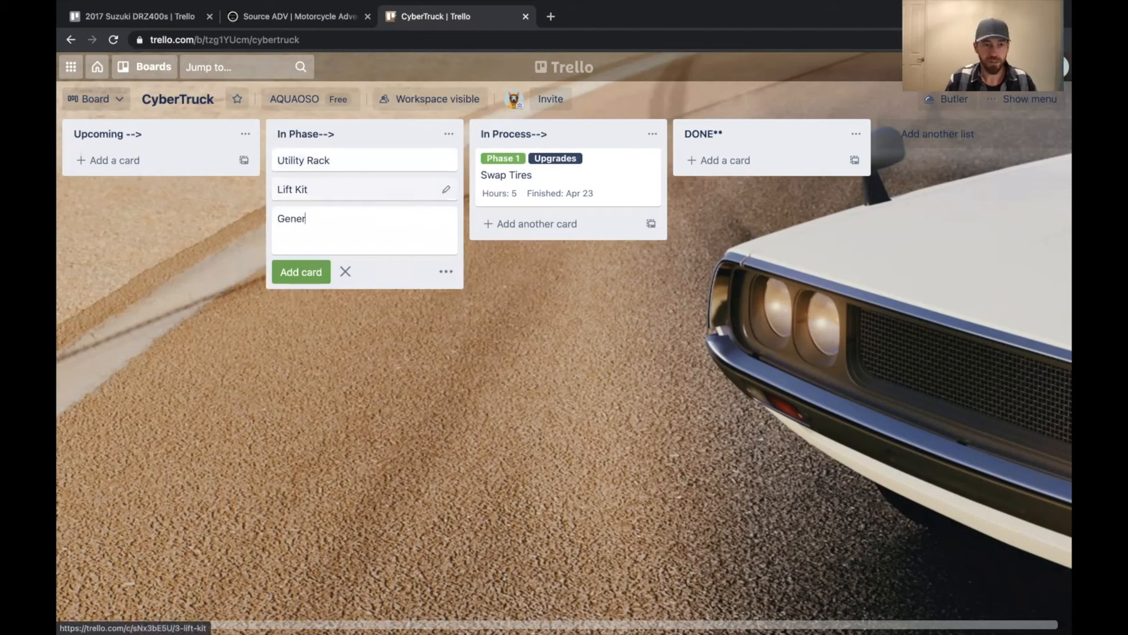
text(ator)
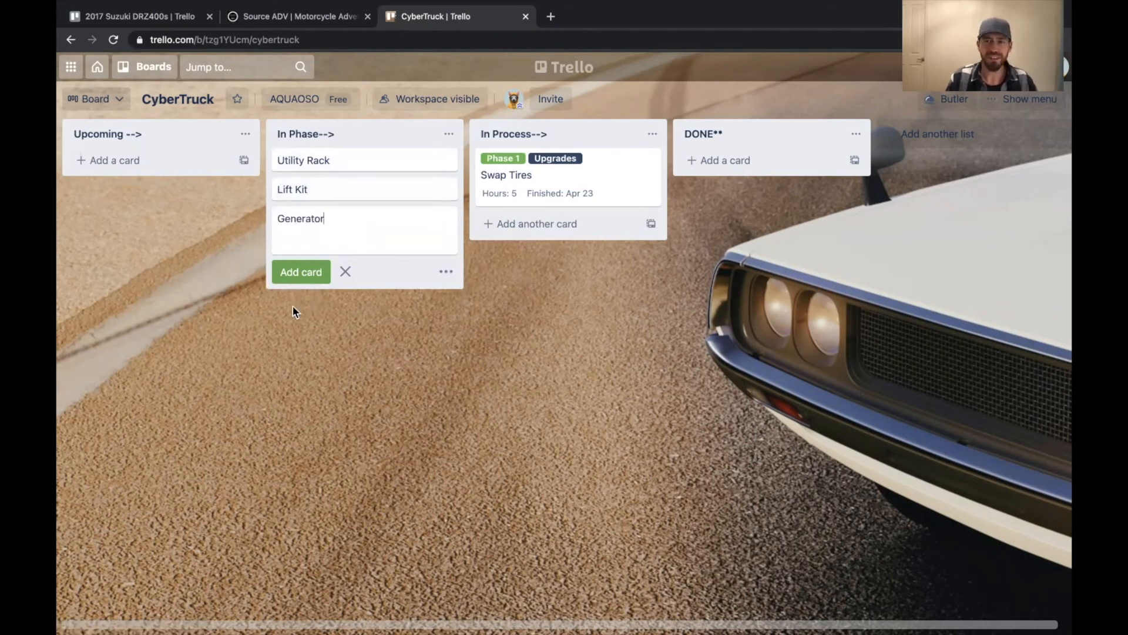
click(301, 272)
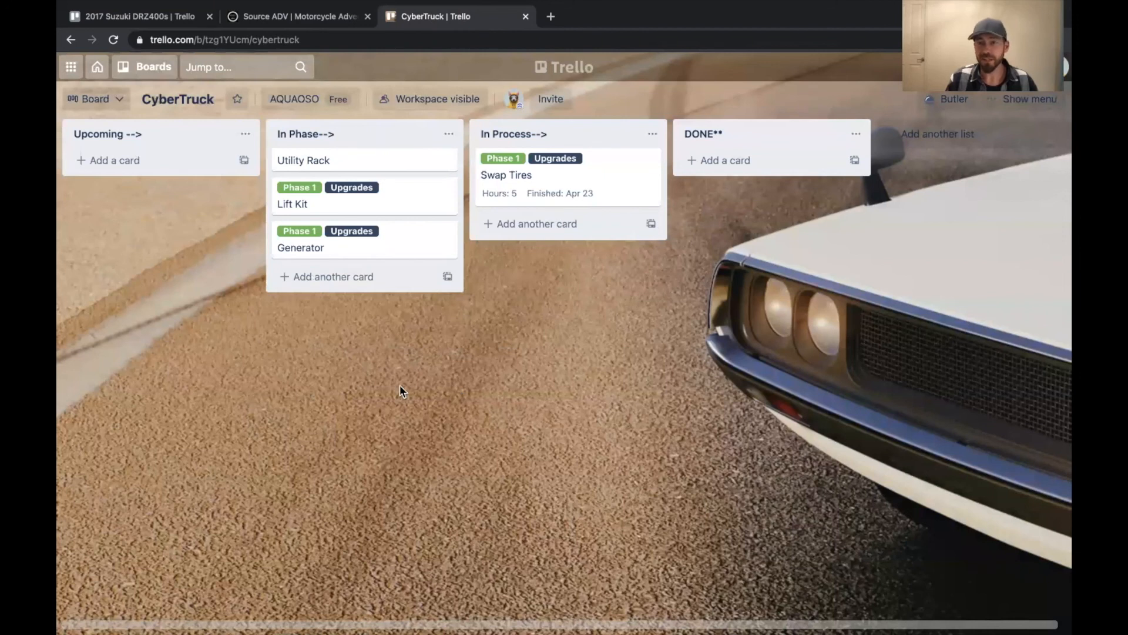
click(506, 175)
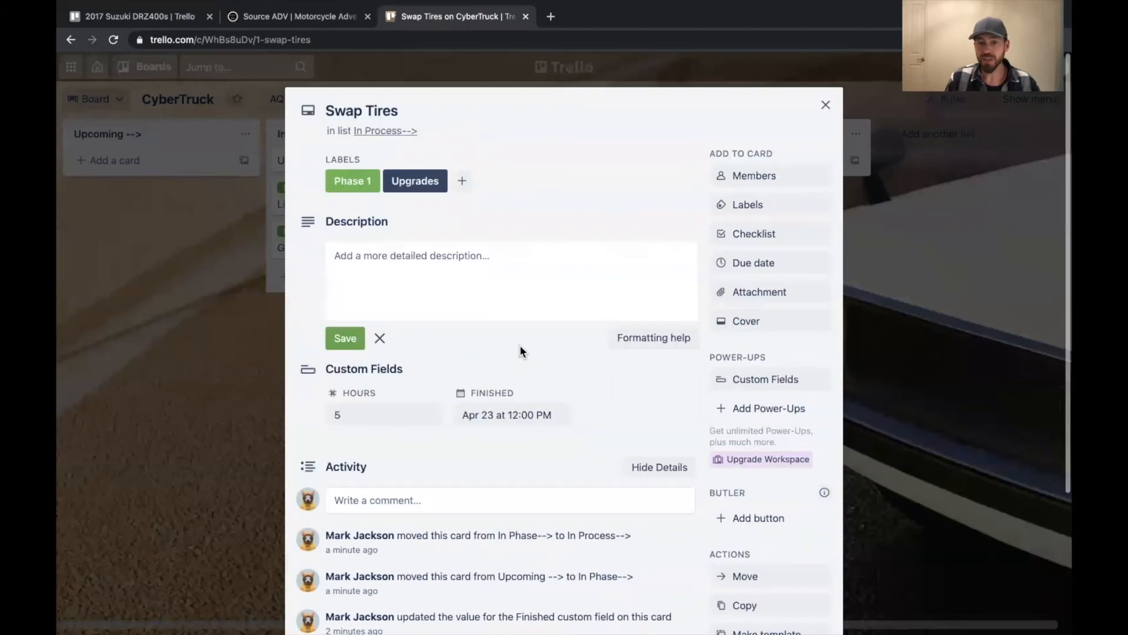
mouse_move(497, 369)
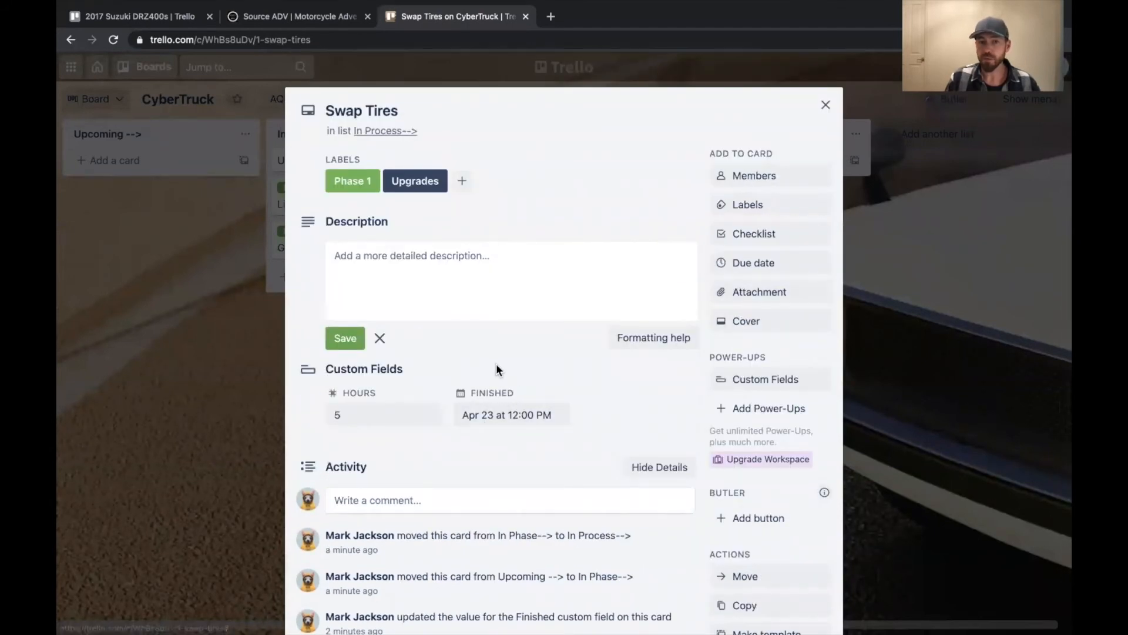
mouse_move(734, 297)
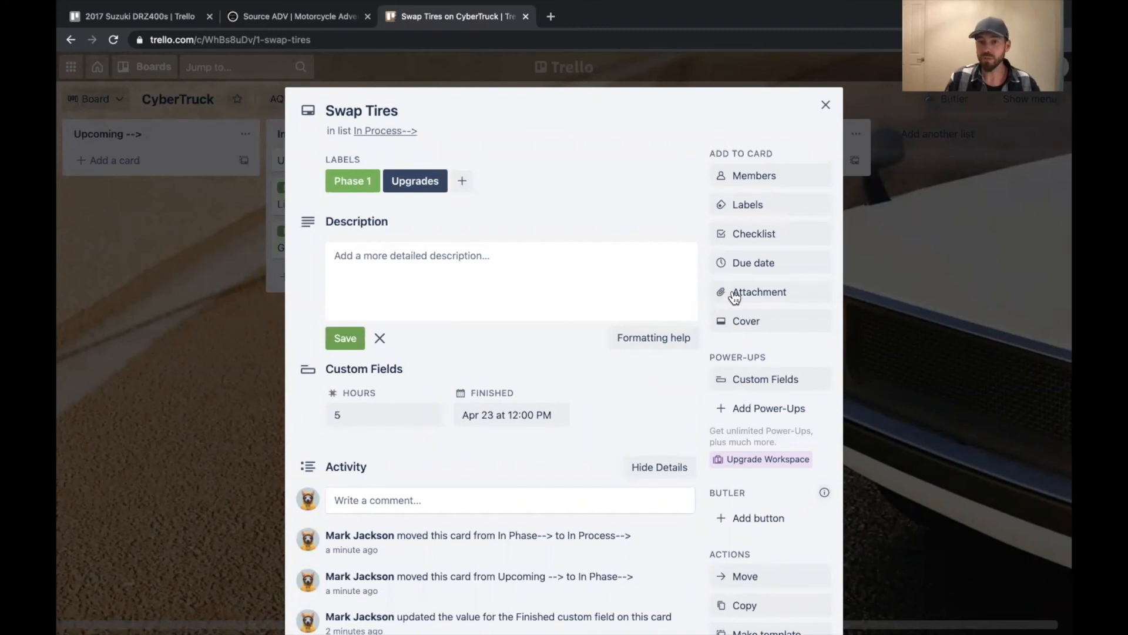
Step: Browse the Attach from sources without attaching, then close the Swap Tires card
click(758, 292)
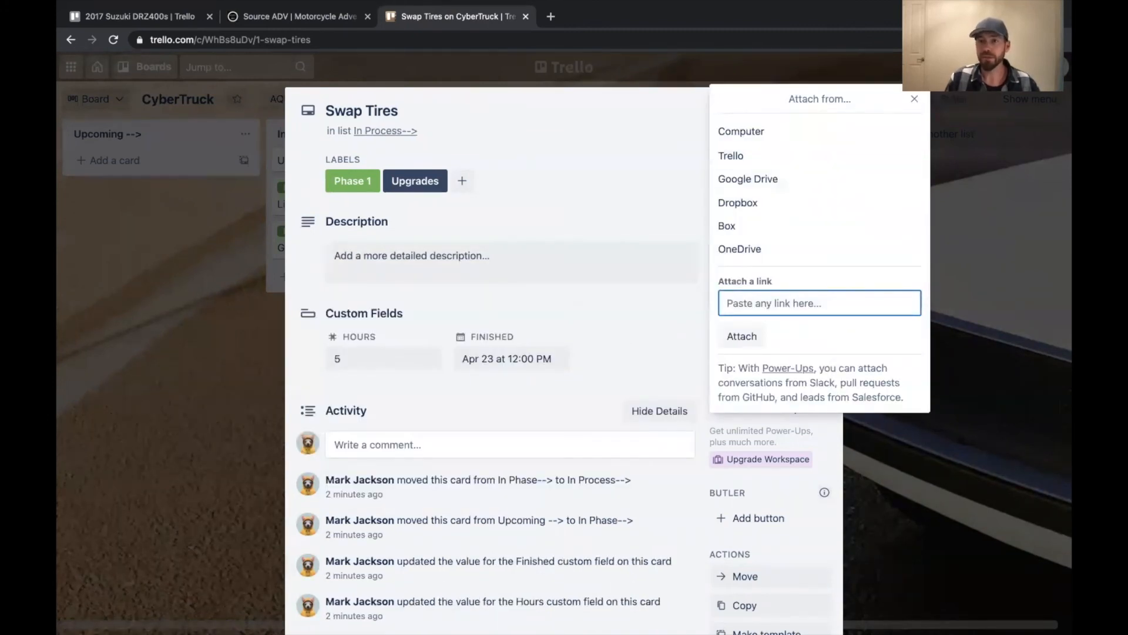
click(914, 99)
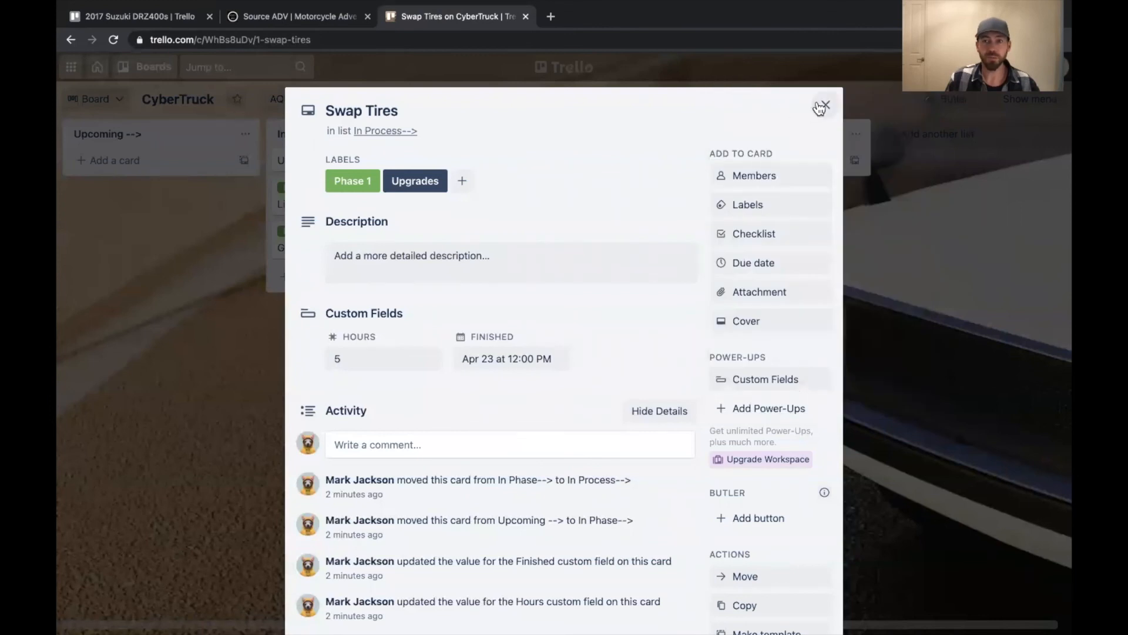
click(824, 104)
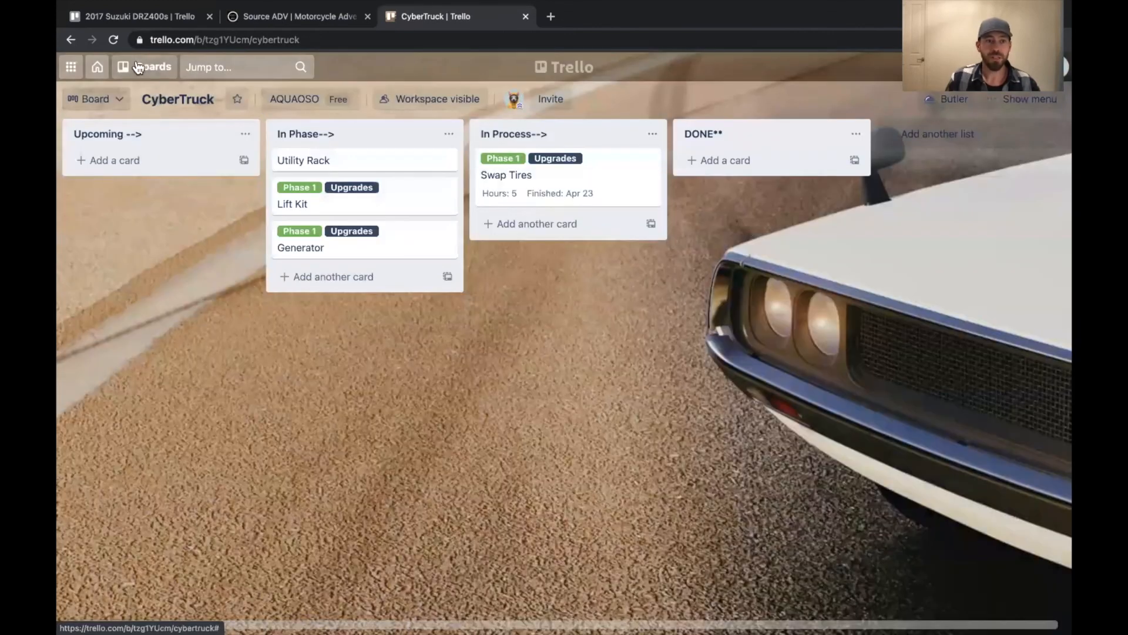
Step: Add a 'Valve Servicing' card to the In Process list on the 2017 Suzuki DRZ400s board
click(145, 67)
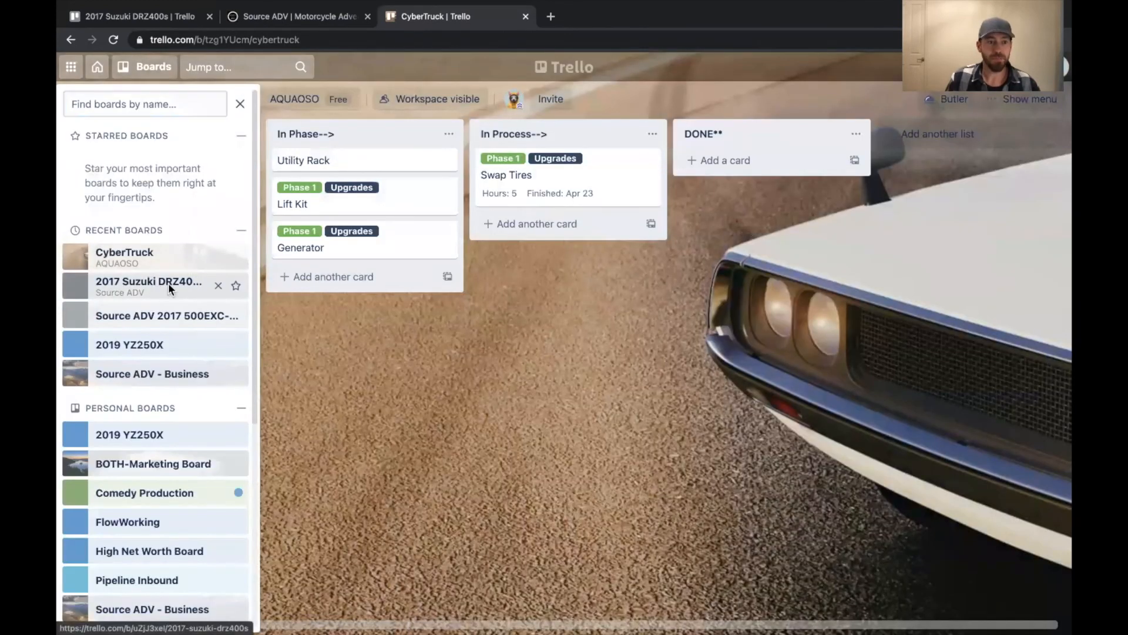
click(148, 281)
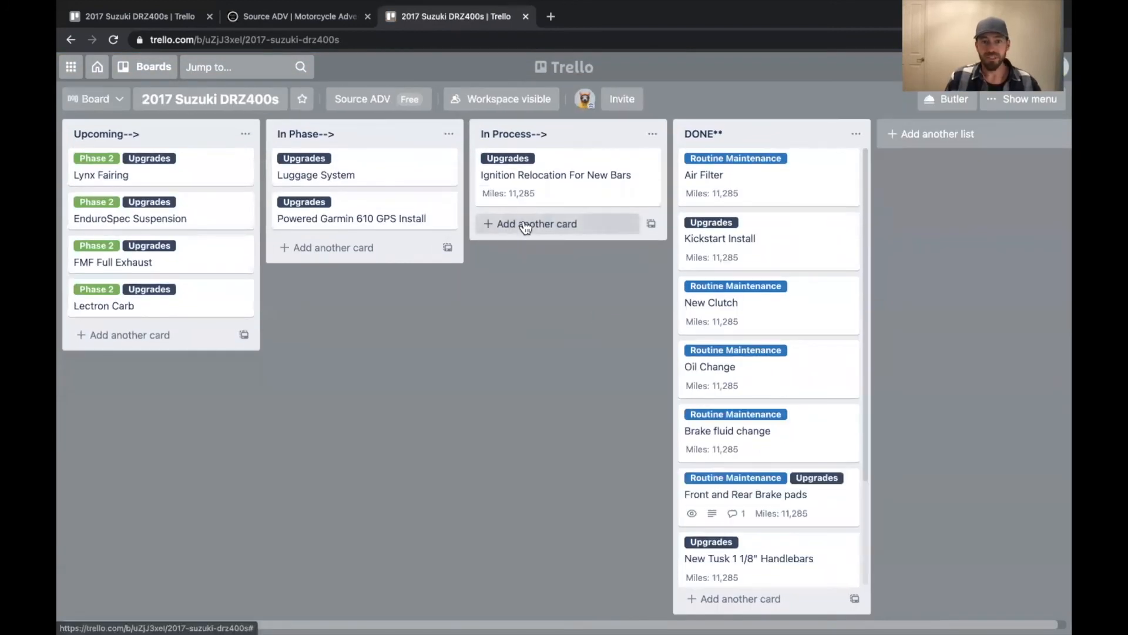
text(Valve)
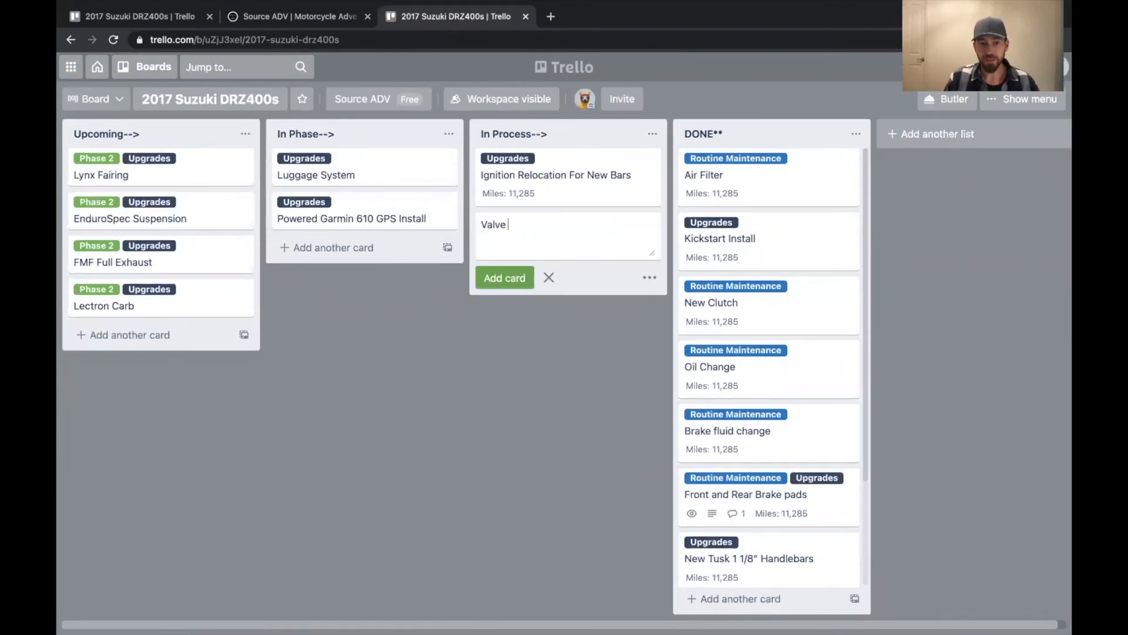
text(Servicing)
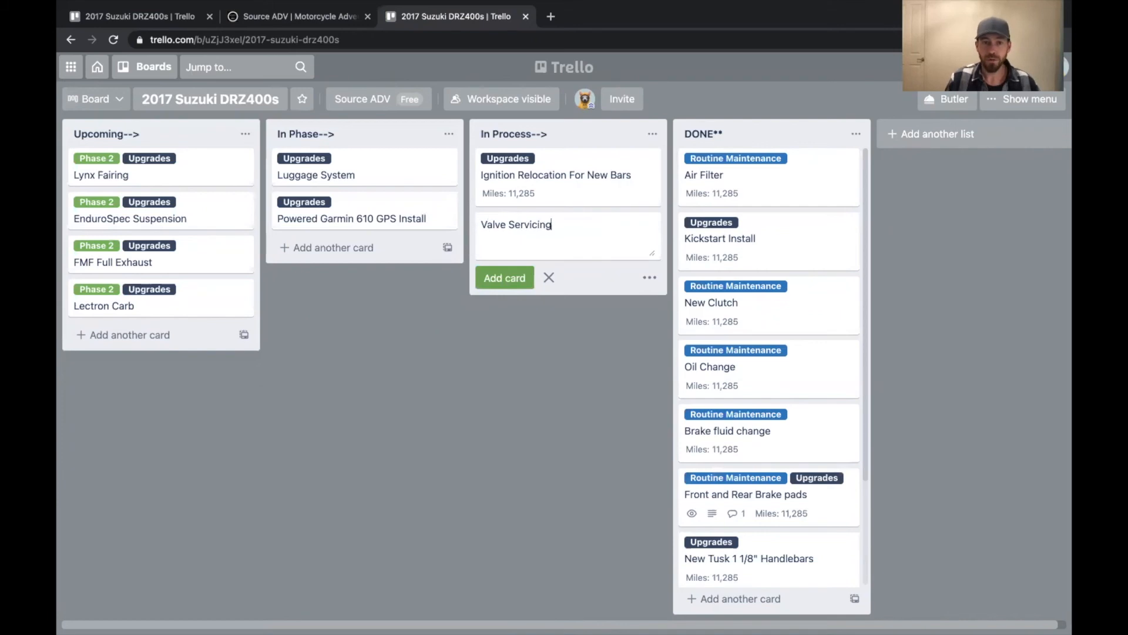
click(504, 278)
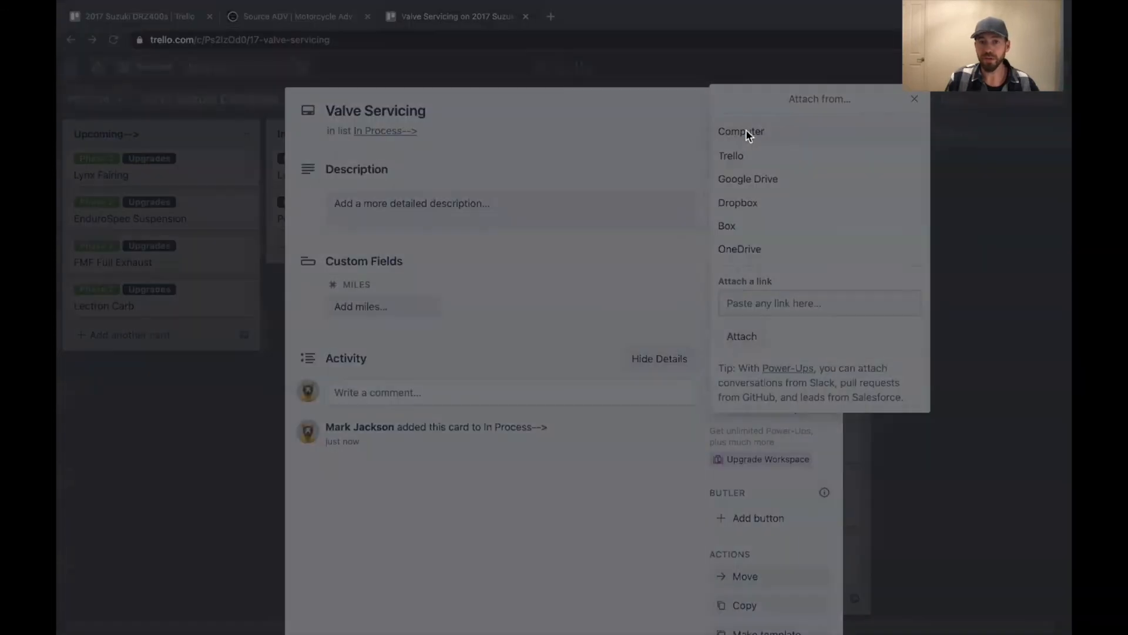
mouse_move(471, 258)
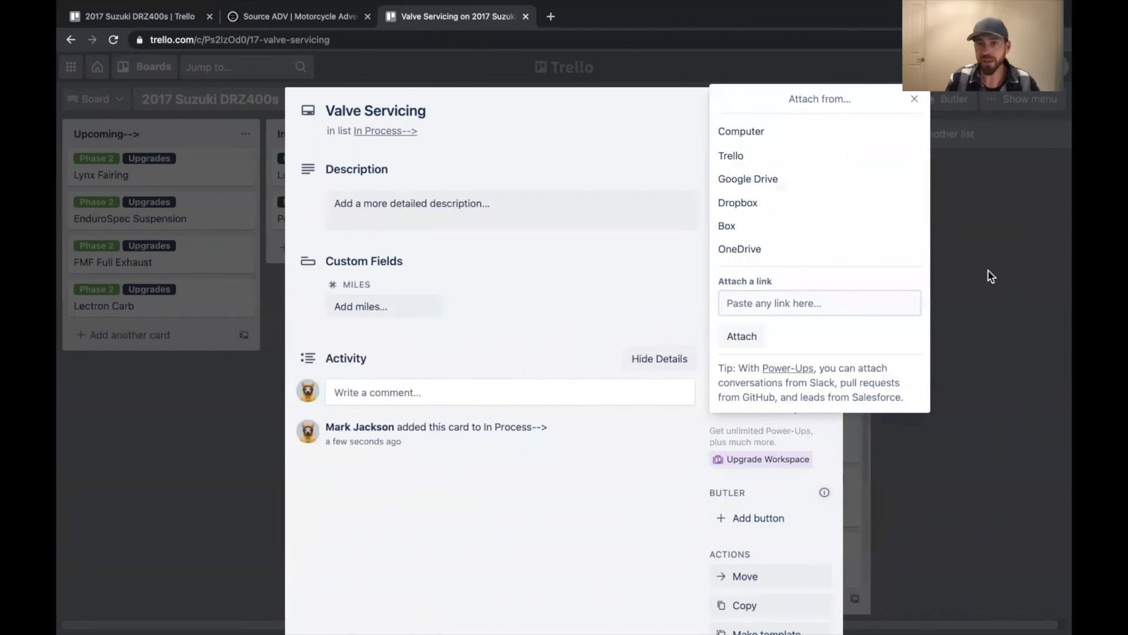
click(914, 99)
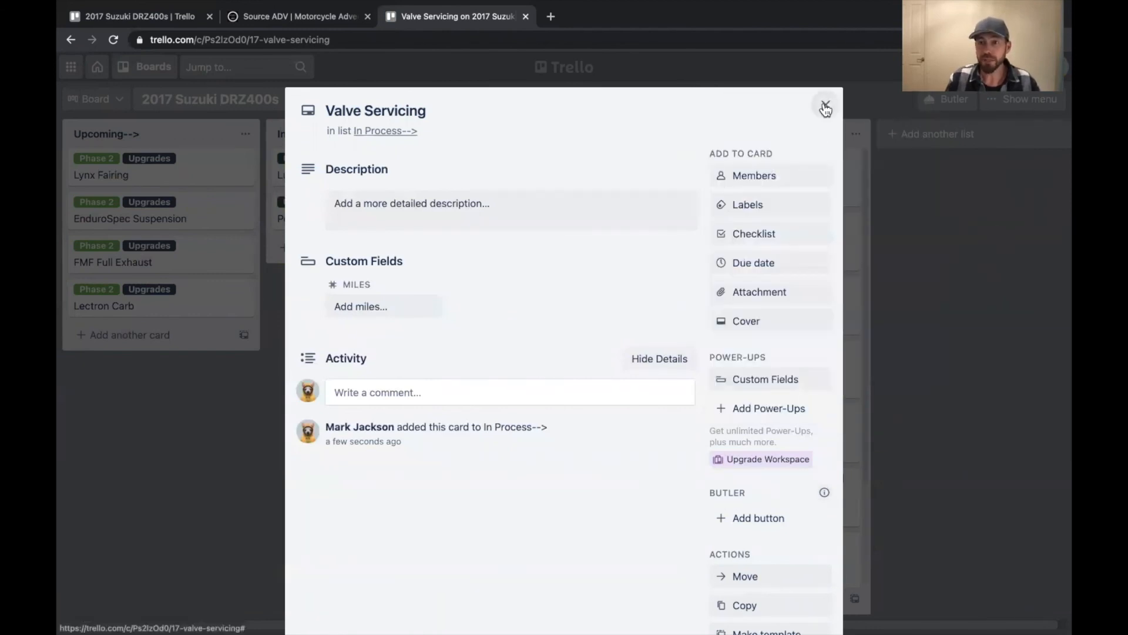
click(826, 107)
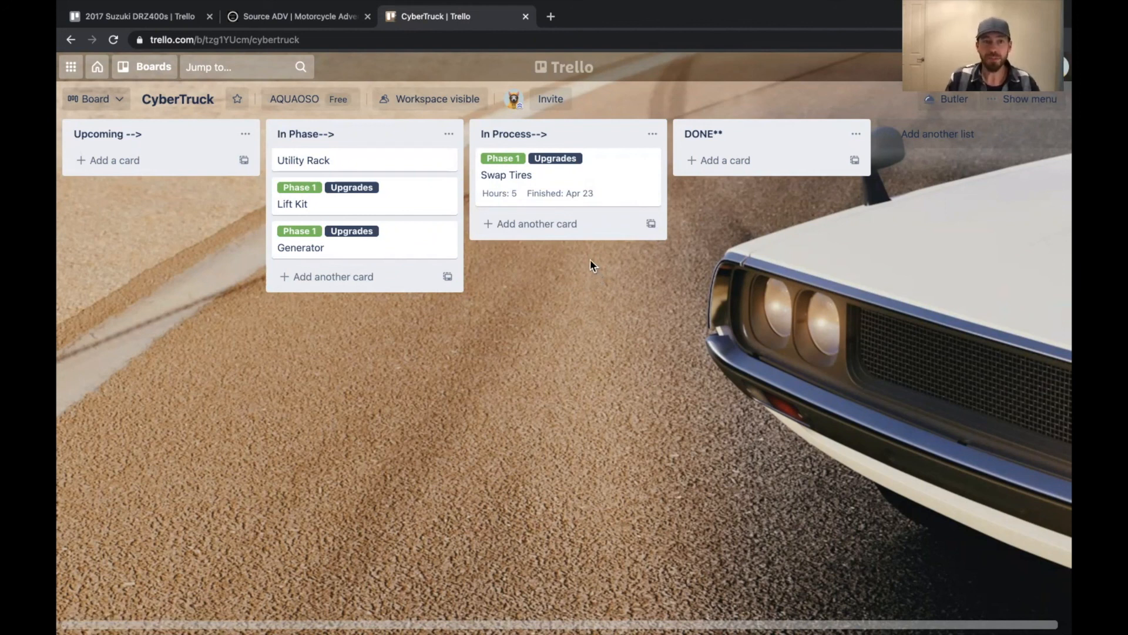
mouse_move(563, 117)
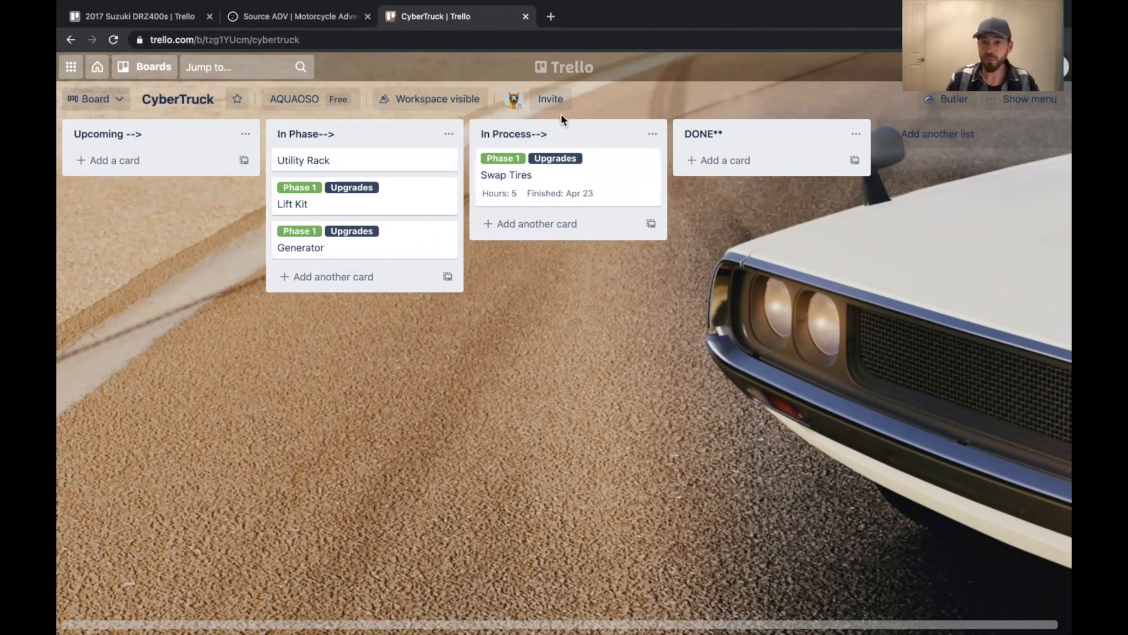
mouse_move(624, 170)
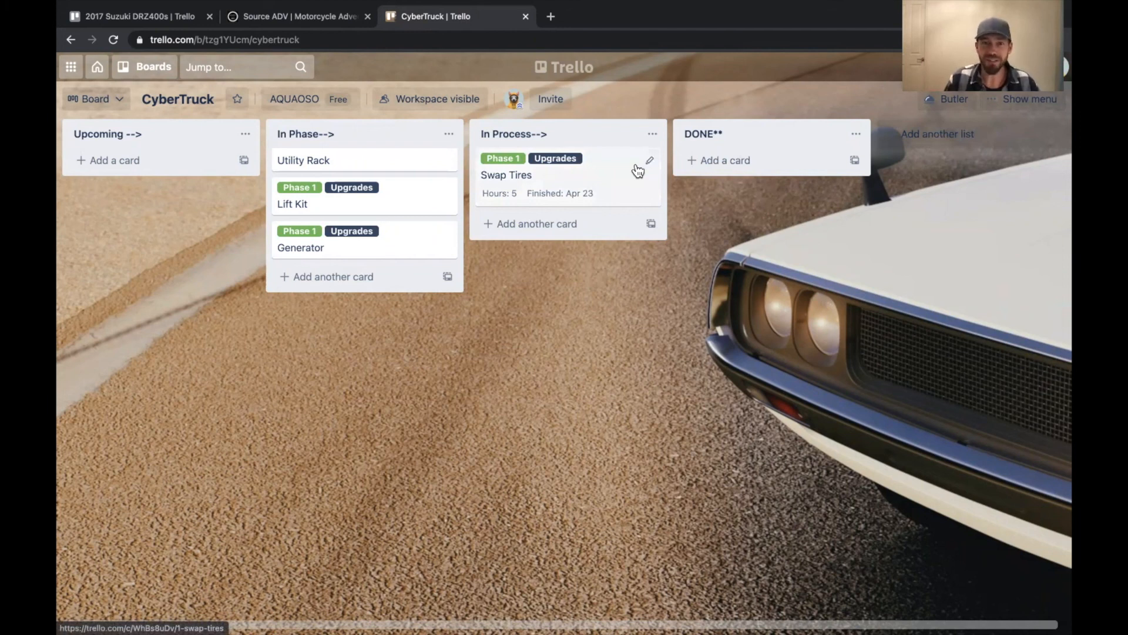
mouse_move(569, 126)
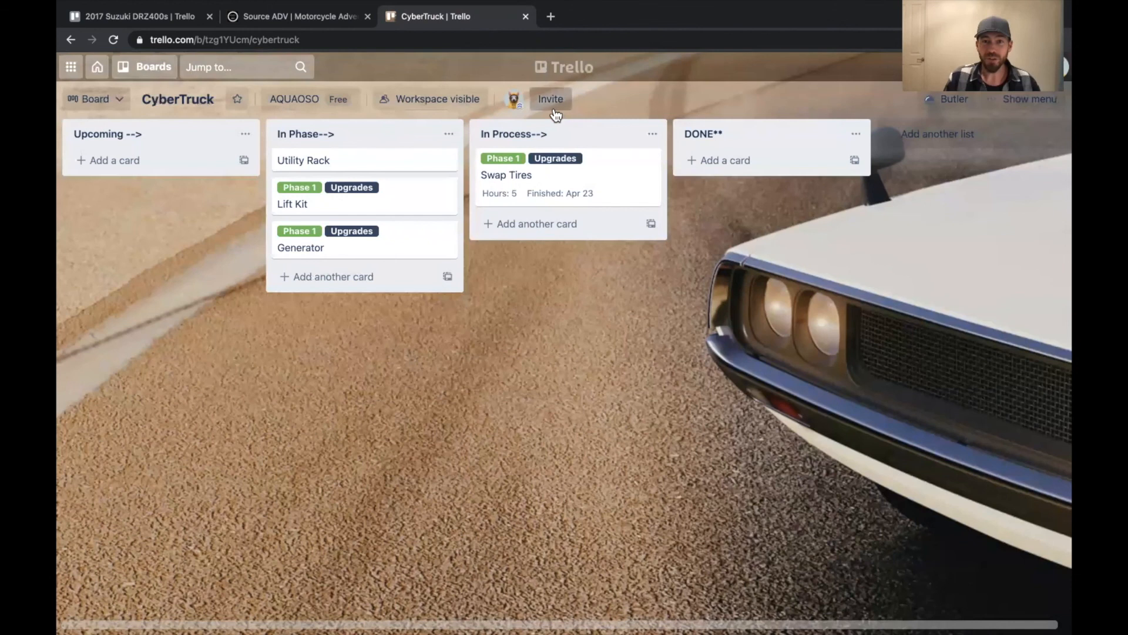
Step: Generate a shareable invite link for the CyberTruck board from the Invite panel
click(550, 98)
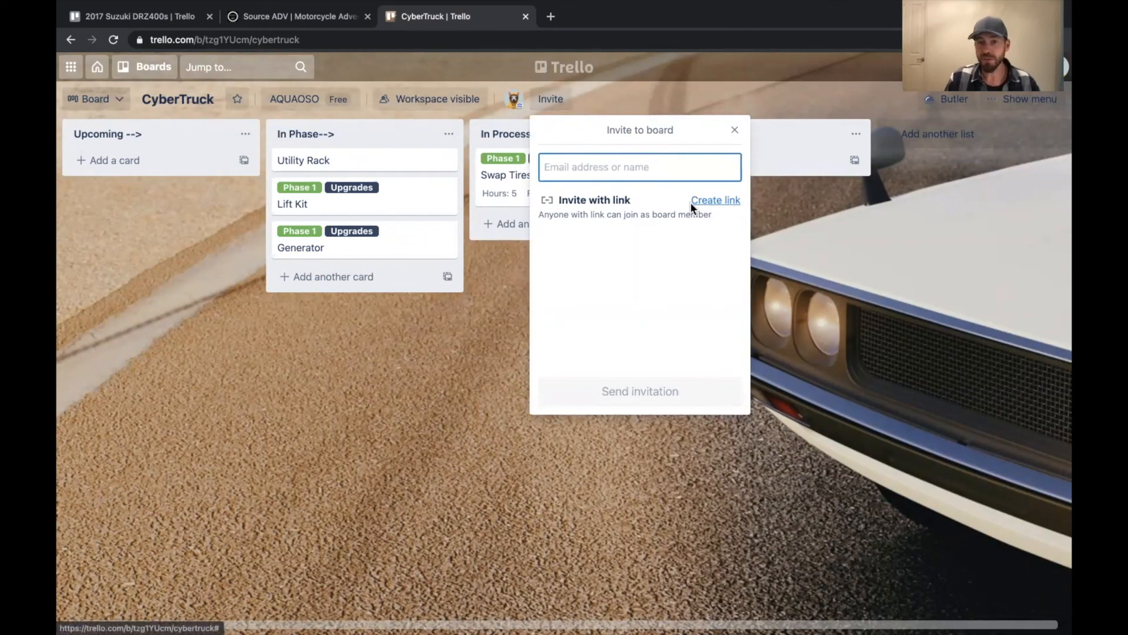
click(715, 200)
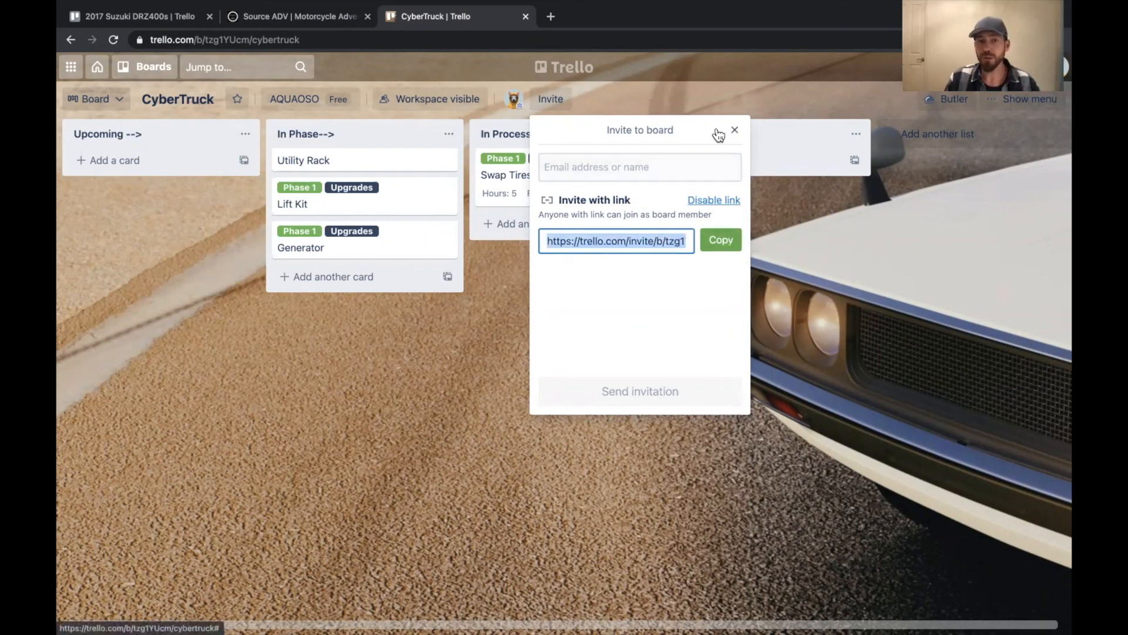
click(735, 129)
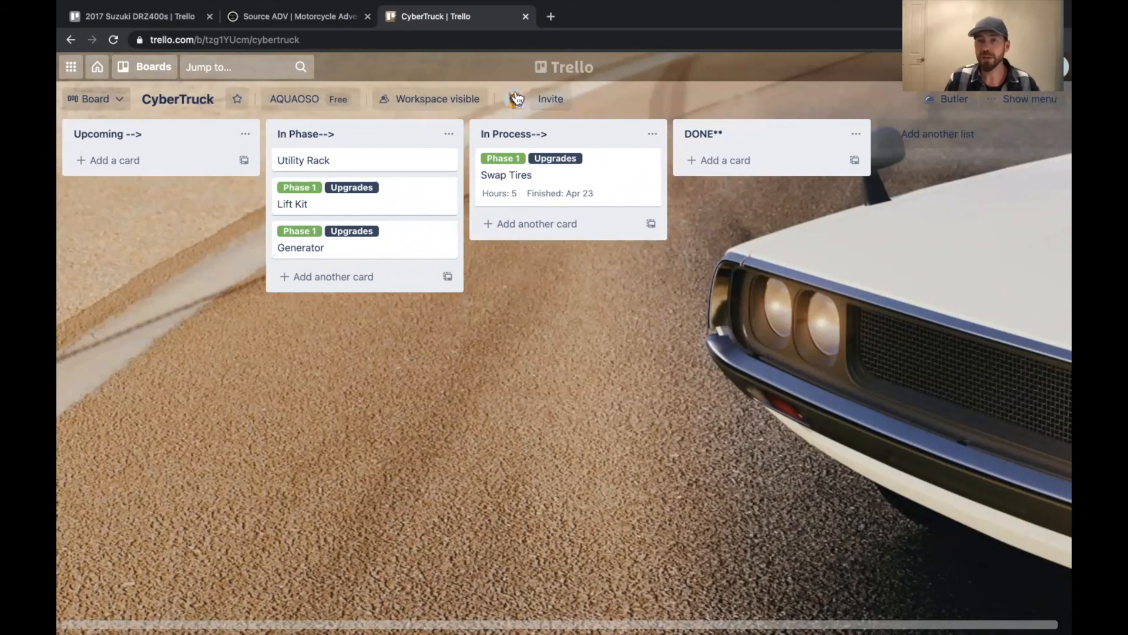
mouse_move(525, 164)
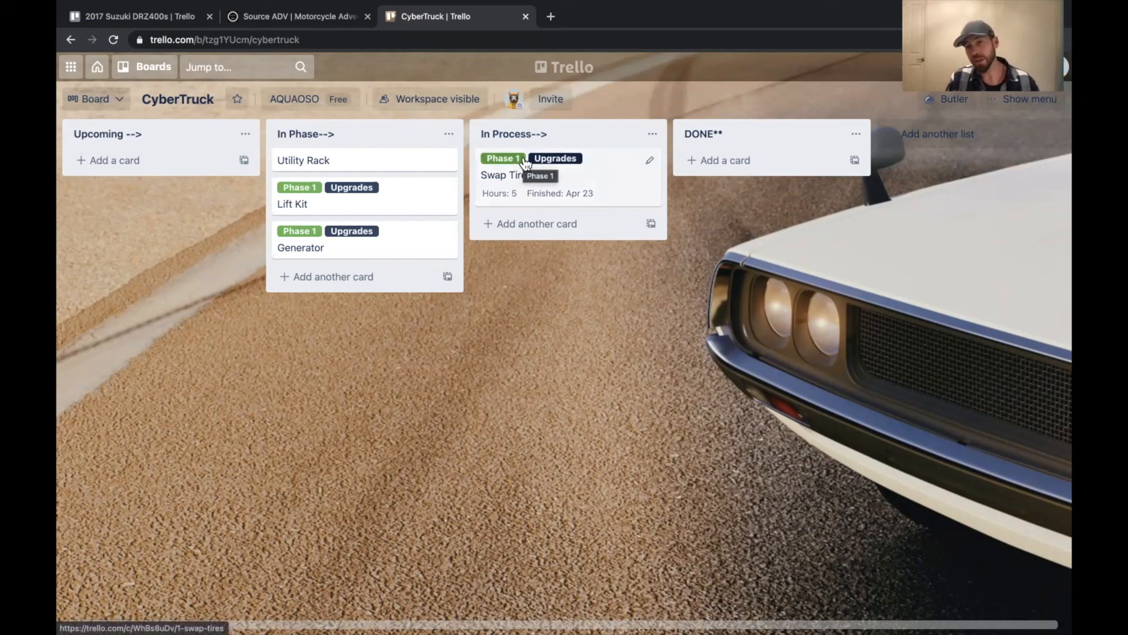
Step: Return to the 2017 Suzuki DRZ400s board via the Boards menu
click(135, 16)
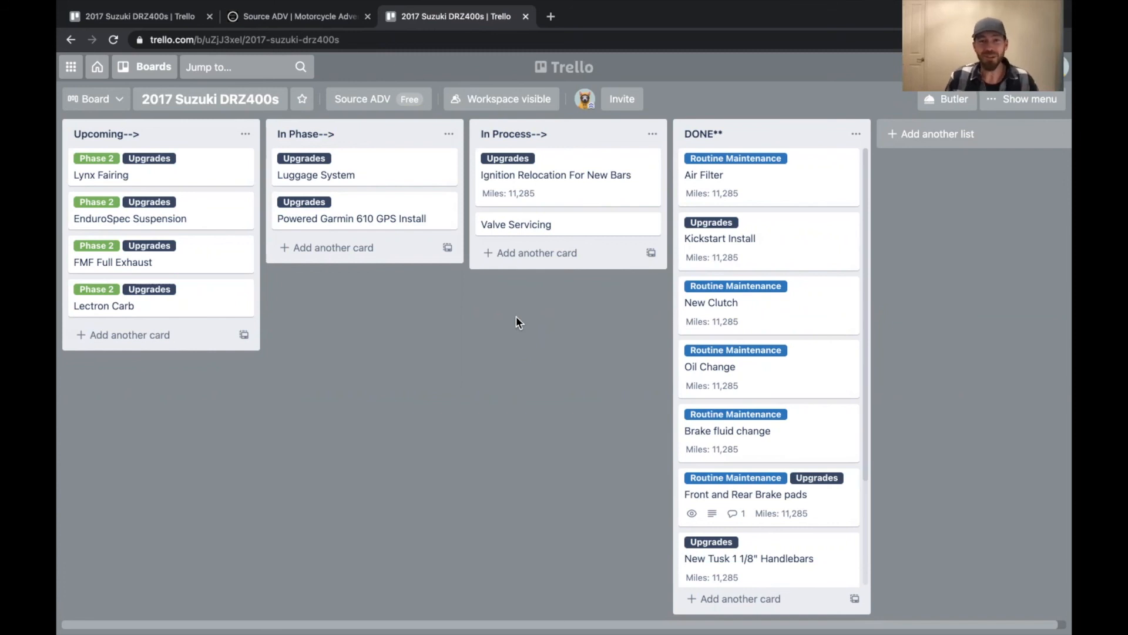
mouse_move(571, 240)
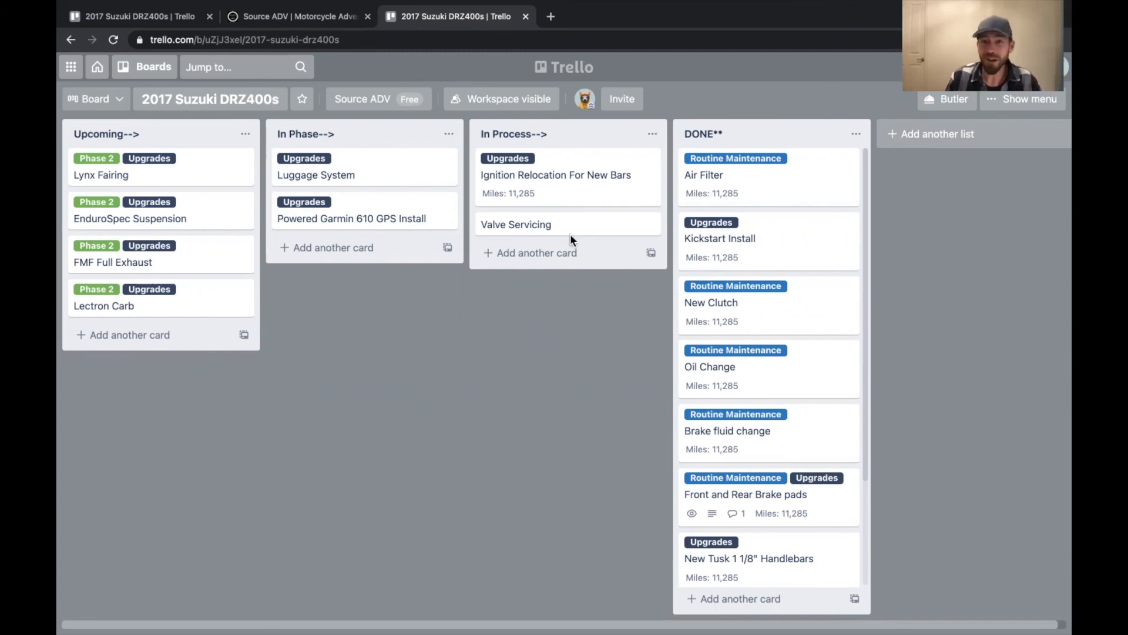